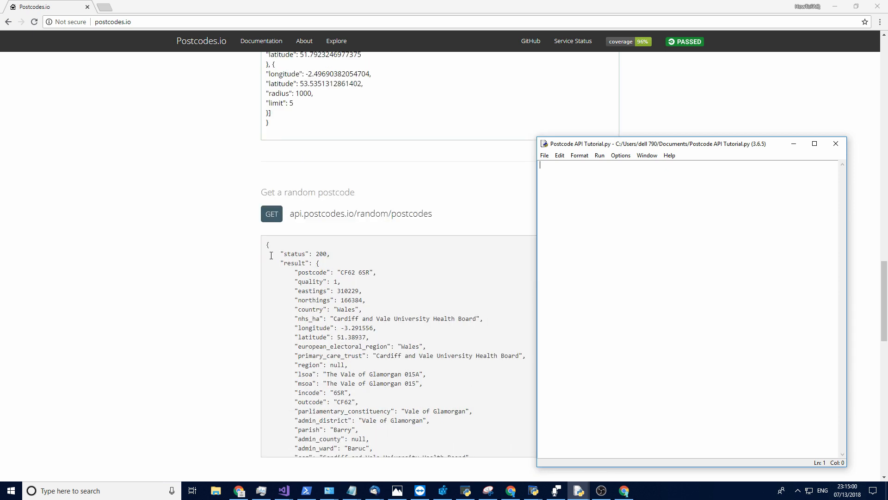
- Bring Chrome forward and browse the Postcodes.io API method examples — lookup, bulk, reverse geocoding, random
{"action": "scroll", "scroll_direction": "down", "scroll_amount": 3}
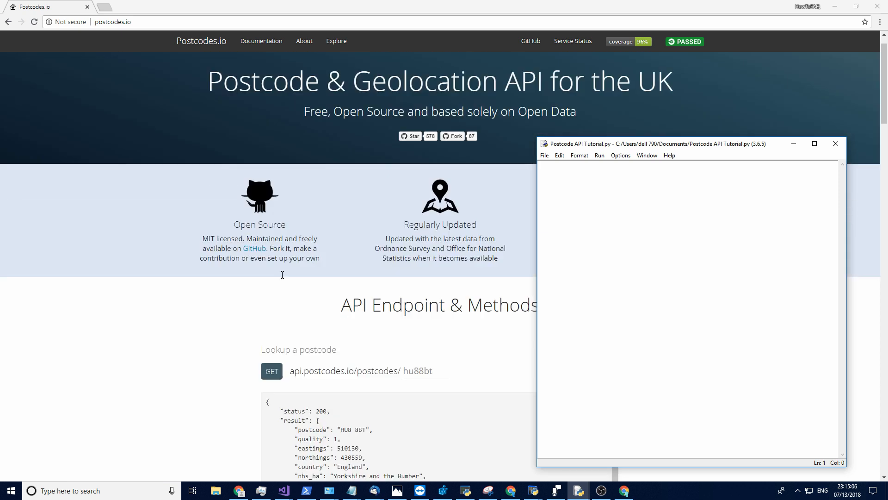
{"action": "scroll", "scroll_direction": "down", "scroll_amount": 3}
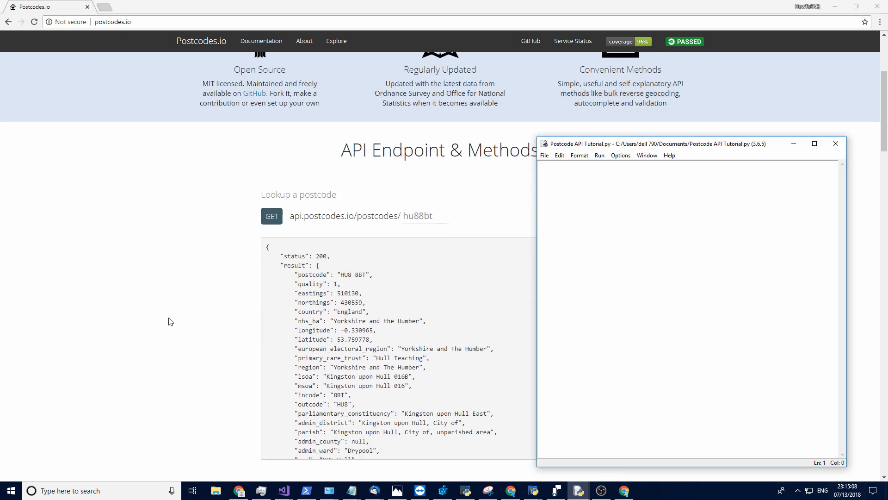
{"action": "mouse_move", "coordinate": [189, 315]}
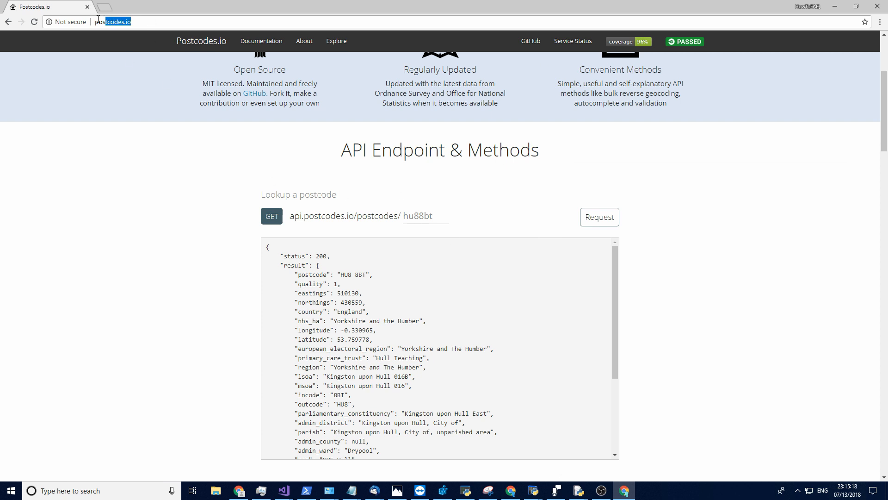
{"action": "left_click", "coordinate": [146, 21]}
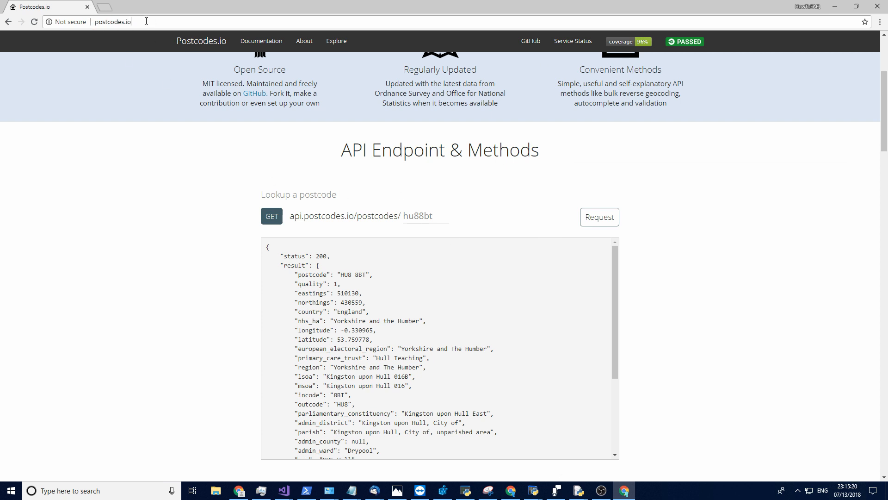
{"action": "scroll", "scroll_direction": "down", "scroll_amount": 3}
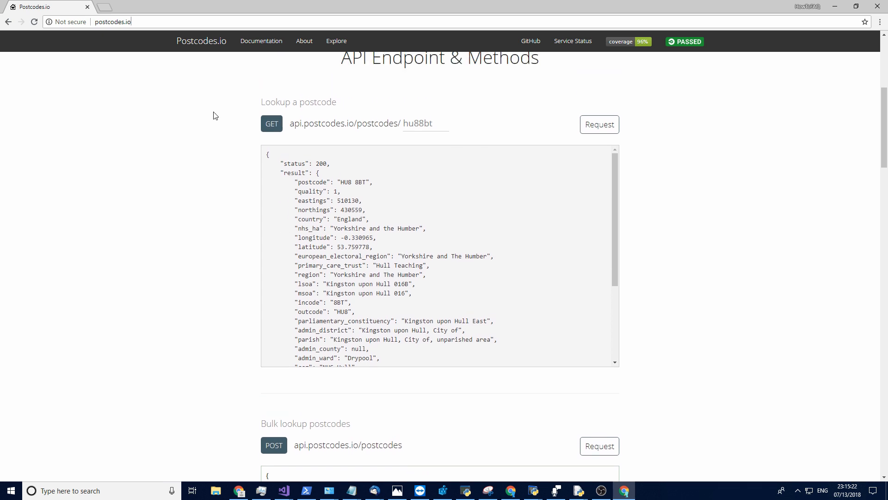
{"action": "scroll", "scroll_direction": "down", "scroll_amount": 3}
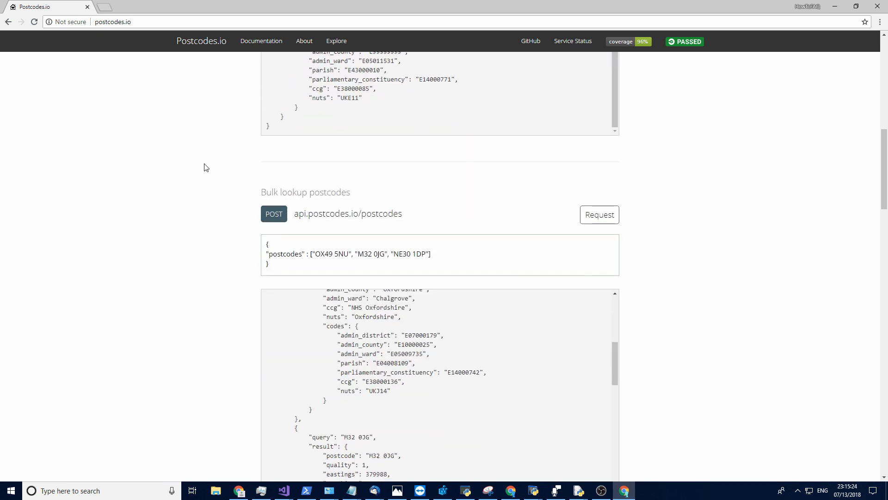
{"action": "scroll", "scroll_direction": "down", "scroll_amount": 3}
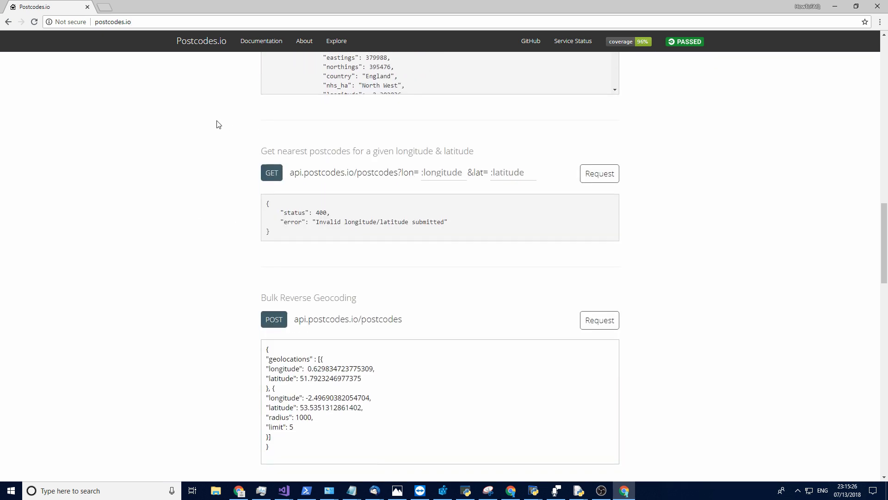
{"action": "scroll", "scroll_direction": "down", "scroll_amount": 3}
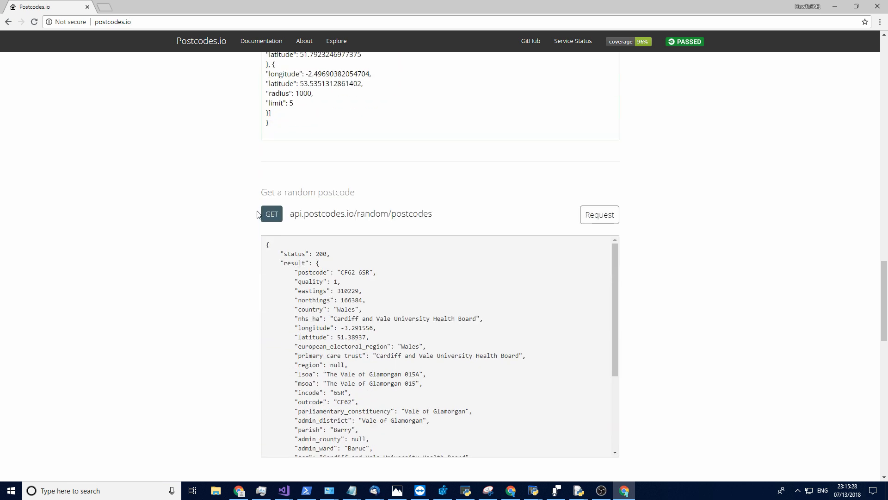
{"action": "scroll", "scroll_direction": "down", "scroll_amount": 3}
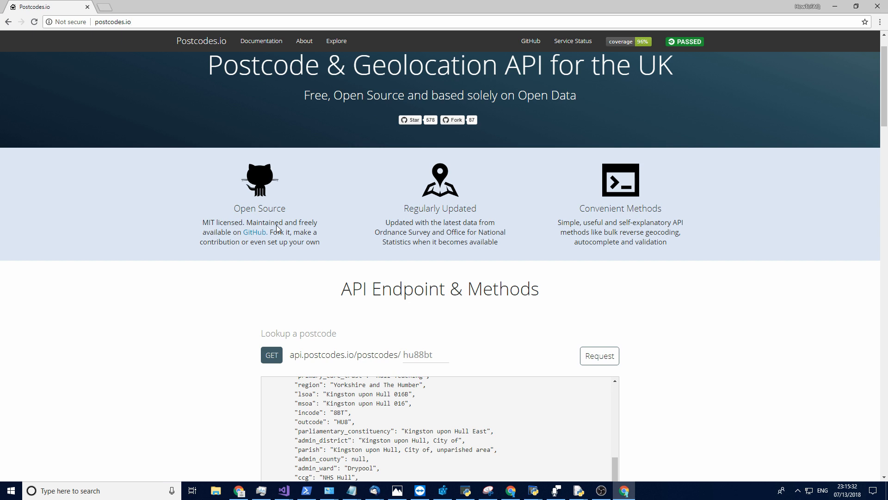
- Load api.postcodes.io/postcodes/hu88bt in a new tab to see the raw JSON for HU8 8BT
{"action": "double_click", "coordinate": [343, 354]}
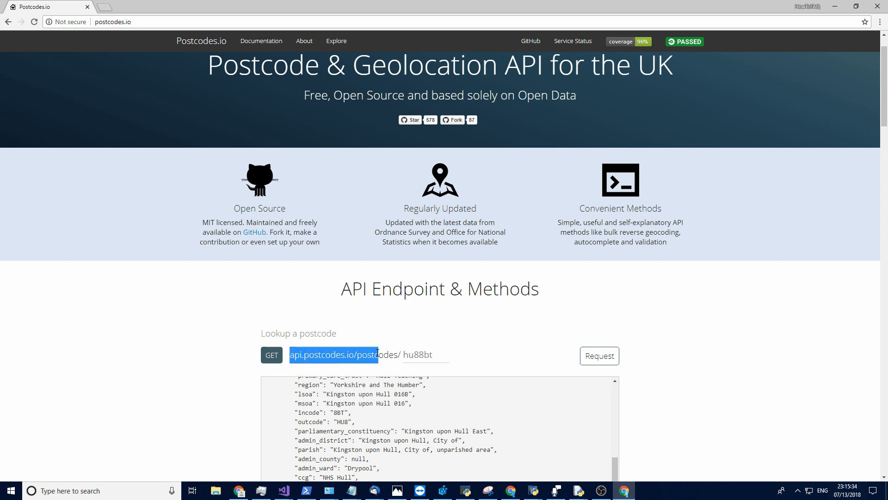
{"action": "right_click", "coordinate": [396, 356]}
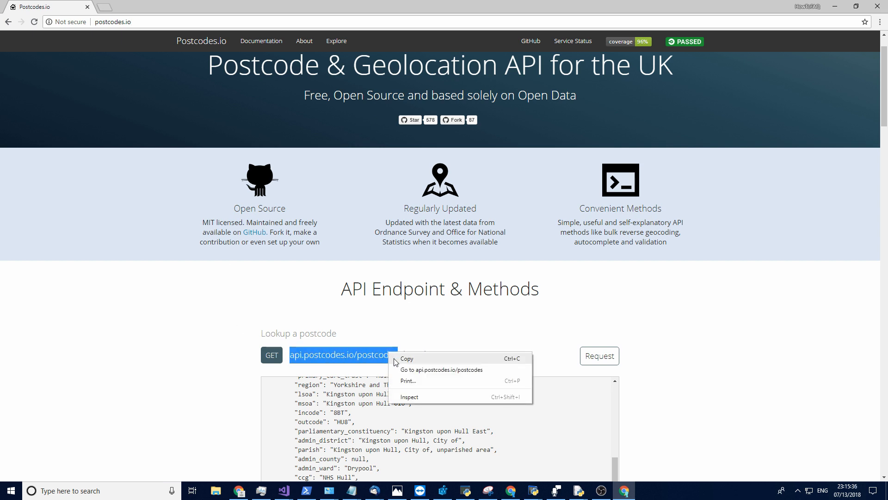
{"action": "left_click", "coordinate": [444, 369]}
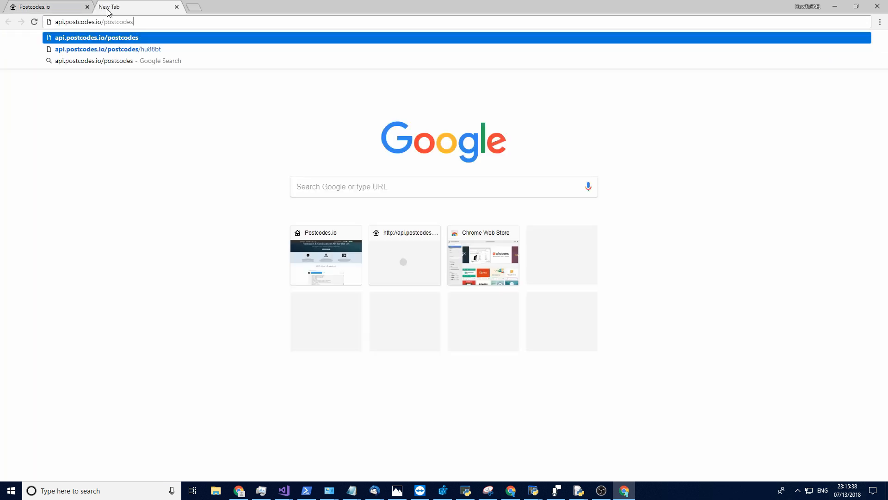
{"action": "type", "text": "/hu88bt"}
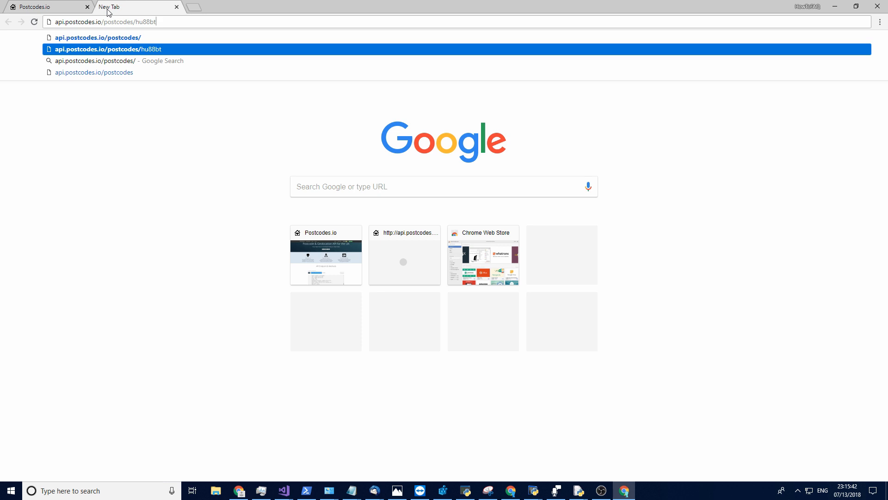
{"action": "key", "text": "Enter"}
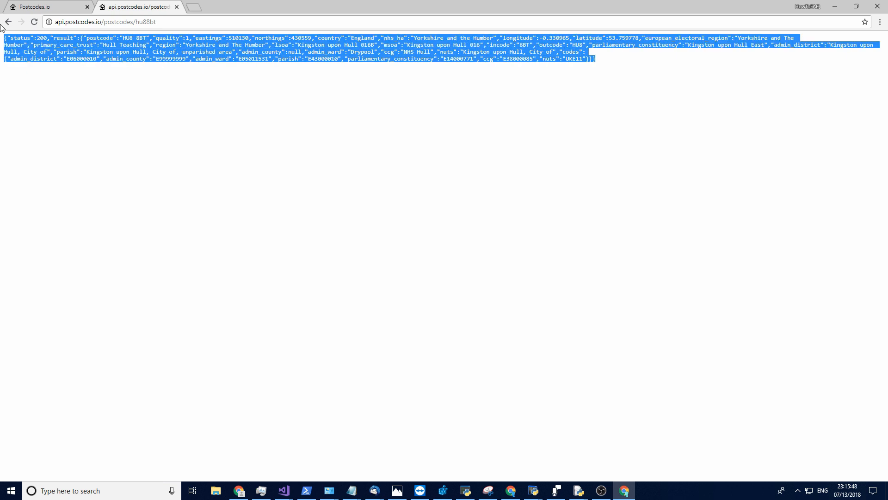
{"action": "left_click", "coordinate": [288, 117]}
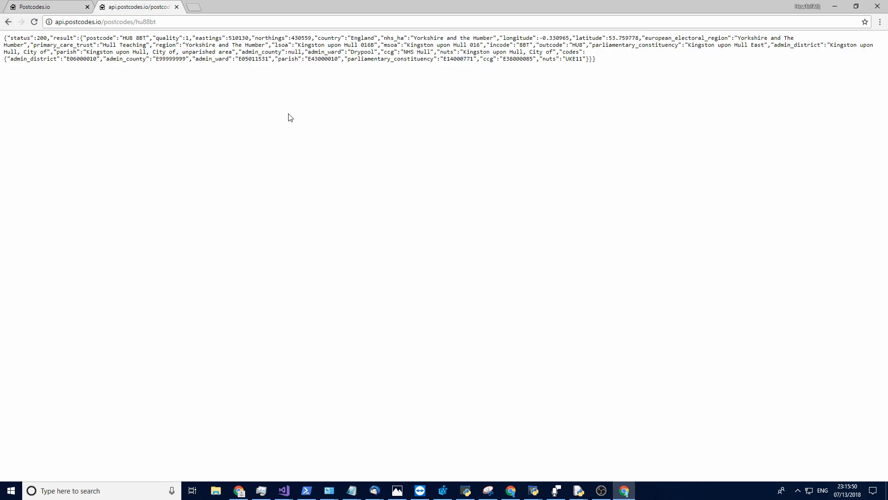
{"action": "mouse_move", "coordinate": [463, 80]}
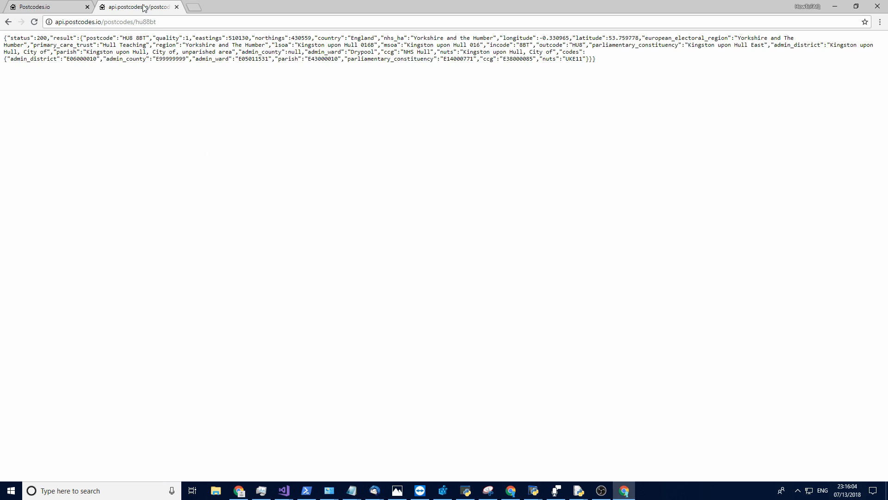
- Write the script imports: urllib.request as req and json
{"action": "left_click", "coordinate": [43, 6]}
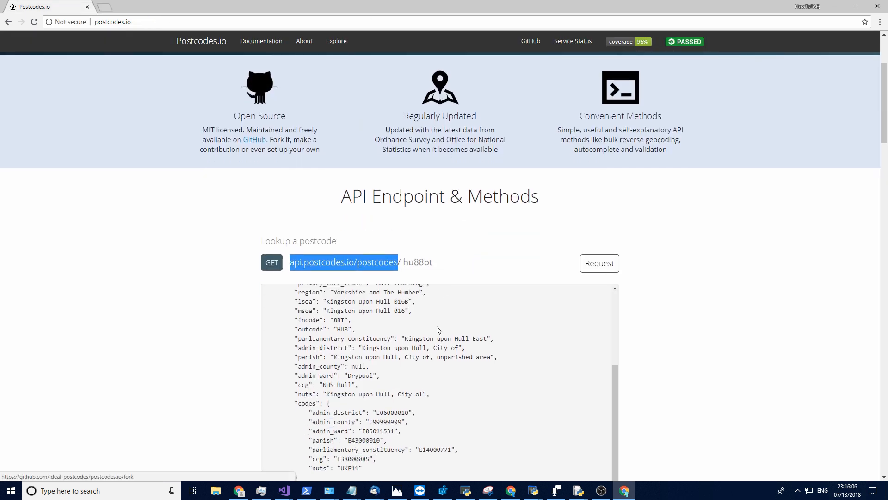
{"action": "scroll", "scroll_direction": "down", "scroll_amount": 3}
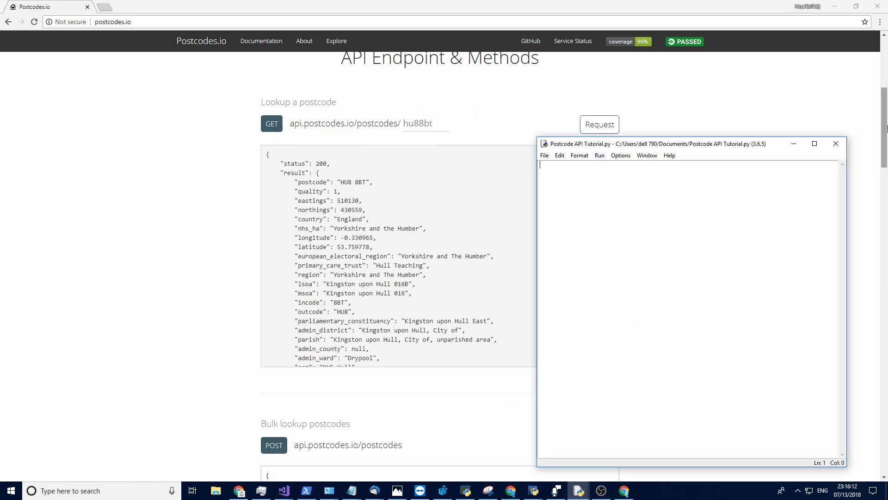
{"action": "type", "text": "impoer"}
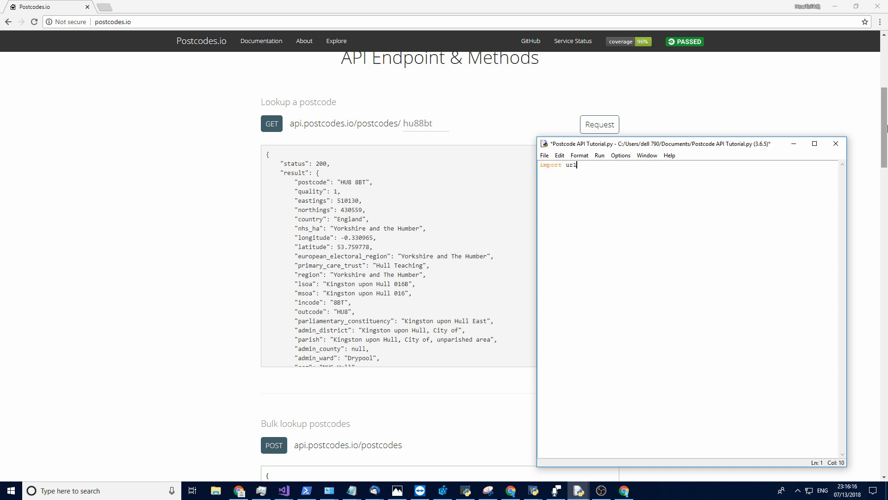
{"action": "type", "text": "lib.reque"}
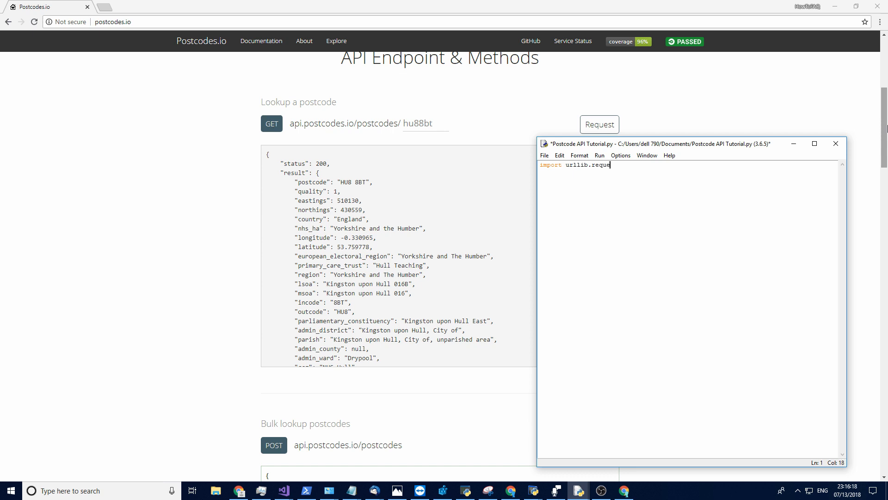
{"action": "type", "text": "st as req"}
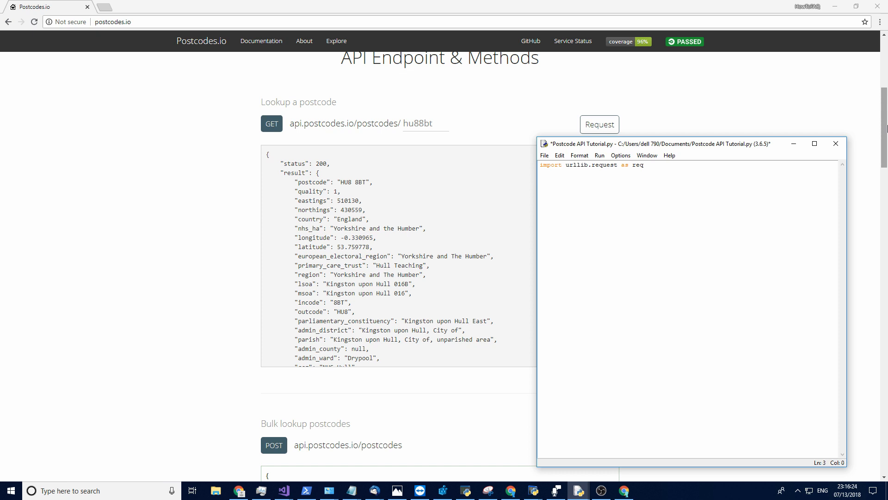
{"action": "type", "text": "import json"}
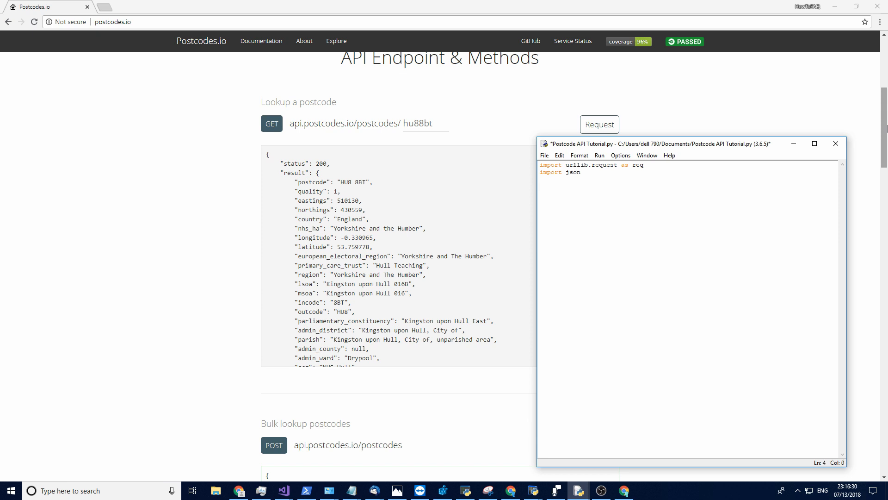
- Define loadJsonResponse(url) with a return json.loads( line begun
{"action": "type", "text": "def"}
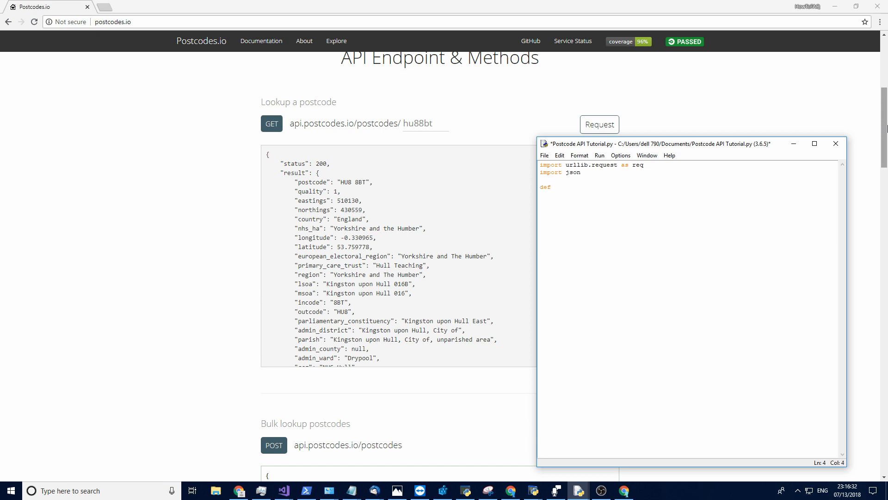
{"action": "type", "text": "load"}
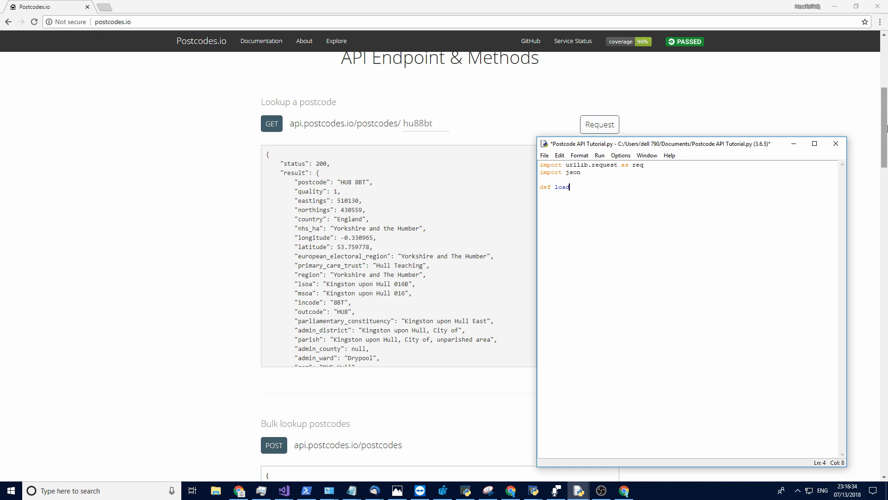
{"action": "type", "text": "JsonRe"}
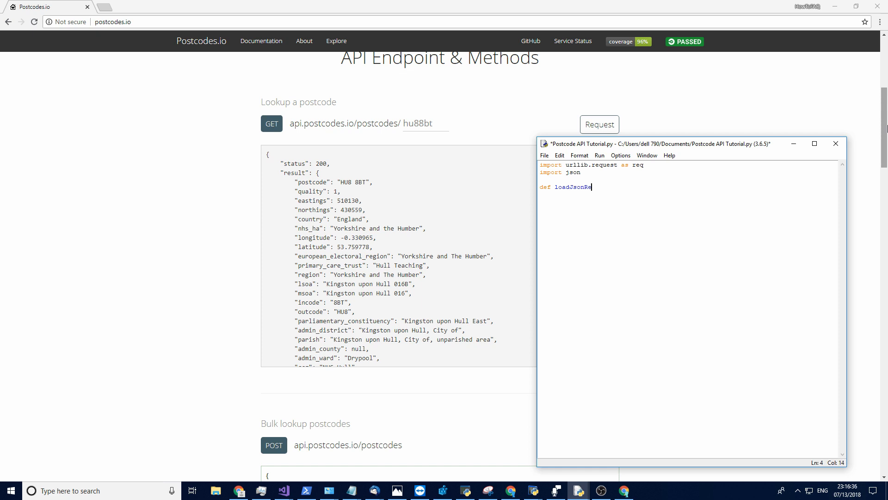
{"action": "type", "text": "sponse ()"}
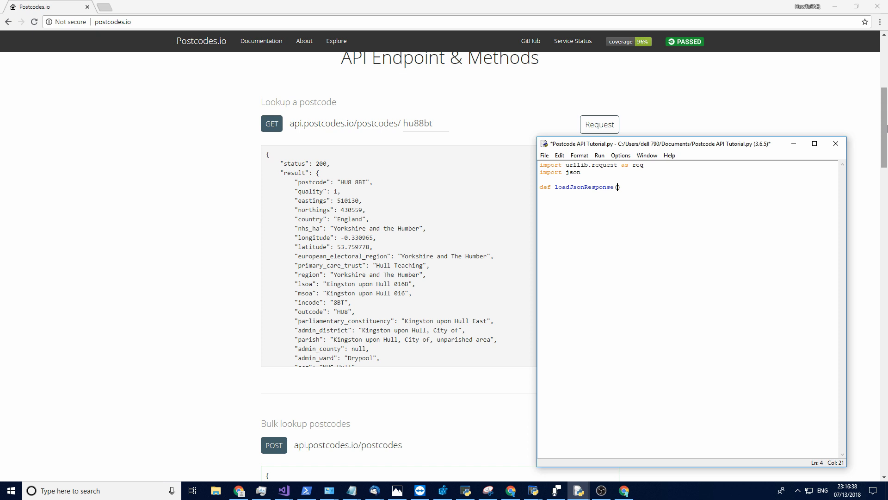
{"action": "type", "text": ")"}
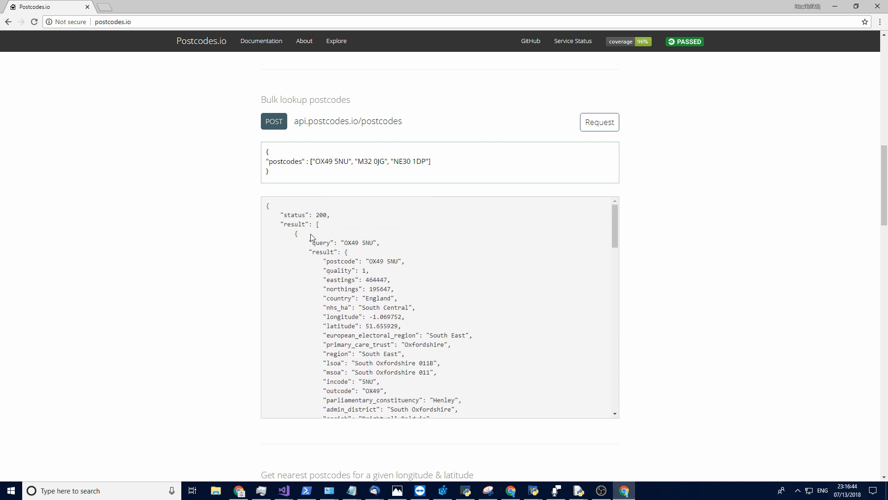
{"action": "scroll", "scroll_direction": "down", "scroll_amount": 3}
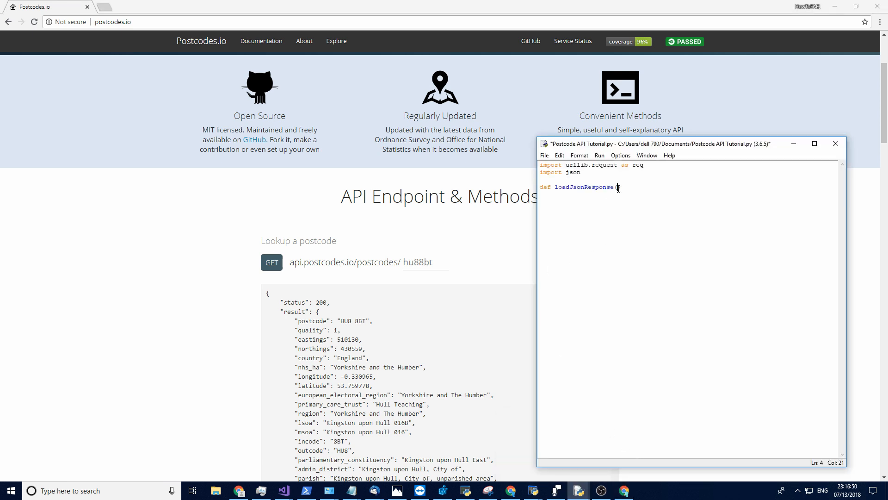
{"action": "type", "text": "url):"}
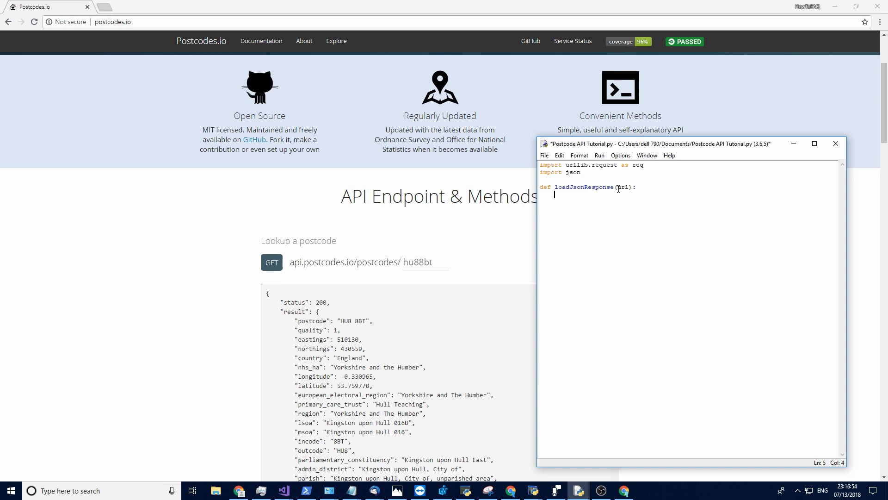
{"action": "type", "text": "return"}
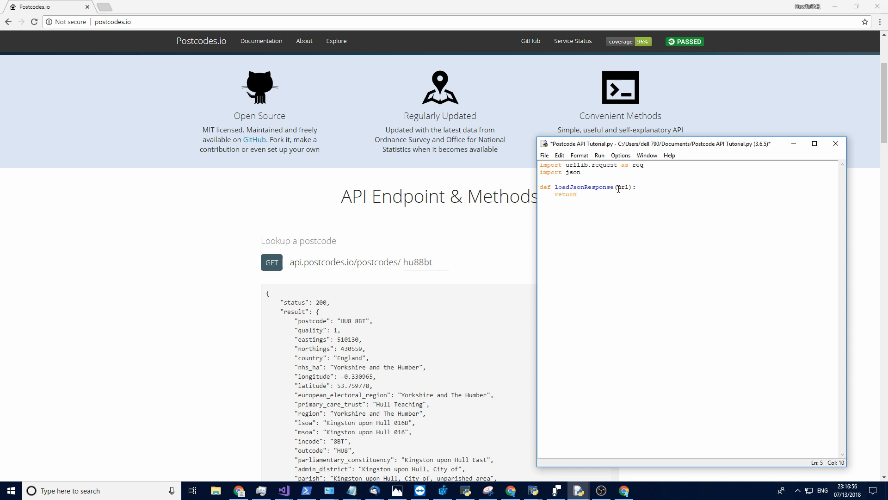
{"action": "type", "text": "json.loads"}
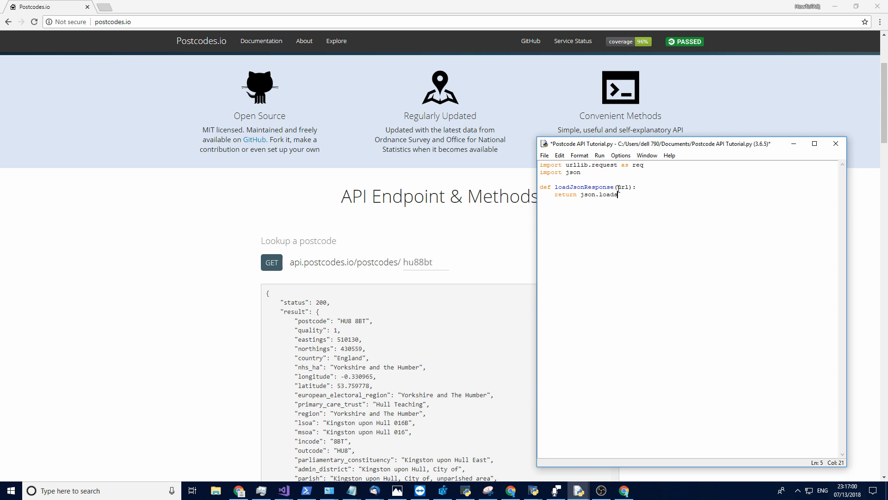
{"action": "type", "text": "("}
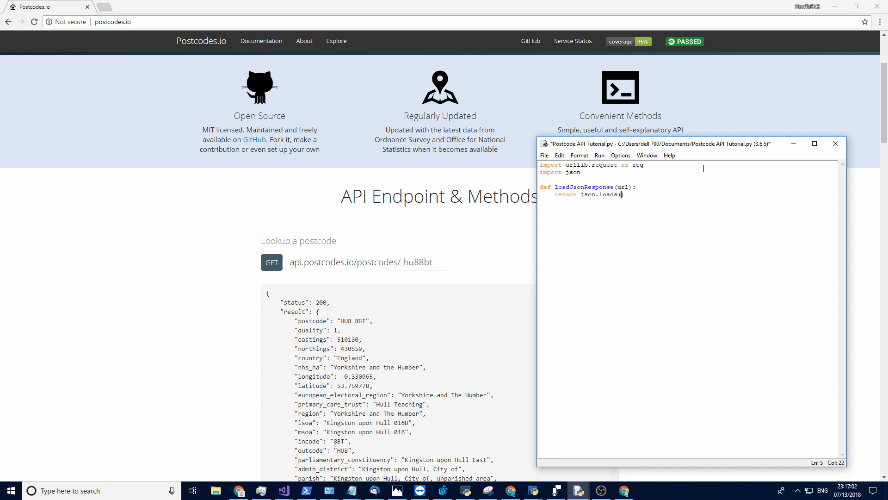
{"action": "mouse_move", "coordinate": [578, 490]}
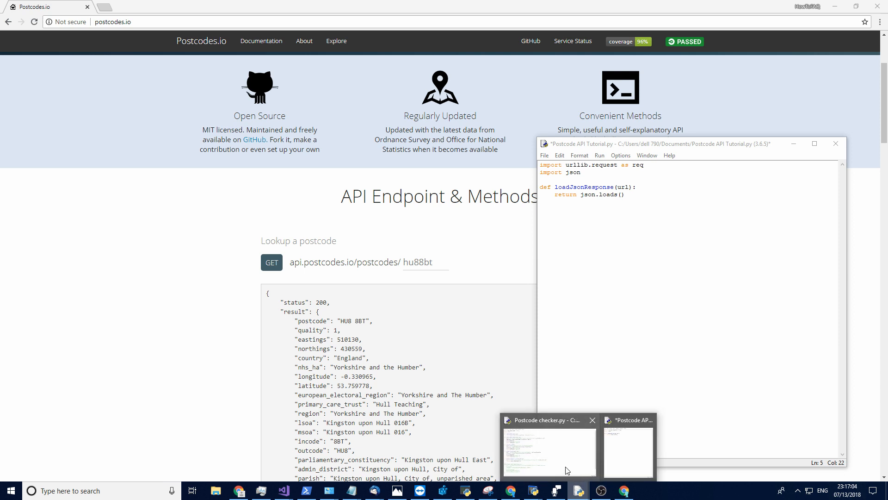
- In the Python shell, import json and parse '{"name":"James"}' into a dictionary
{"action": "left_click", "coordinate": [621, 156]}
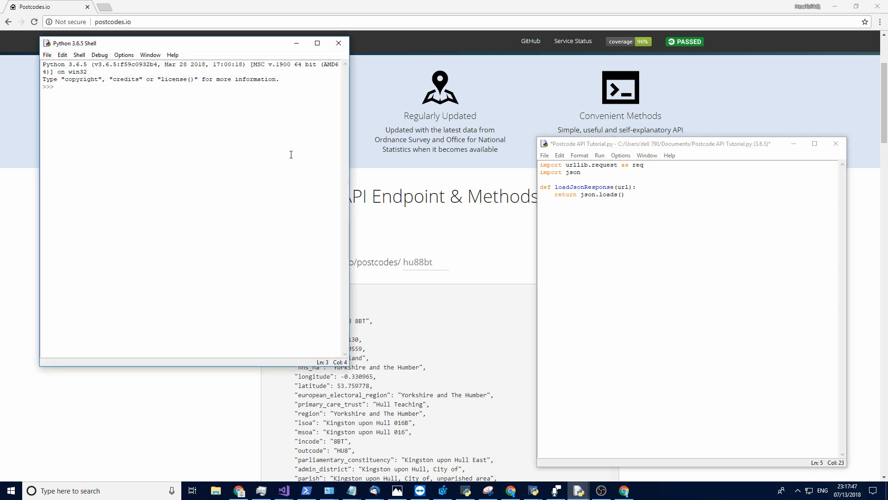
{"action": "type", "text": "import json"}
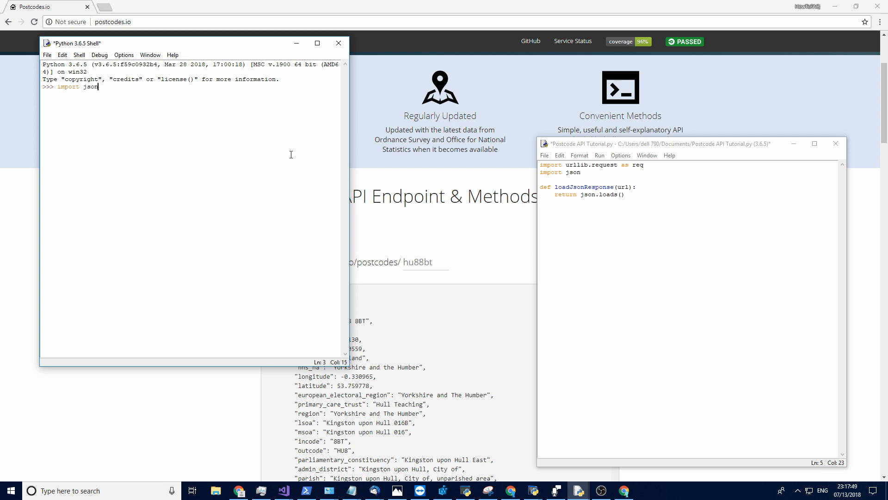
{"action": "type", "text": "json.load"}
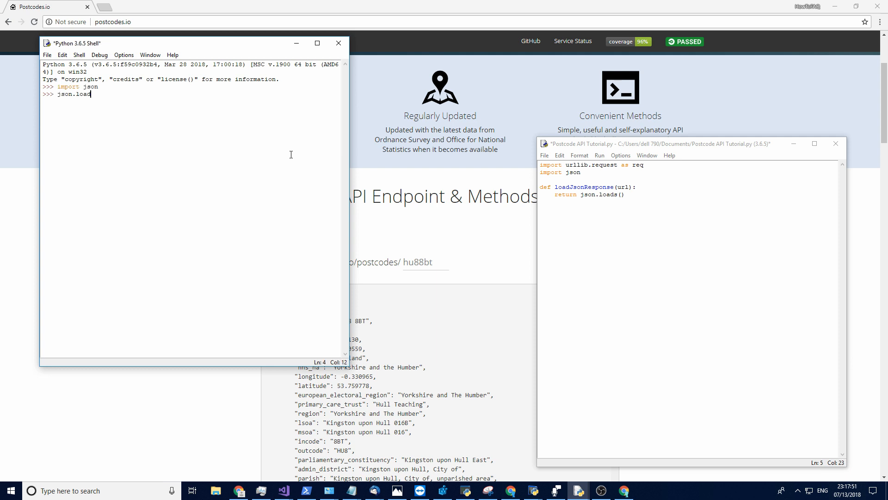
{"action": "type", "text": "()"}
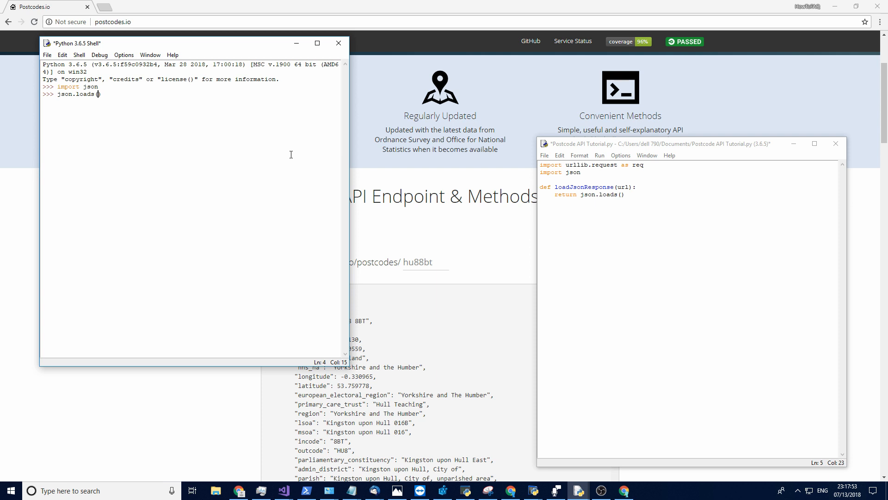
{"action": "type", "text": "\"\""}
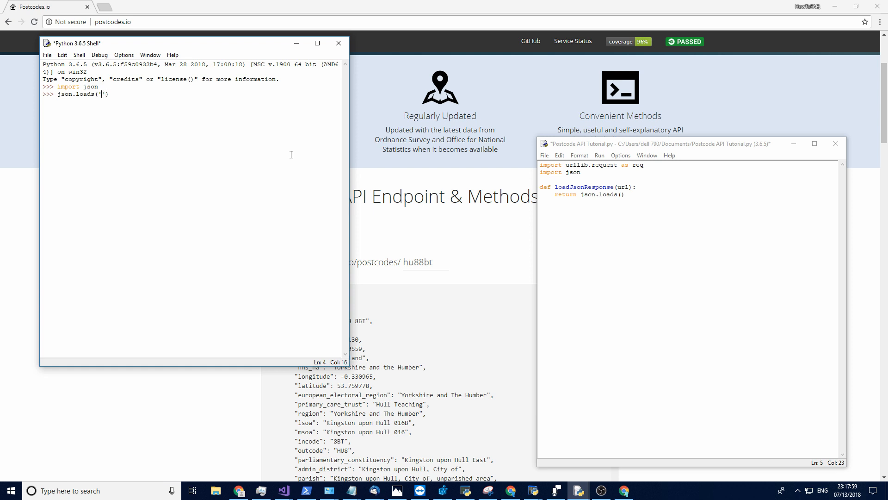
{"action": "type", "text": "{\""}
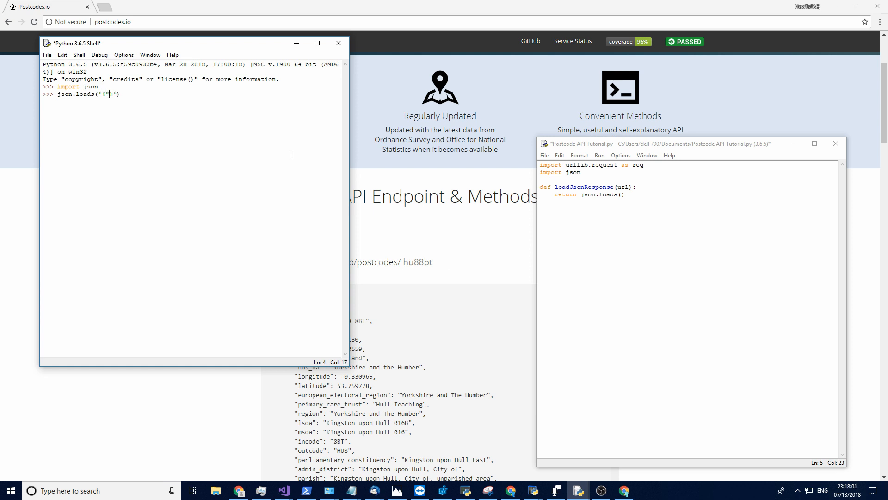
{"action": "type", "text": "name\":\"\""}
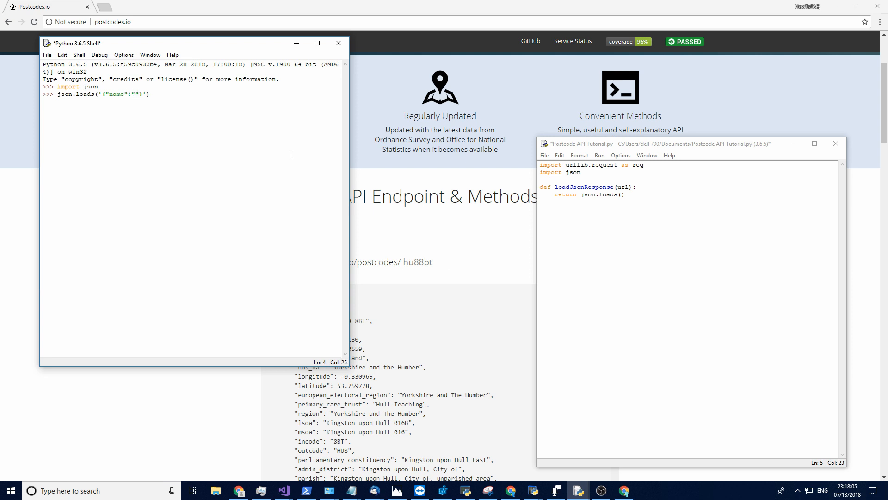
{"action": "type", "text": "James"}
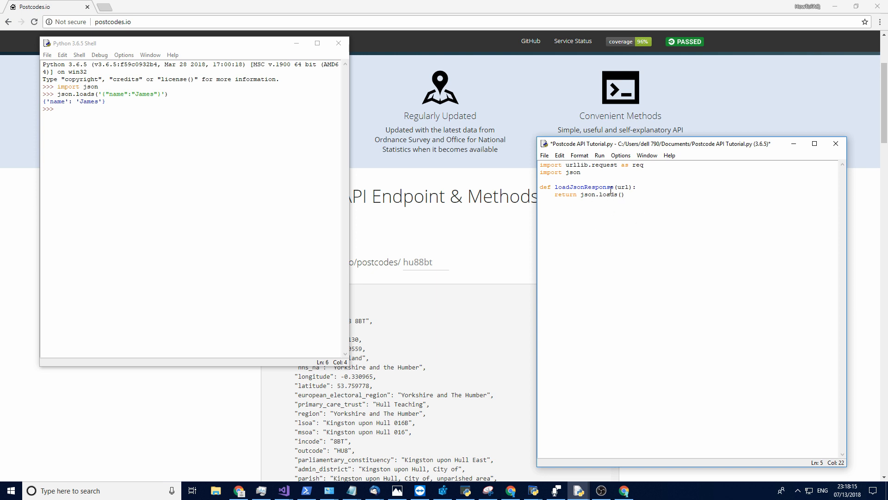
- Complete the return as json.loads(req.urlopen(url).read()) and check the postcodes.io endpoints
{"action": "type", "text": "url"}
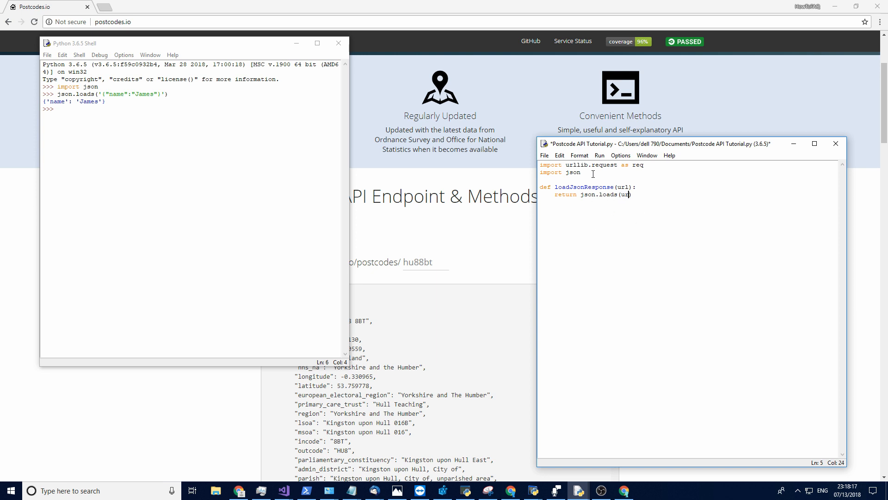
{"action": "key", "text": "BackSpace"}
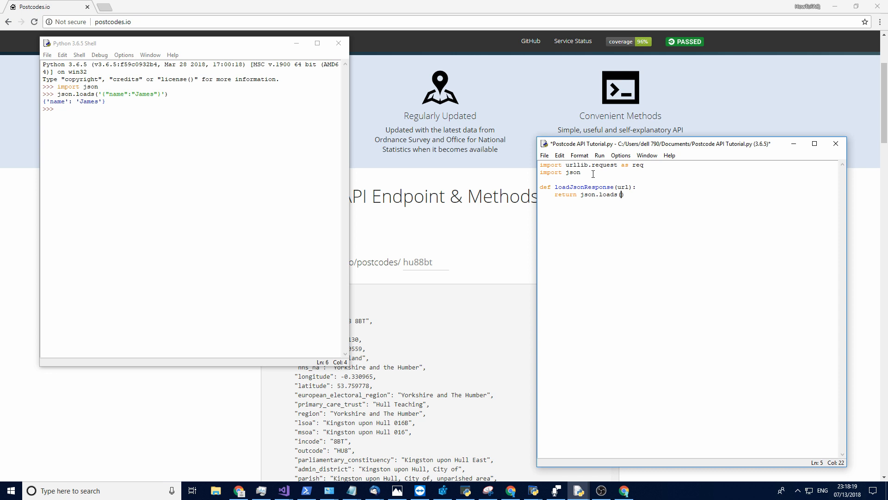
{"action": "type", "text": "req.urlopen("}
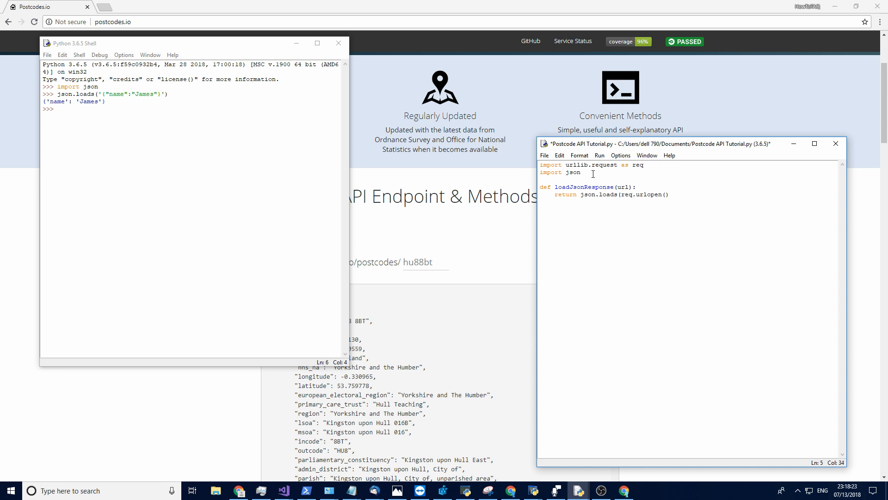
{"action": "type", "text": "url"}
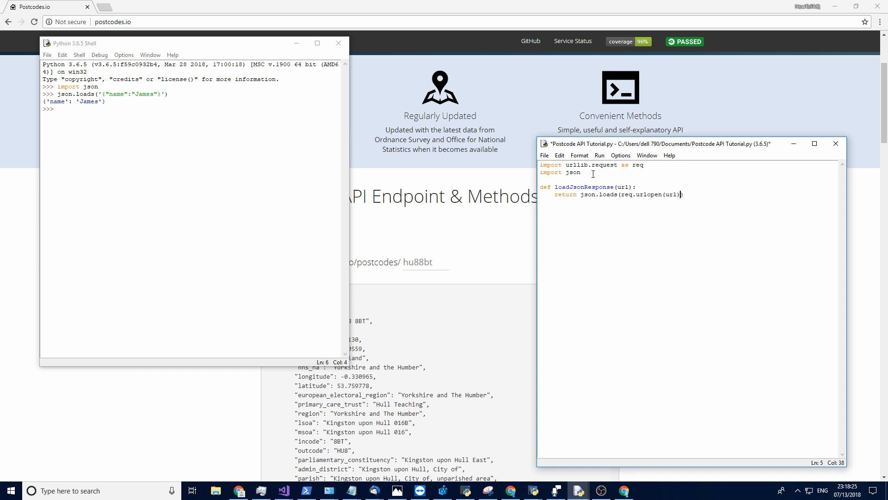
{"action": "type", "text": "."}
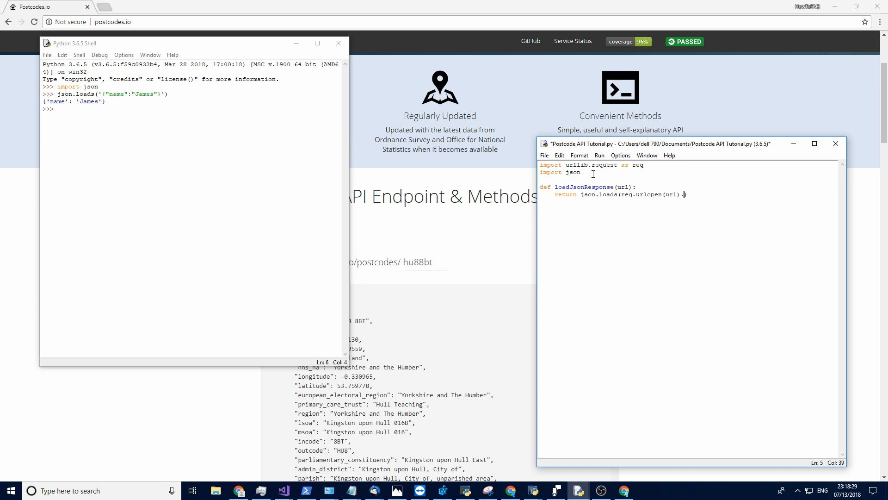
{"action": "type", "text": "read()"}
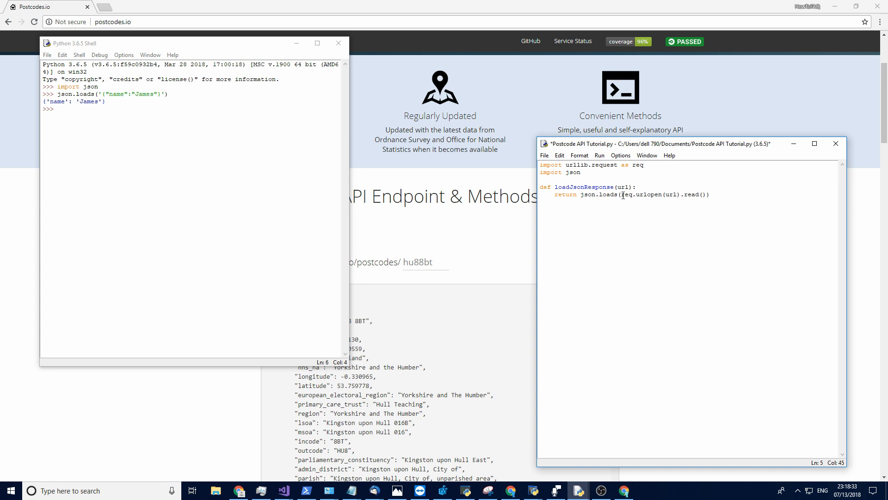
{"action": "left_click_drag", "start_coordinate": [614, 194], "coordinate": [709, 195]}
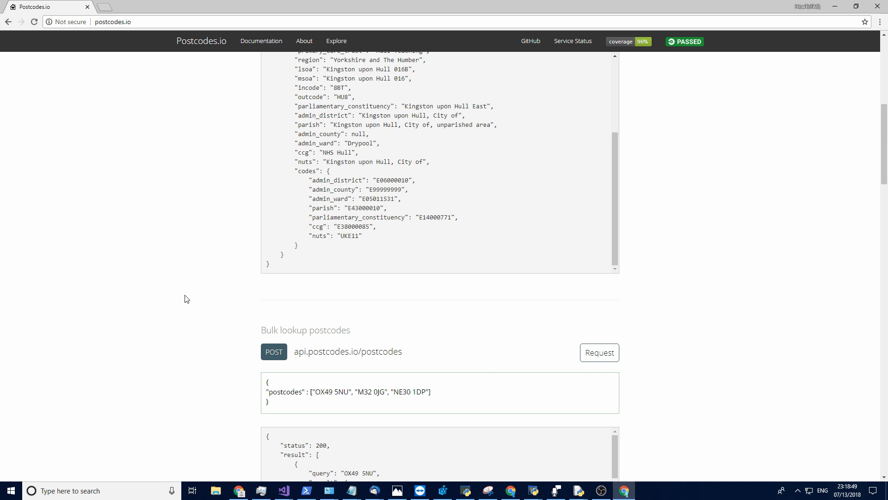
{"action": "scroll", "scroll_direction": "down", "scroll_amount": 3}
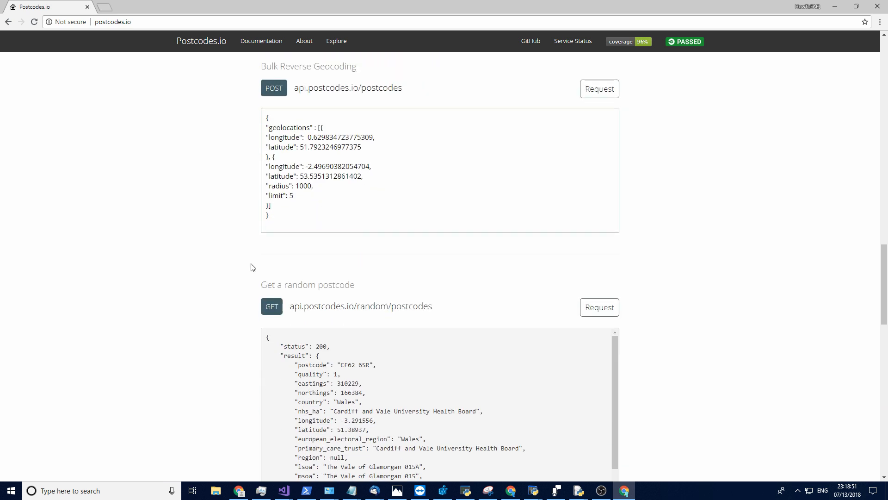
{"action": "scroll", "scroll_direction": "down", "scroll_amount": 3}
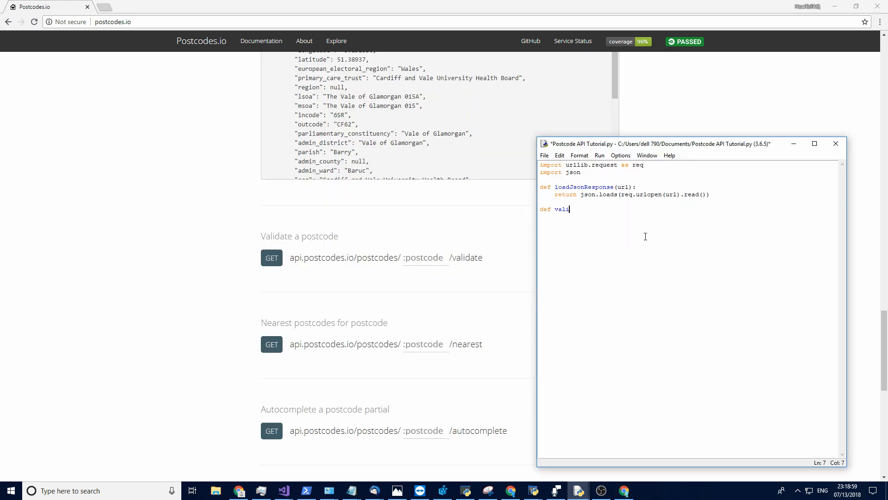
- Define validatePostcode(postcode) with url set to the api.postcodes.io validate address
{"action": "type", "text": "date"}
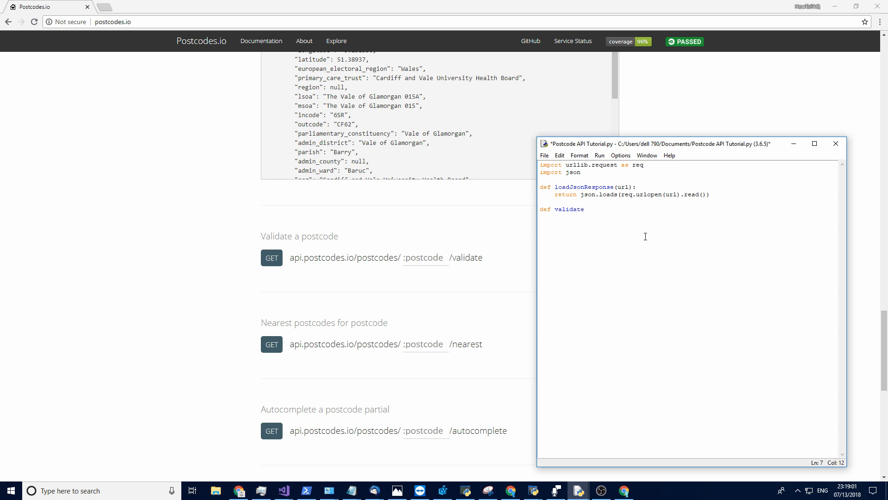
{"action": "type", "text": "Postcode"}
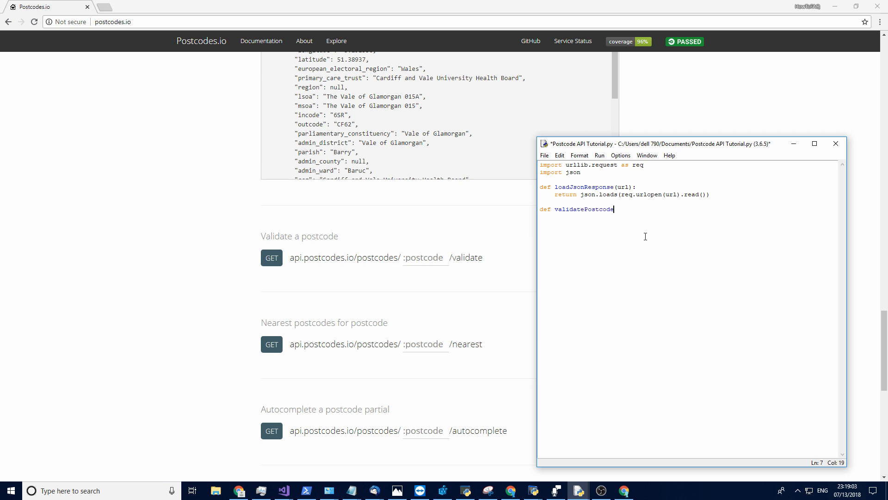
{"action": "type", "text": "(post"}
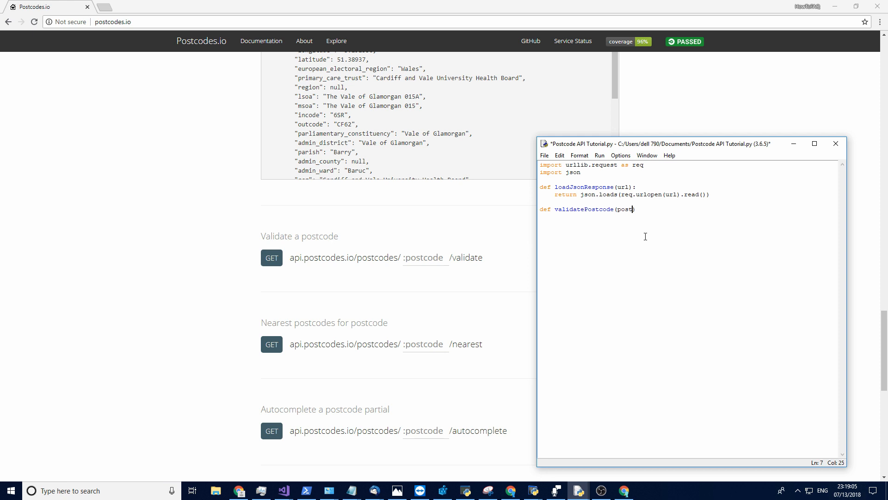
{"action": "type", "text": "code):"}
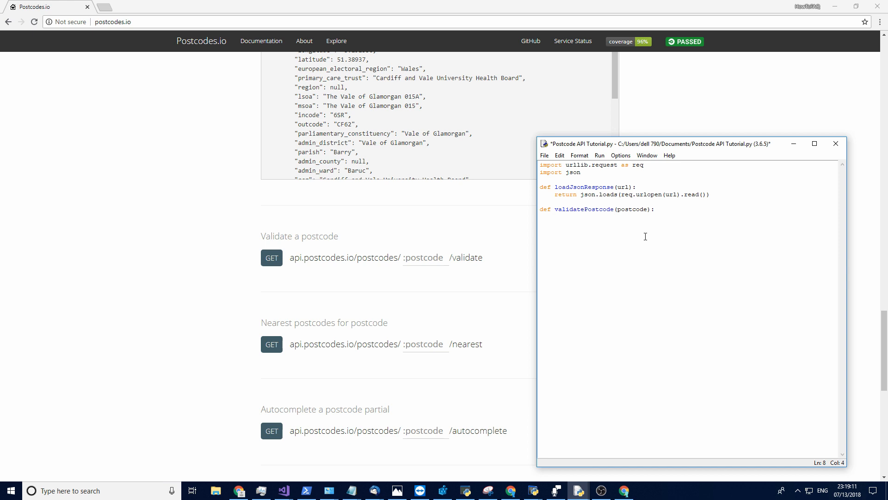
{"action": "type", "text": "url ="}
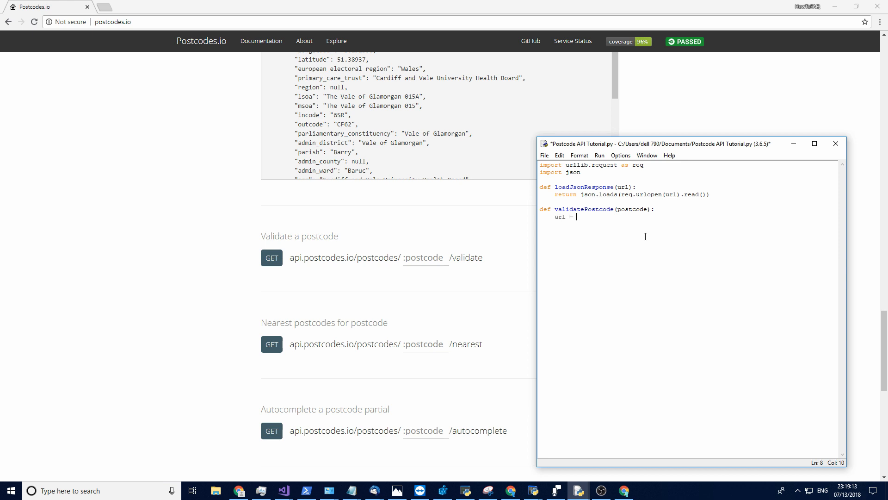
{"action": "type", "text": "\"api.postcodes.io/postcodes/:postcode/validate\""}
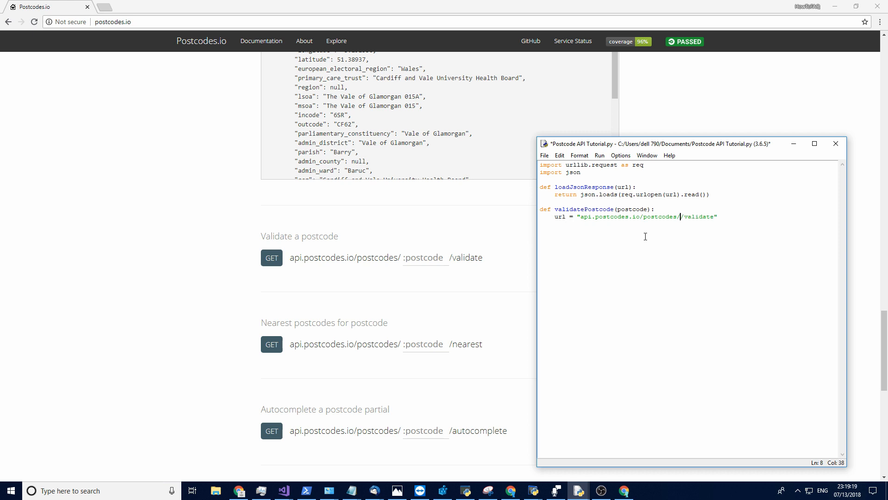
{"action": "type", "text": "{}"}
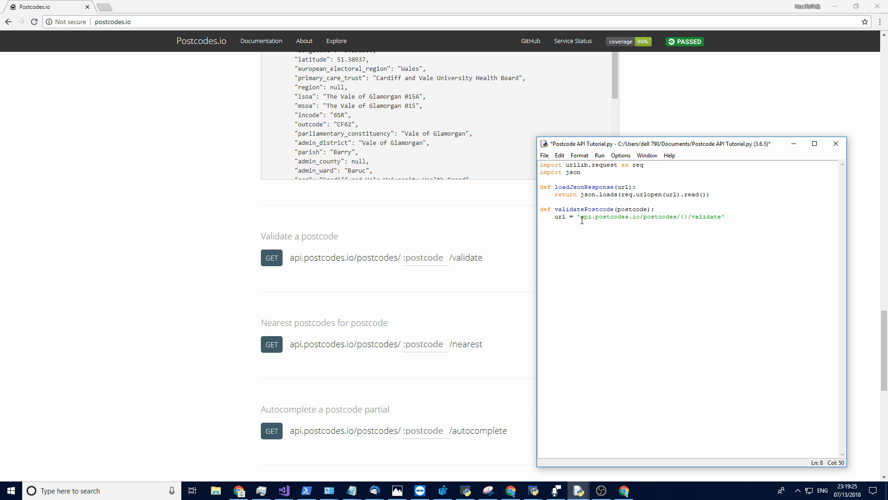
{"action": "type", "text": ".format"}
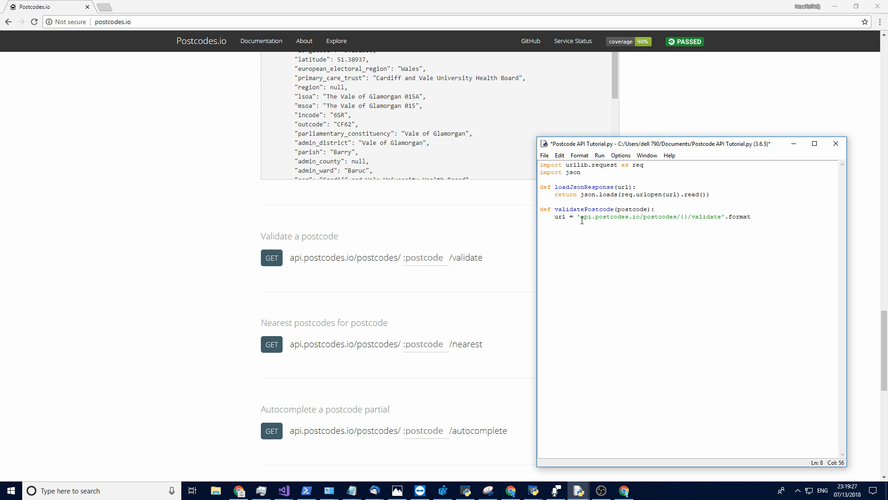
{"action": "type", "text": "("}
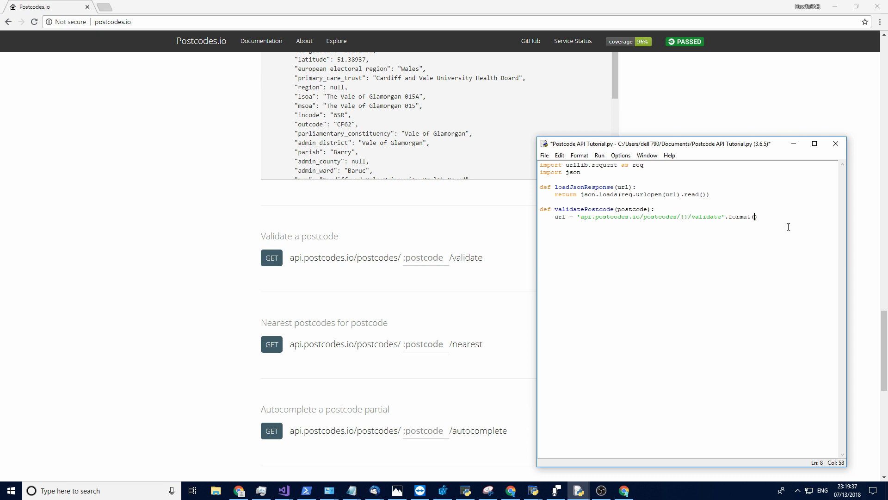
{"action": "type", "text": "po"}
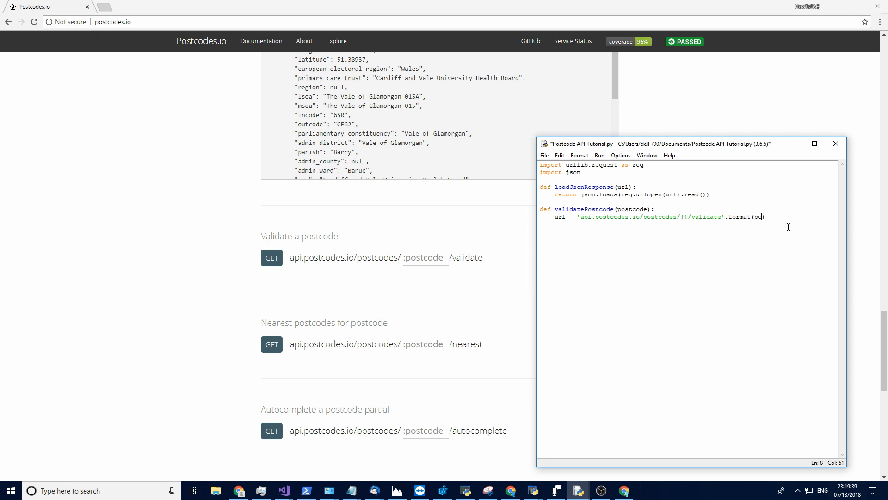
{"action": "type", "text": "stcode"}
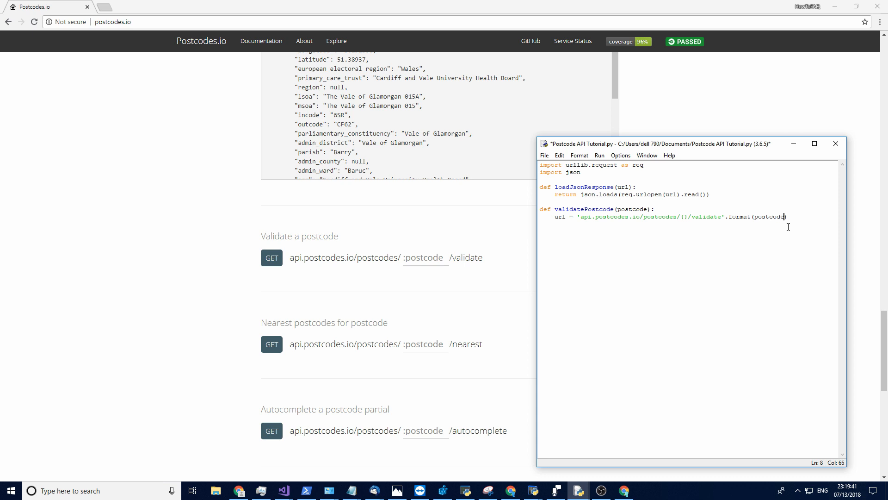
{"action": "mouse_move", "coordinate": [697, 199]}
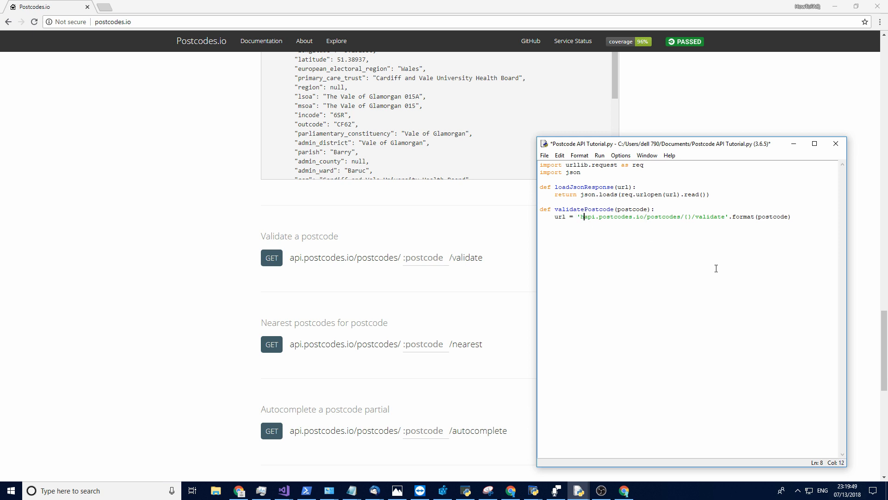
{"action": "type", "text": "https://"}
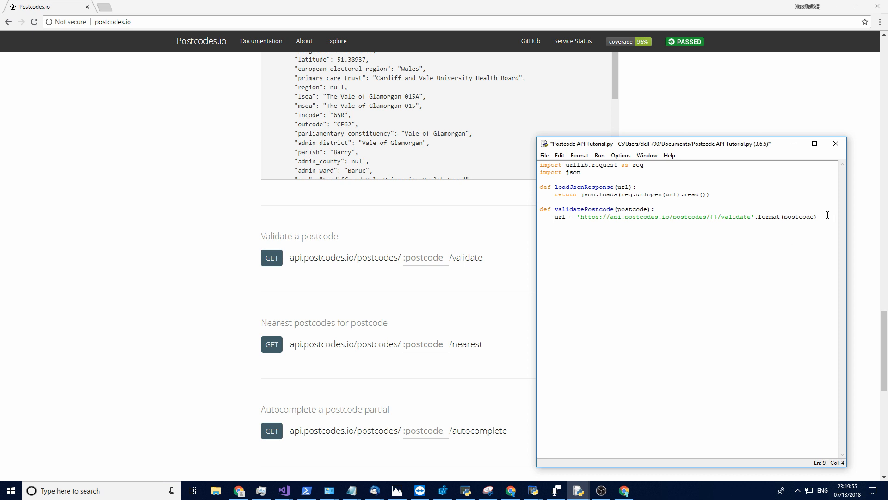
{"action": "type", "text": "loadJsonResposn"}
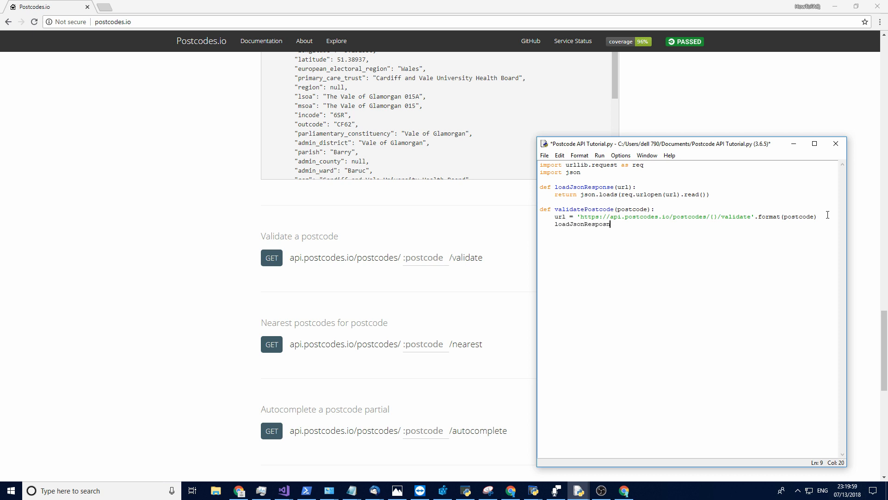
{"action": "type", "text": "eturn"}
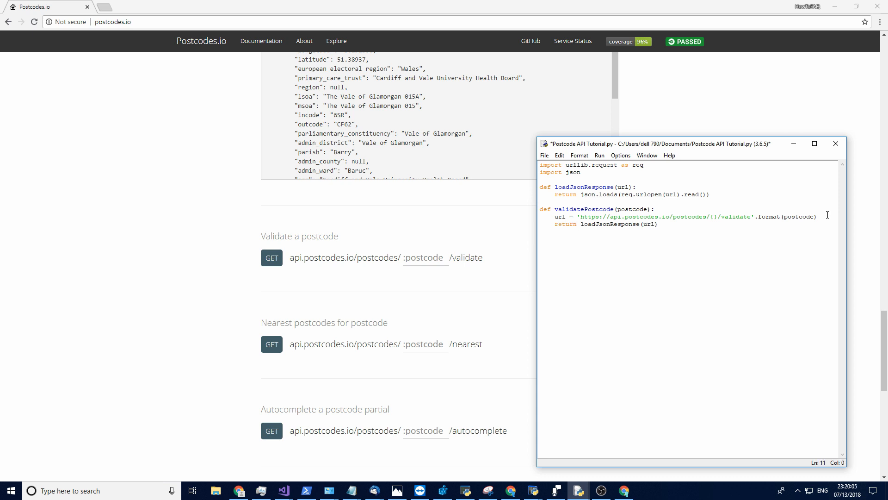
- Add print(validatePostcode('HU88BT')) at the bottom and run, raising the save prompt
{"action": "type", "text": "print"}
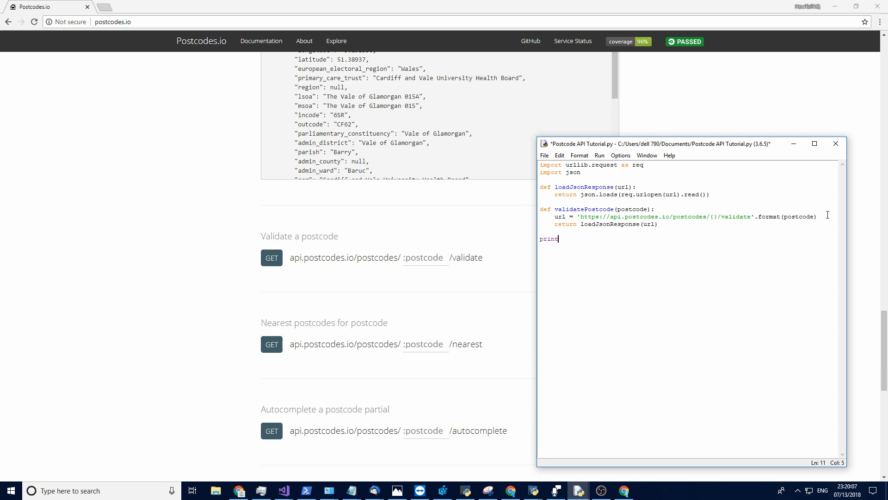
{"action": "type", "text": "()"}
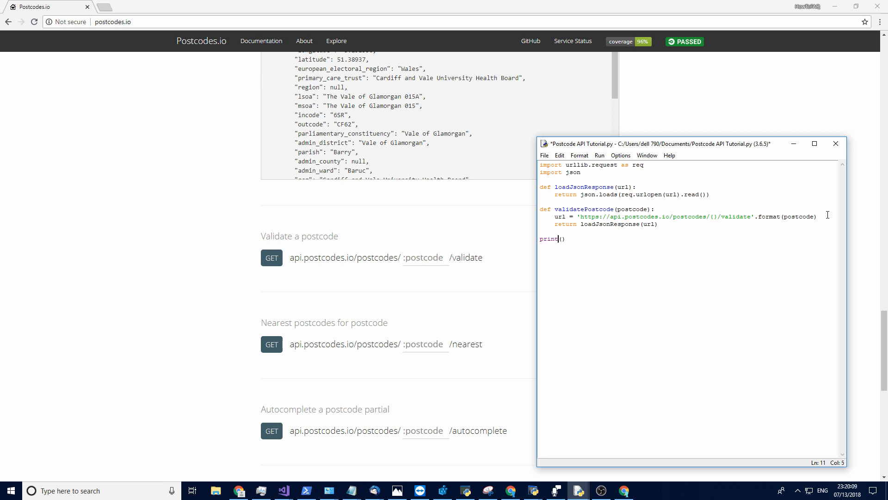
{"action": "type", "text": "validatePostcode("}
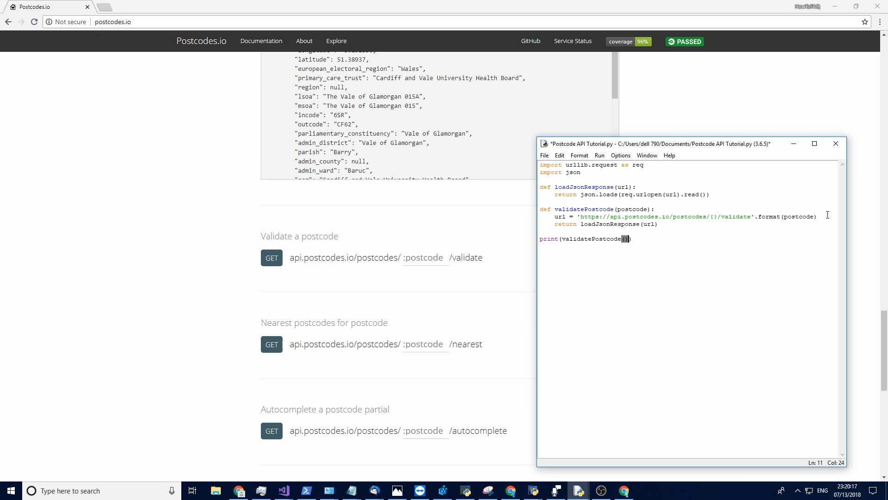
{"action": "type", "text": "Hu'"}
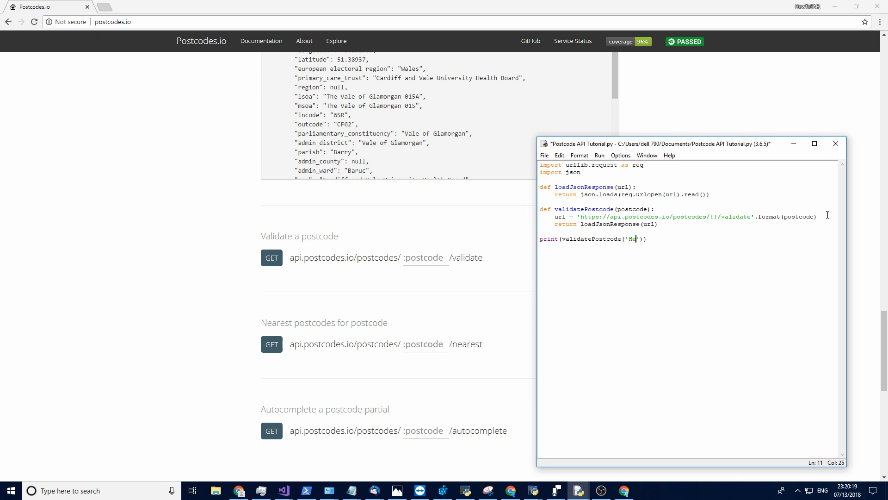
{"action": "type", "text": "6"}
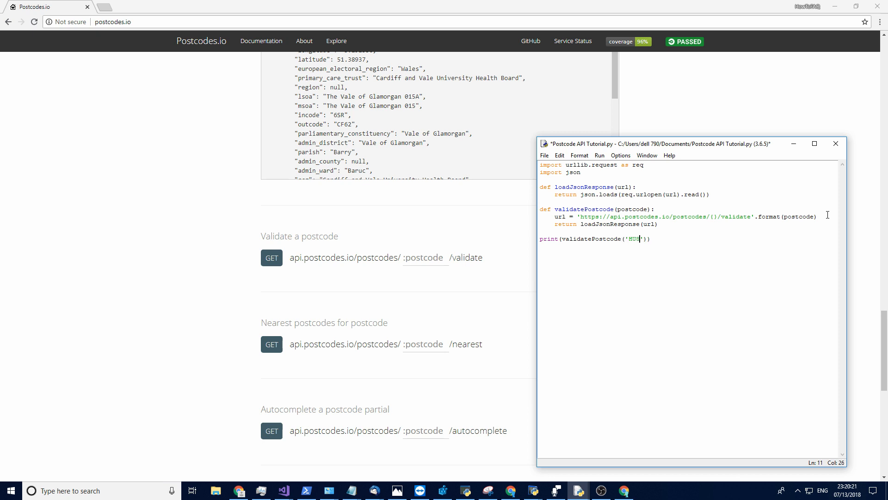
{"action": "type", "text": "8BT"}
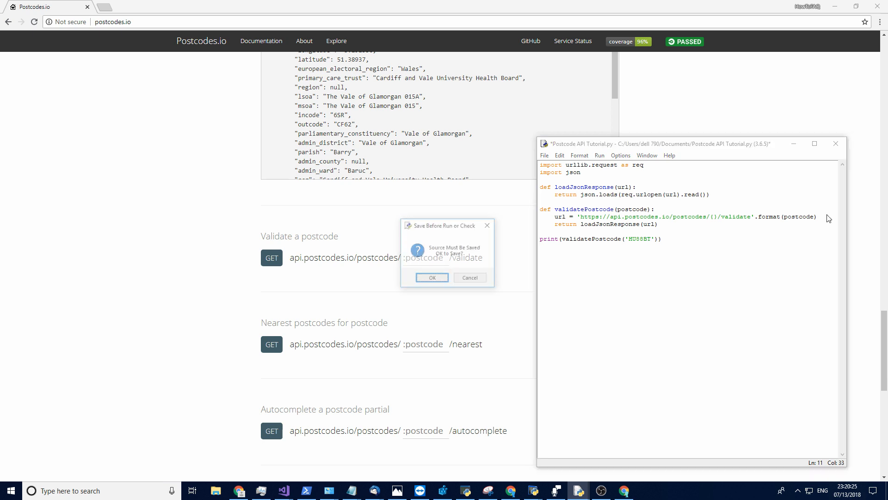
- Save and run, then make loadJsonResponse return ['result'] and rerun to print True
{"action": "left_click", "coordinate": [432, 278]}
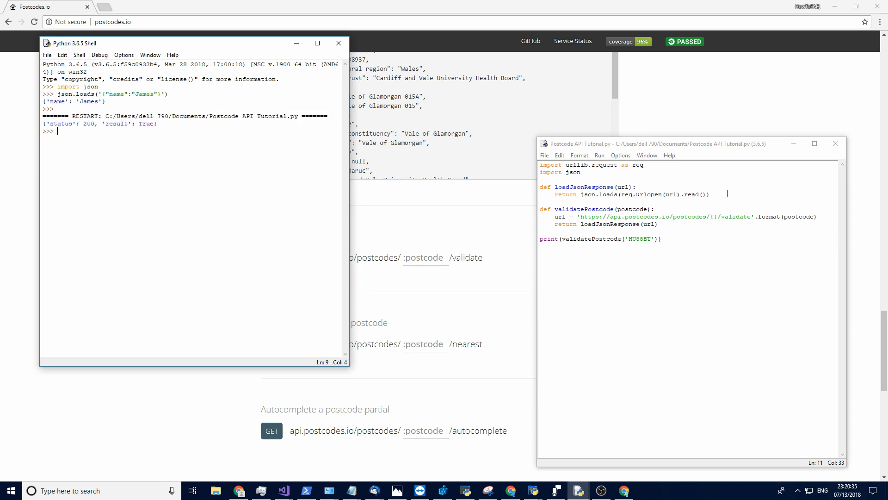
{"action": "type", "text": "[]"}
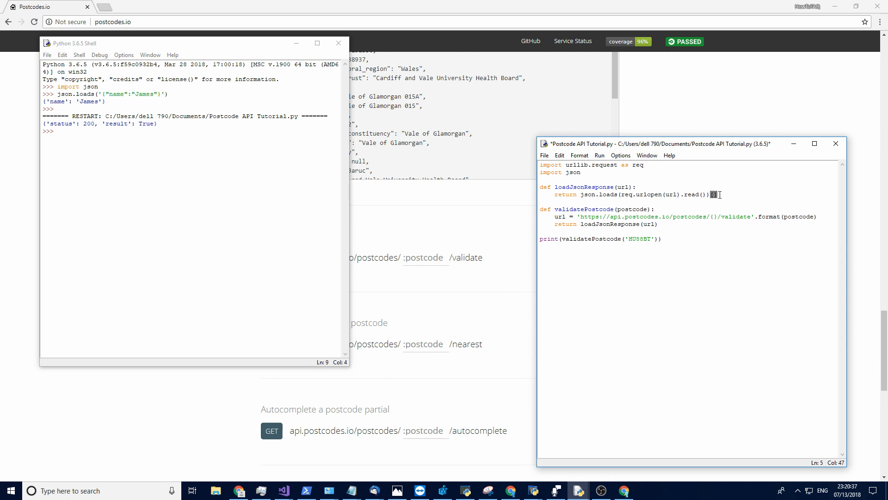
{"action": "type", "text": "'result"}
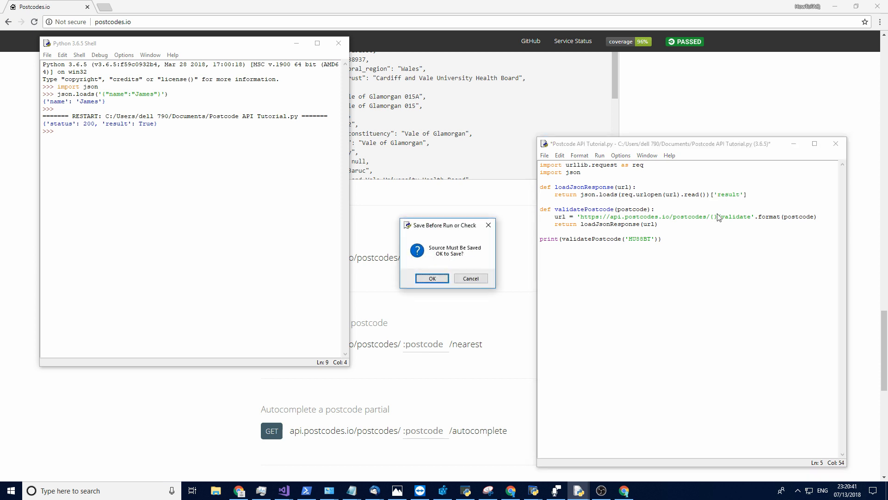
{"action": "left_click", "coordinate": [431, 278]}
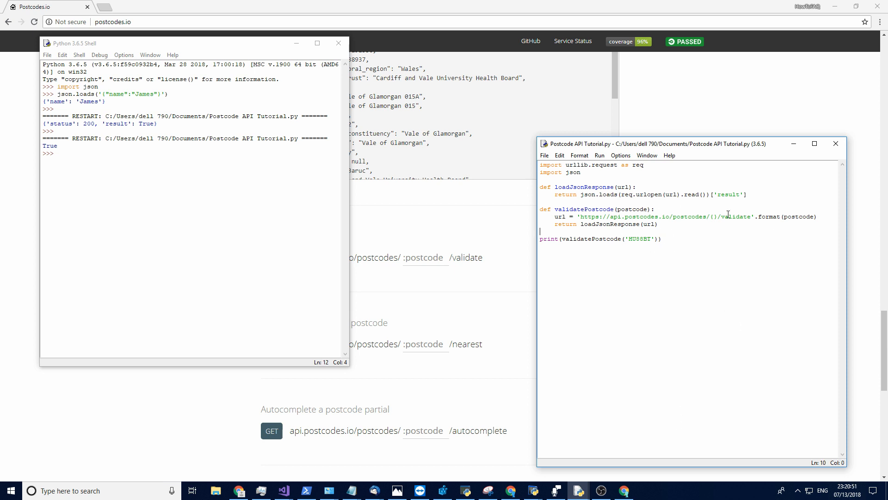
{"action": "mouse_move", "coordinate": [674, 232]}
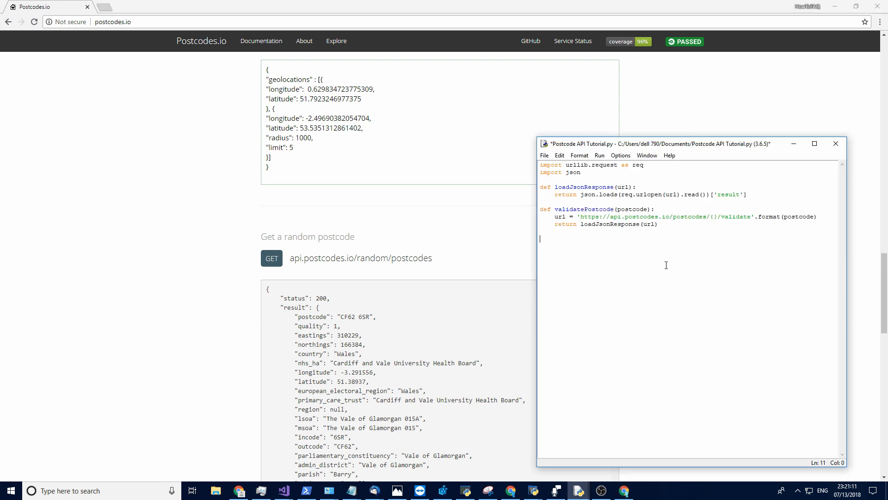
- Start def randomPostcode(): with a url = line inside it
{"action": "type", "text": "def random"}
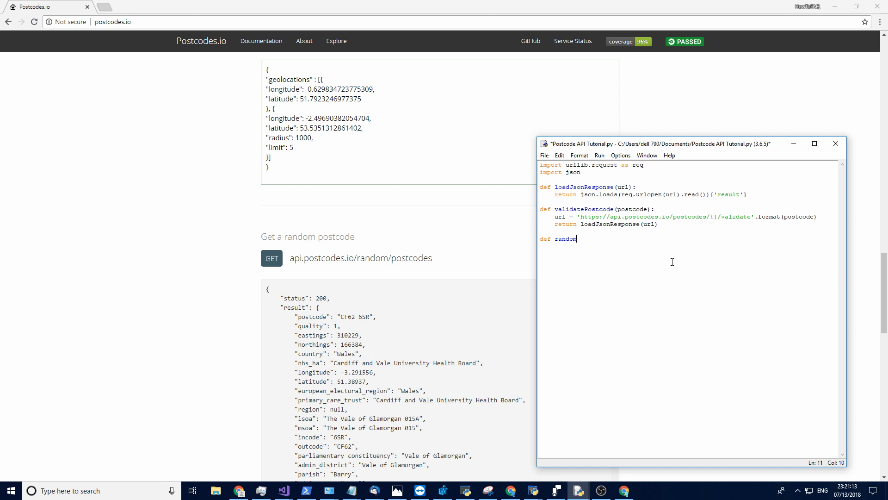
{"action": "type", "text": "Postcod"}
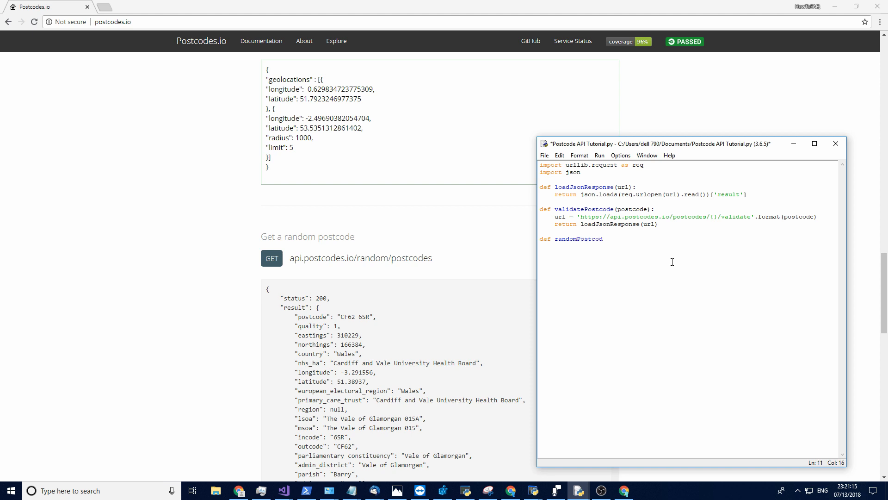
{"action": "type", "text": "e():"}
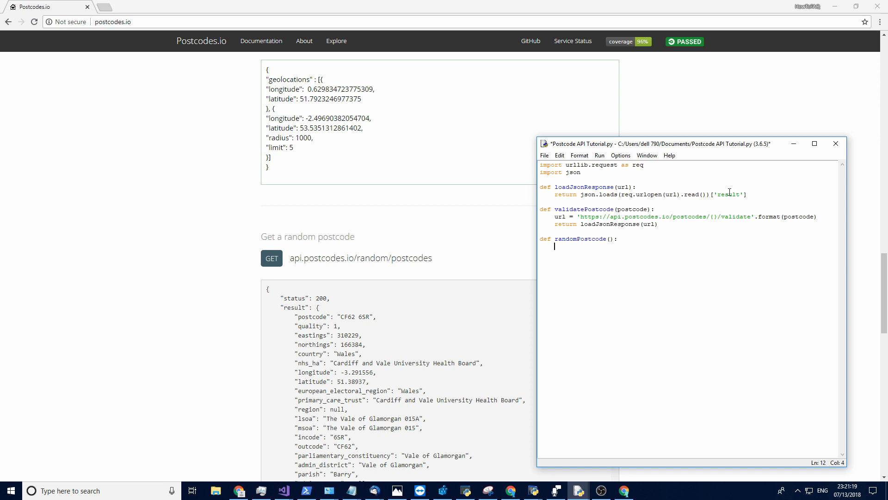
{"action": "type", "text": "url"}
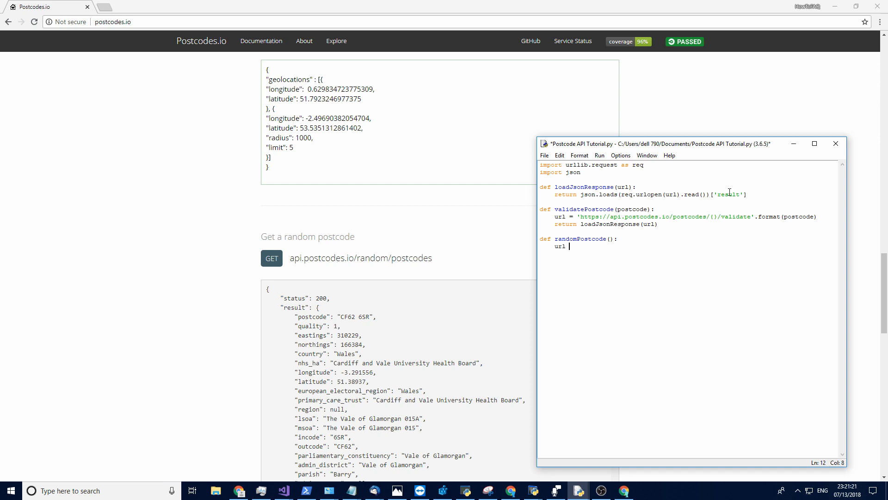
{"action": "type", "text": "="}
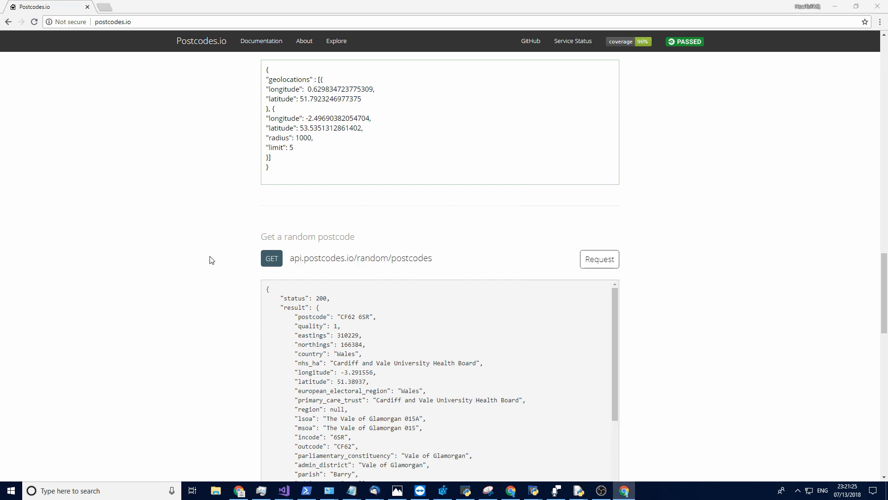
{"action": "left_click", "coordinate": [578, 490]}
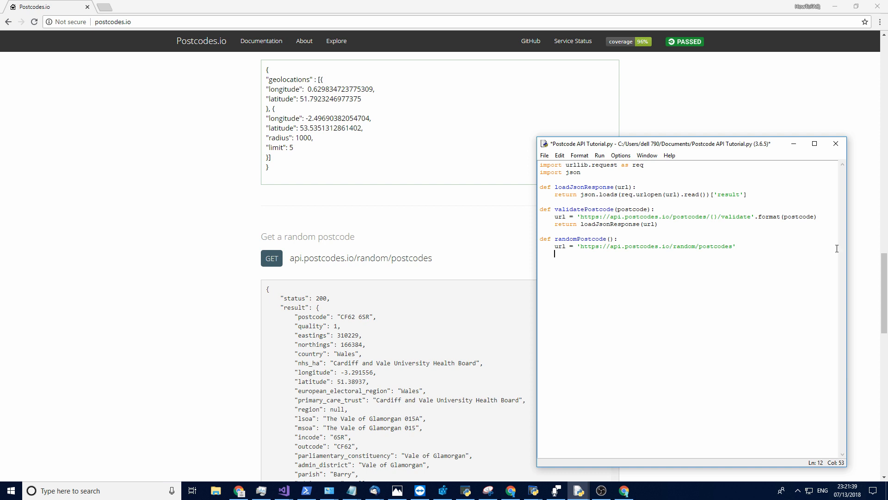
{"action": "type", "text": "return"}
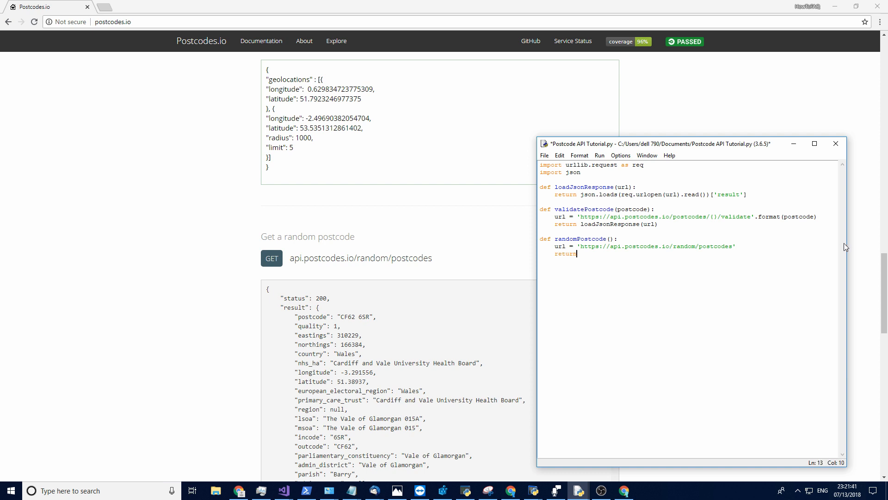
{"action": "type", "text": "loadJsonR"}
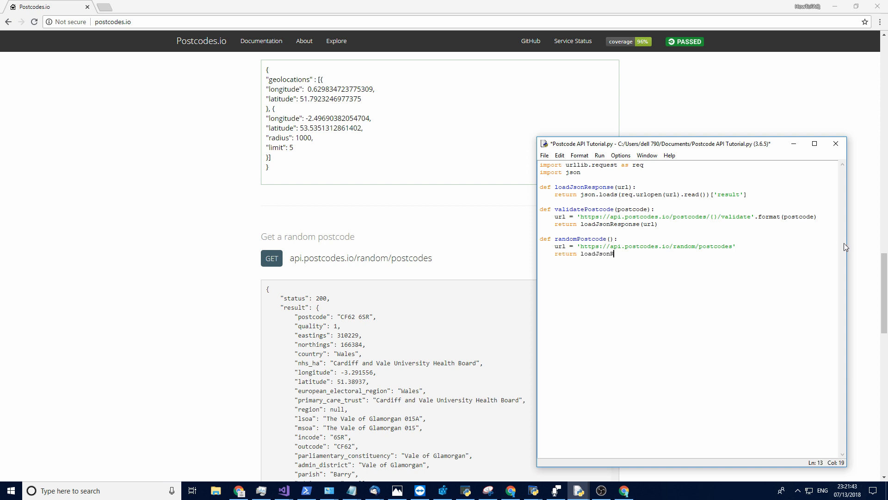
{"action": "type", "text": "esponse()"}
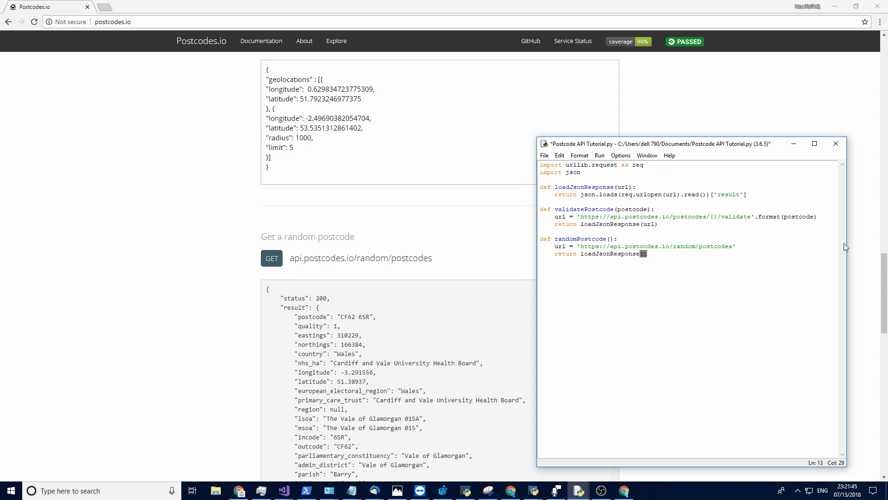
{"action": "type", "text": "url"}
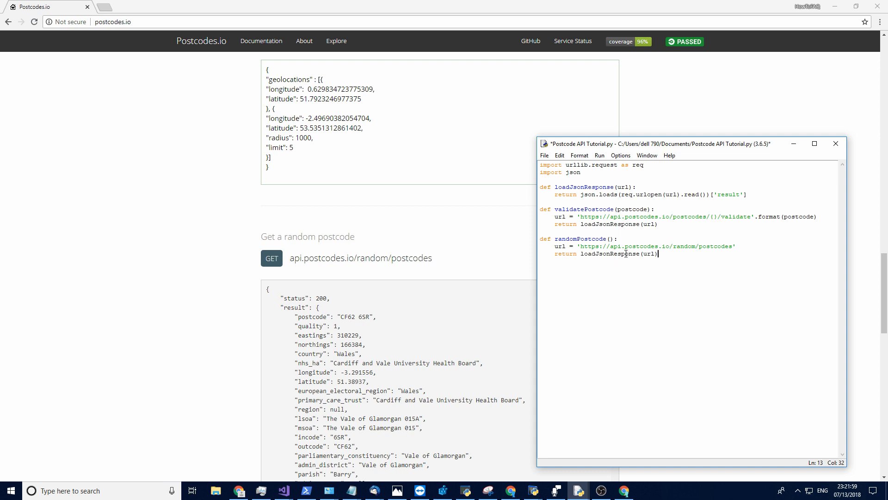
- Add print(randomPostcode()) at the end of the script and save it
{"action": "type", "text": "pr"}
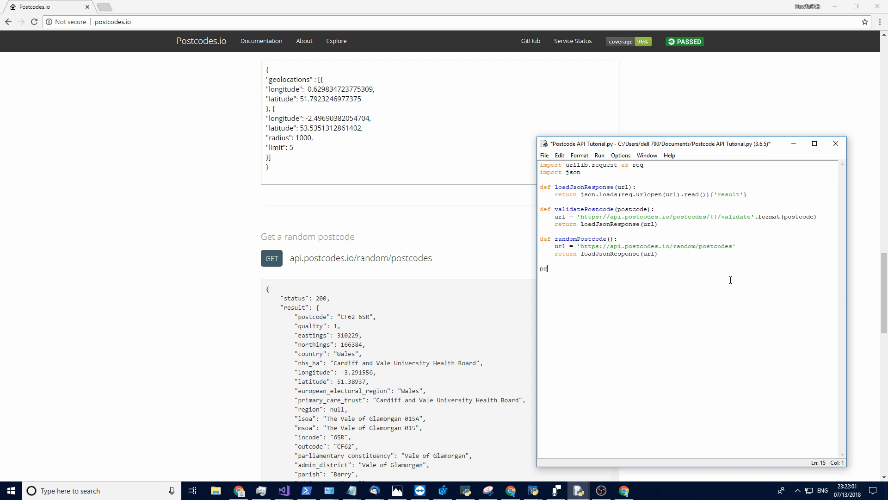
{"action": "type", "text": "rint(random)"}
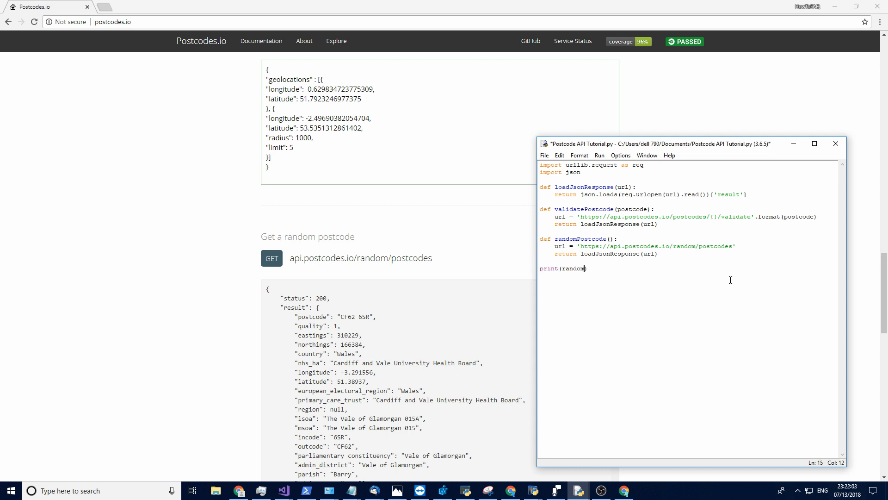
{"action": "type", "text": "Postcode)"}
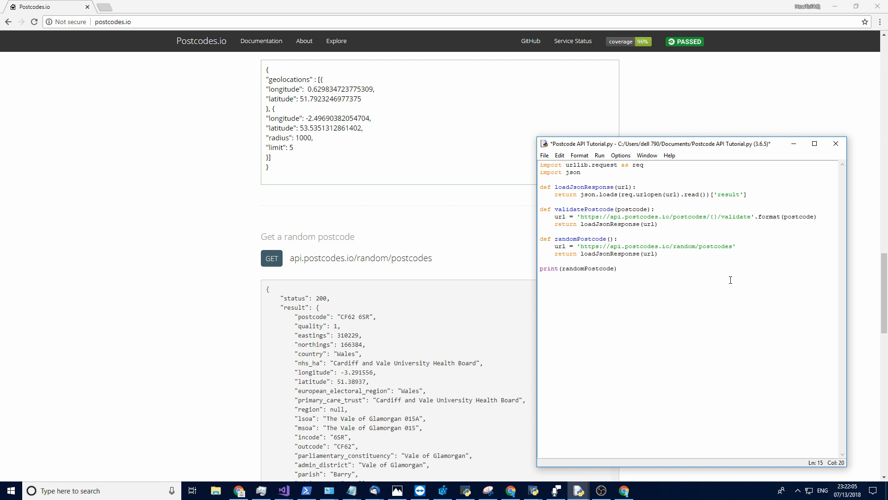
{"action": "type", "text": "()"}
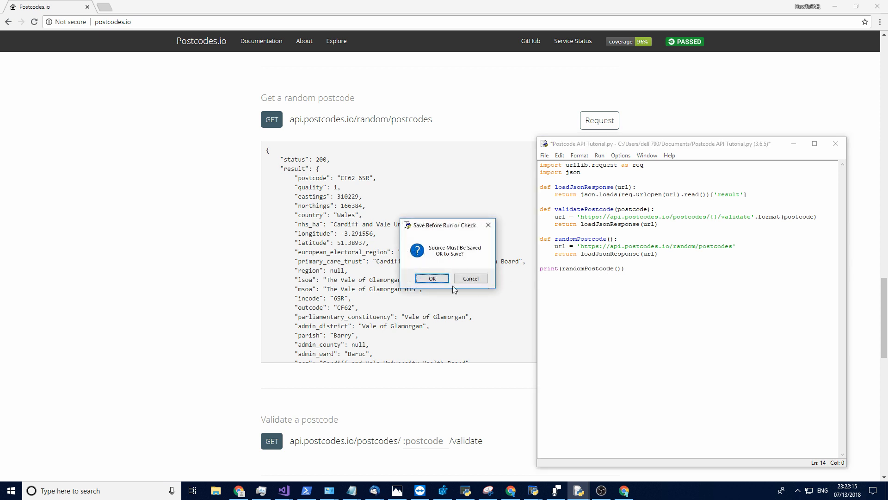
{"action": "mouse_move", "coordinate": [470, 278]}
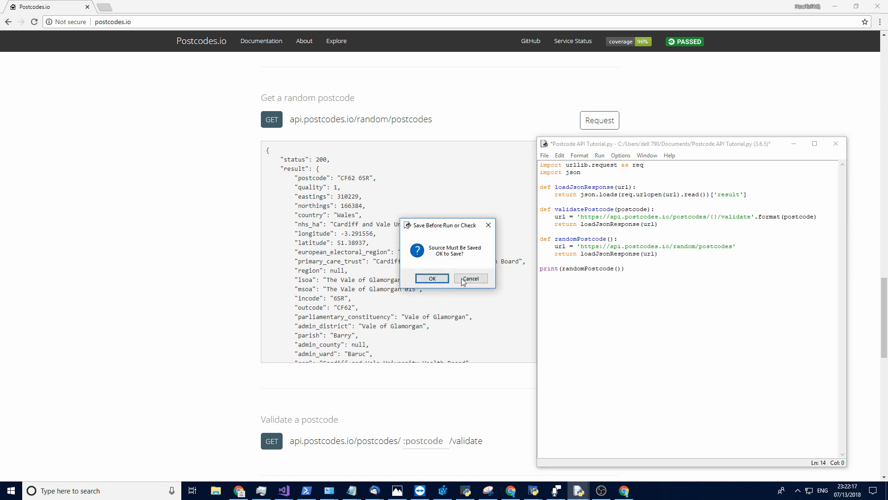
{"action": "left_click", "coordinate": [432, 278]}
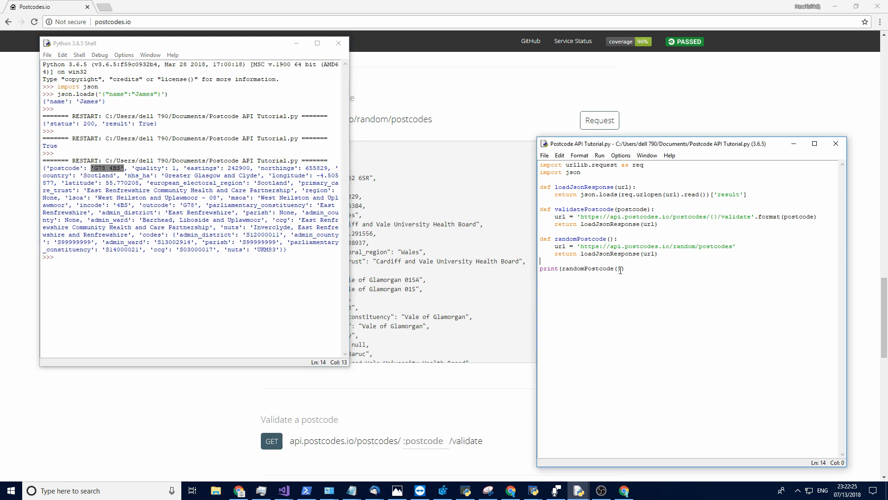
- Index the result with ['postcode'] and run the script to print random postcodes like CB2 0QJ
{"action": "type", "text": "["}
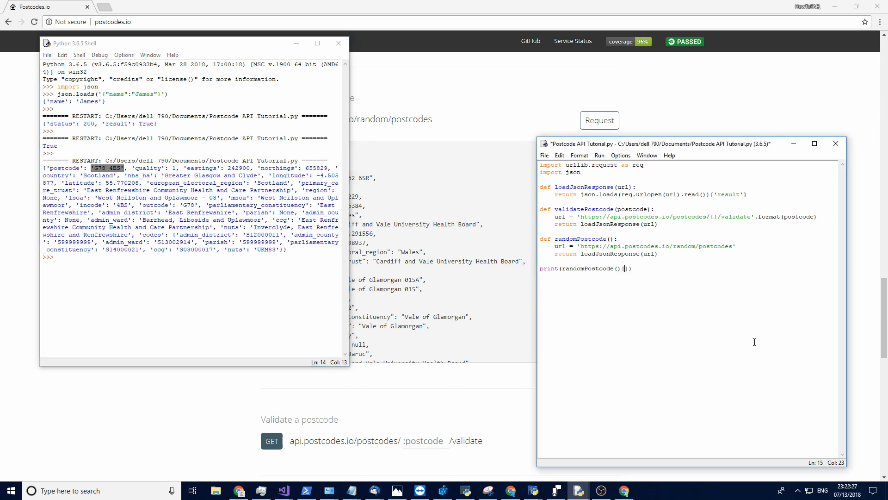
{"action": "type", "text": "'"}
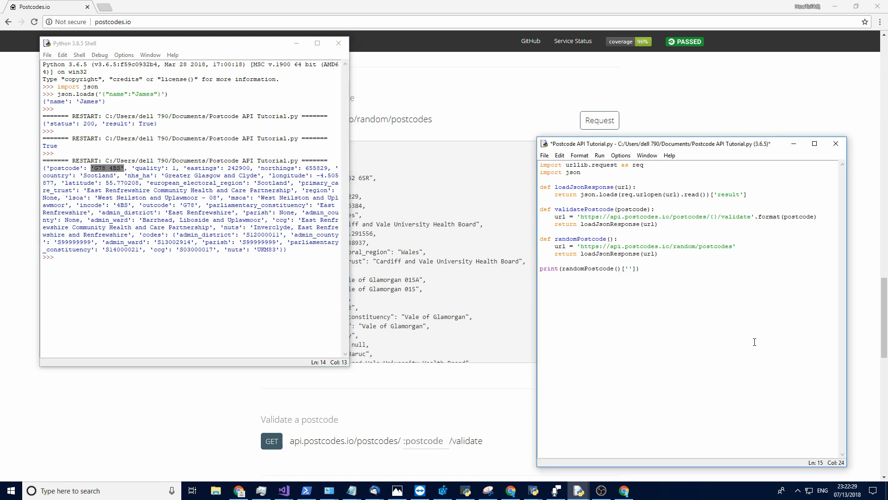
{"action": "type", "text": "postcode"}
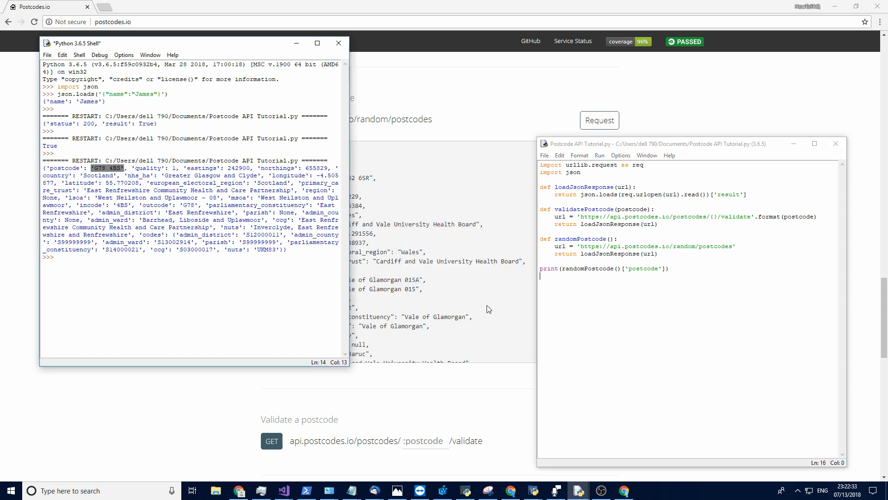
{"action": "key", "text": "F5"}
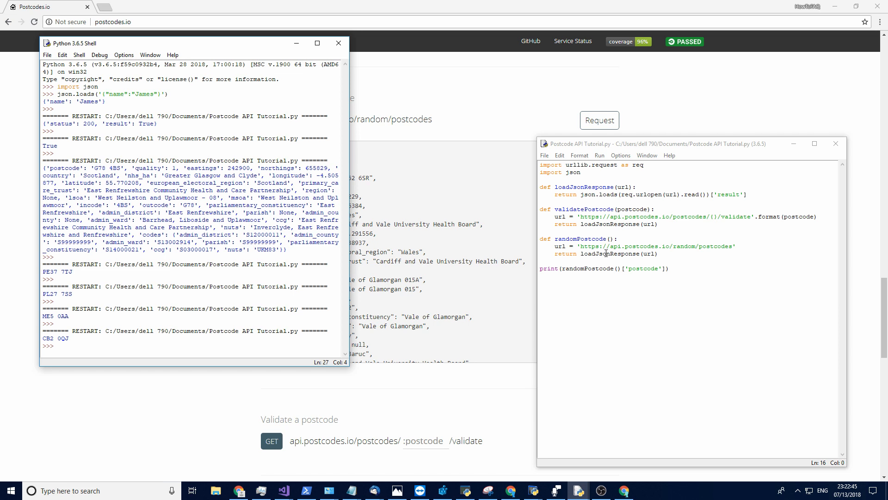
{"action": "mouse_move", "coordinate": [705, 277]}
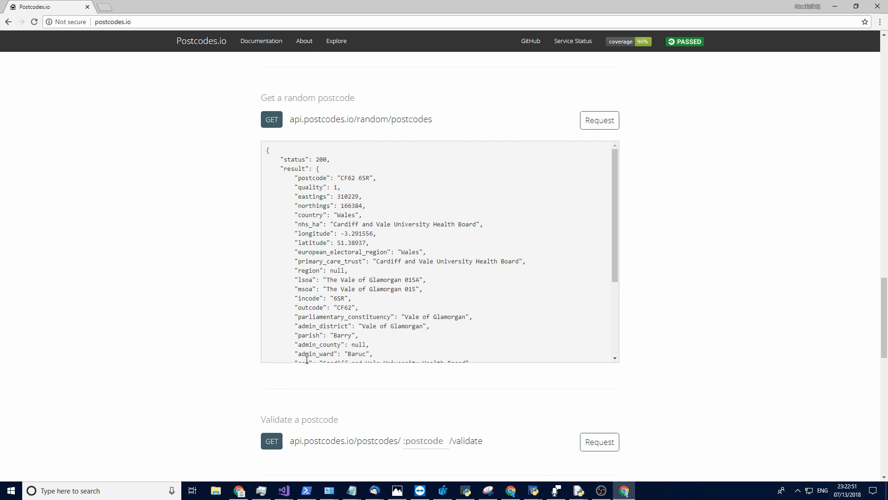
- In the postcodes.io Query for postcode demo, enter hu88 and send the request
{"action": "scroll", "scroll_direction": "up", "scroll_amount": 3}
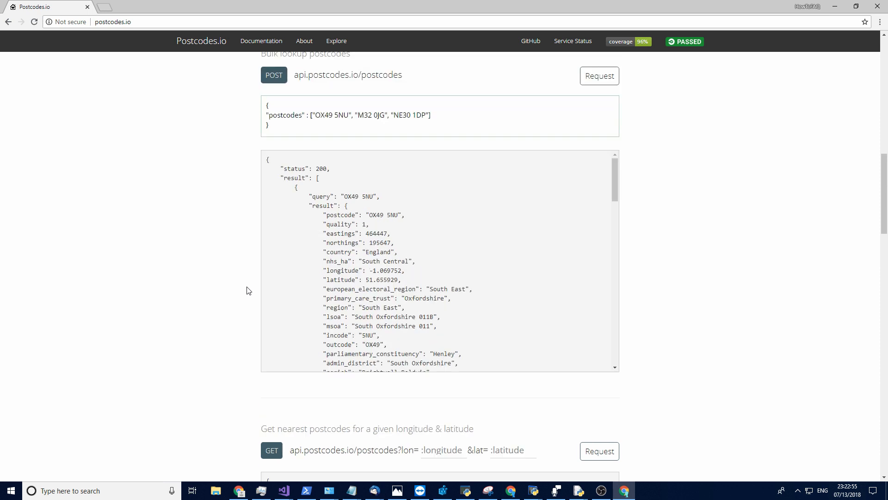
{"action": "scroll", "scroll_direction": "down", "scroll_amount": 3}
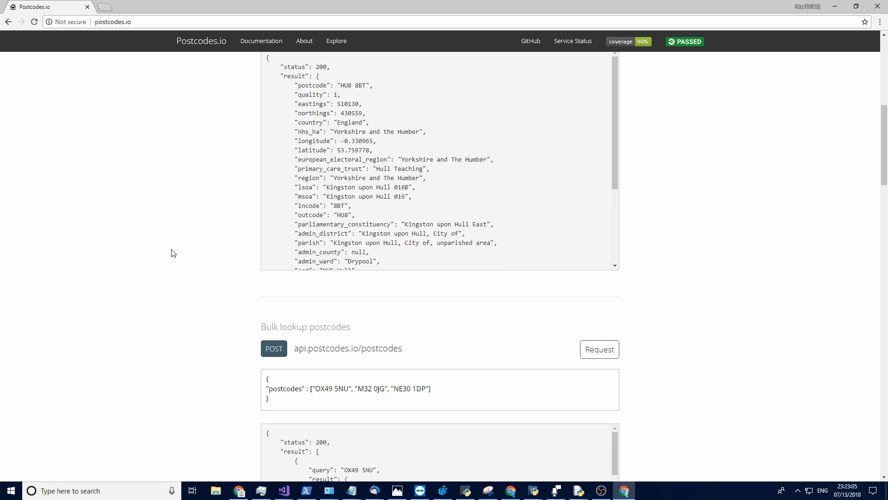
{"action": "scroll", "scroll_direction": "down", "scroll_amount": 3}
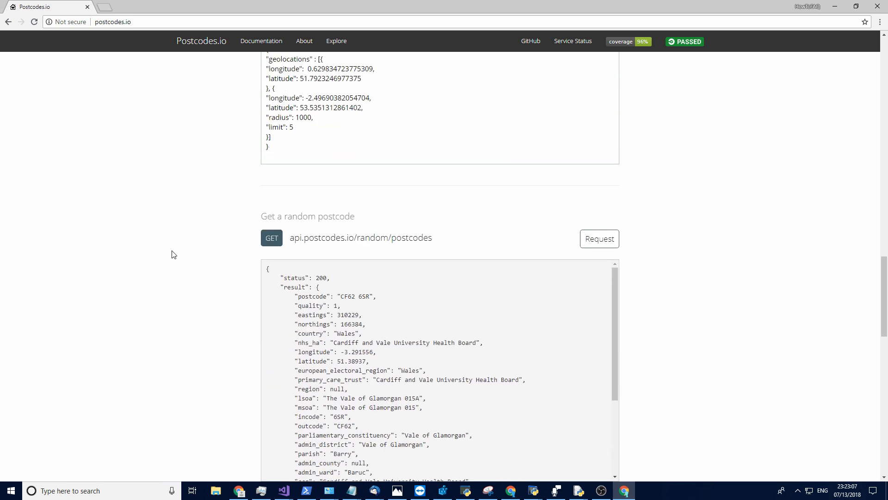
{"action": "scroll", "scroll_direction": "down", "scroll_amount": 3}
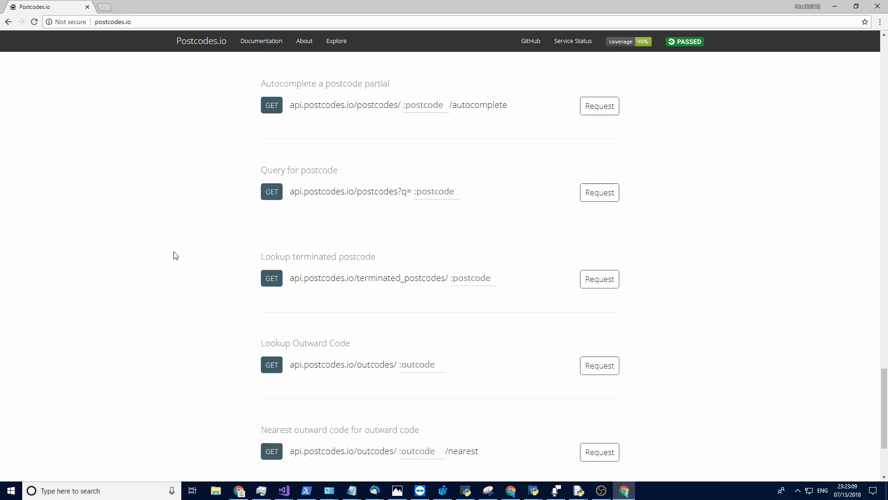
{"action": "left_click", "coordinate": [436, 192]}
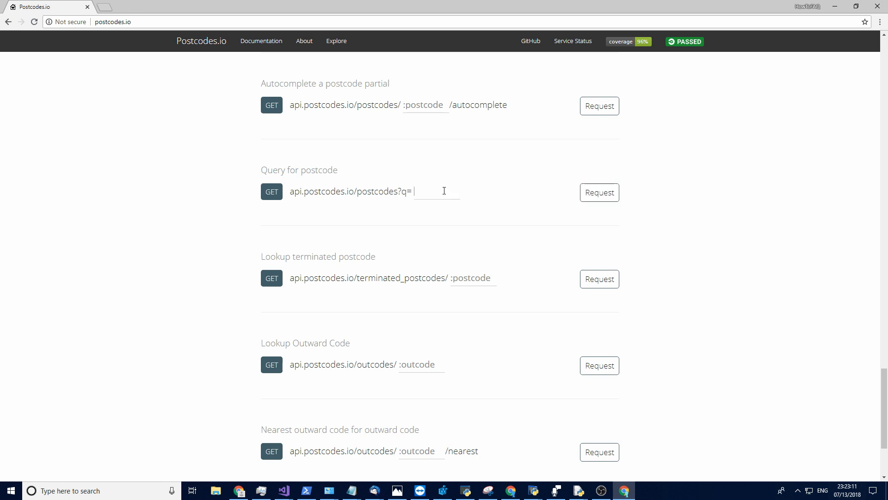
{"action": "type", "text": "hu88"}
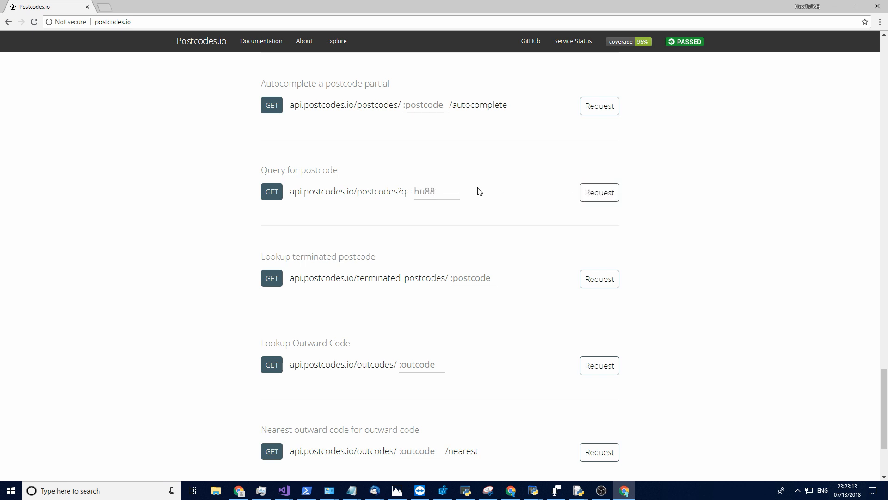
{"action": "left_click", "coordinate": [599, 192]}
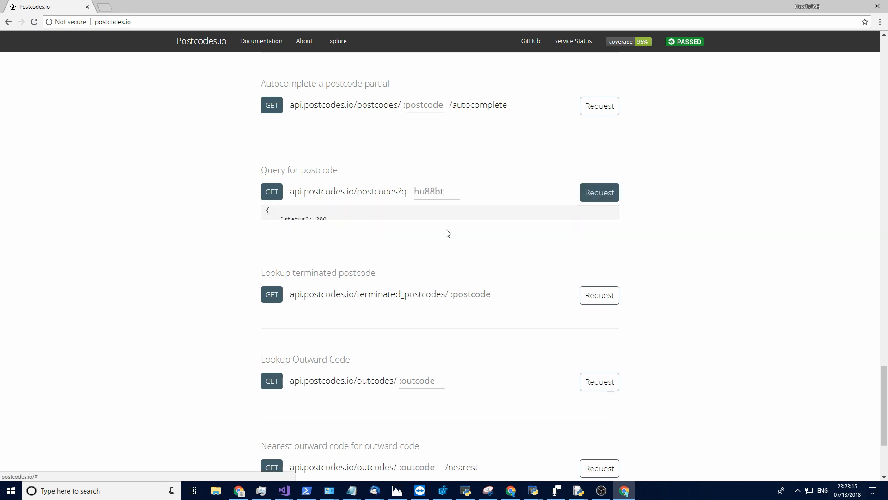
{"action": "left_click", "coordinate": [599, 192]}
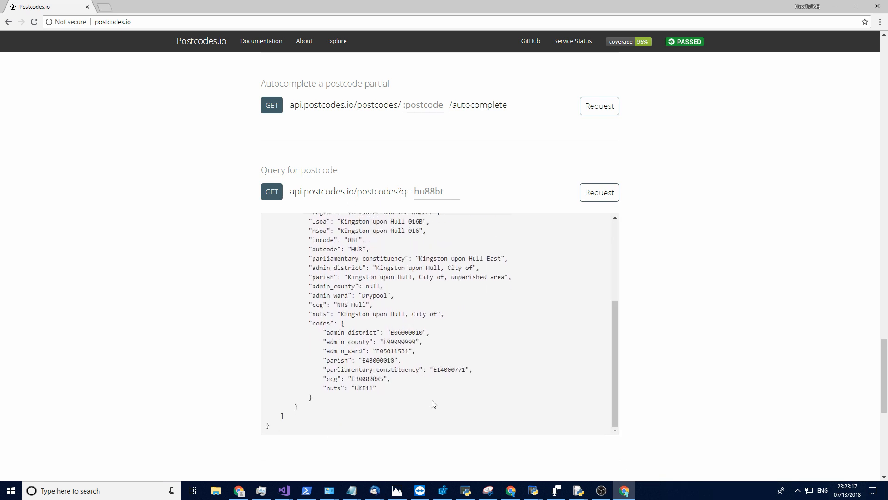
- Adjust the query toward hu8, rerun the request and review the returned HU8 JSON records
{"action": "scroll", "scroll_direction": "down", "scroll_amount": 3}
{"action": "type", "text": "h"}
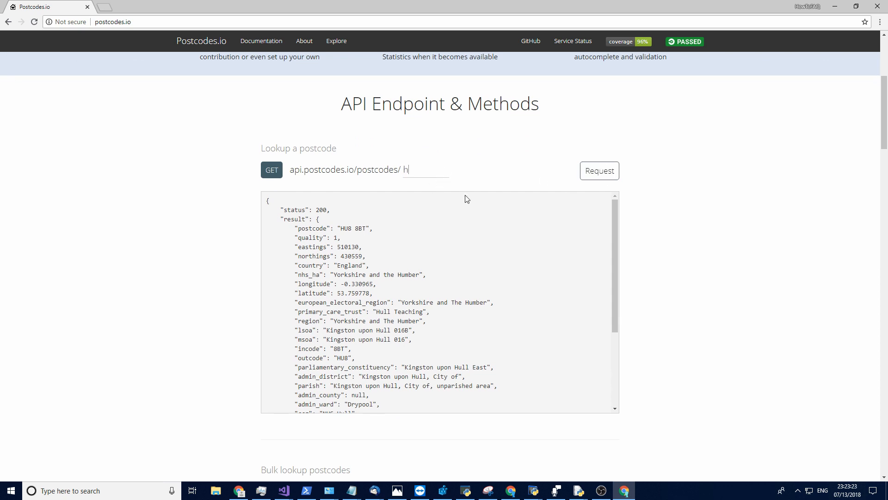
{"action": "type", "text": "u88bt"}
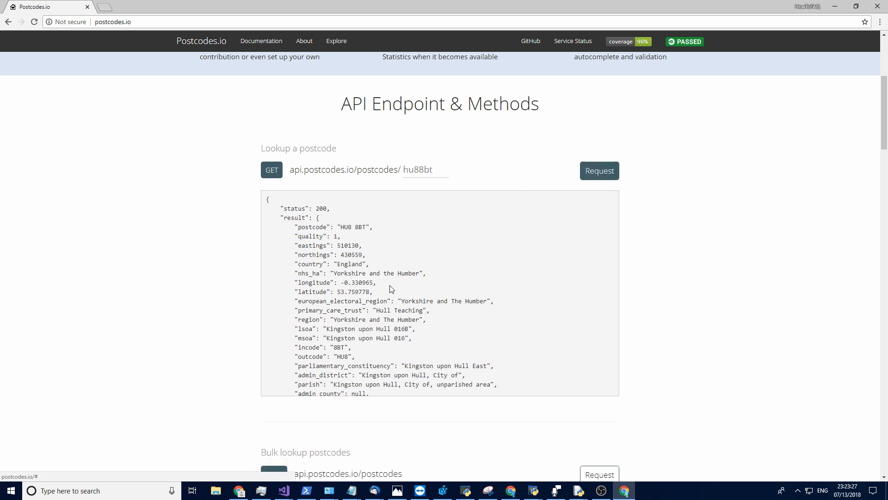
{"action": "scroll", "scroll_direction": "down", "scroll_amount": 3}
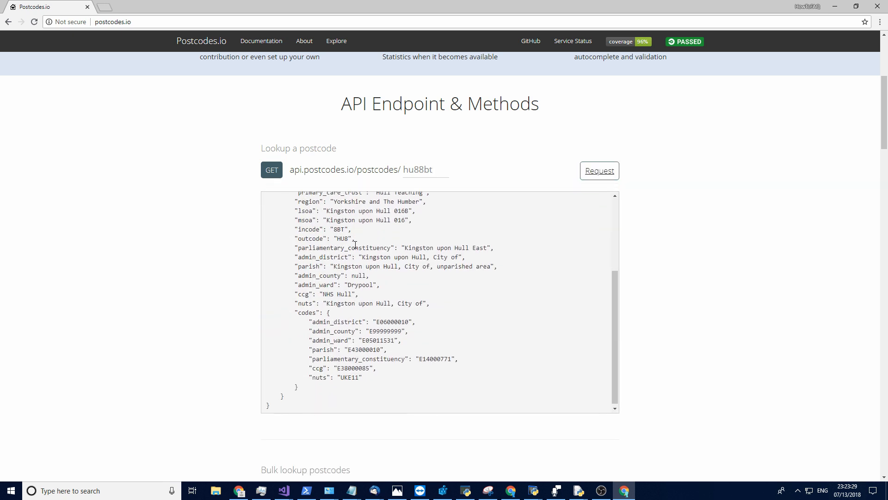
{"action": "scroll", "scroll_direction": "down", "scroll_amount": 3}
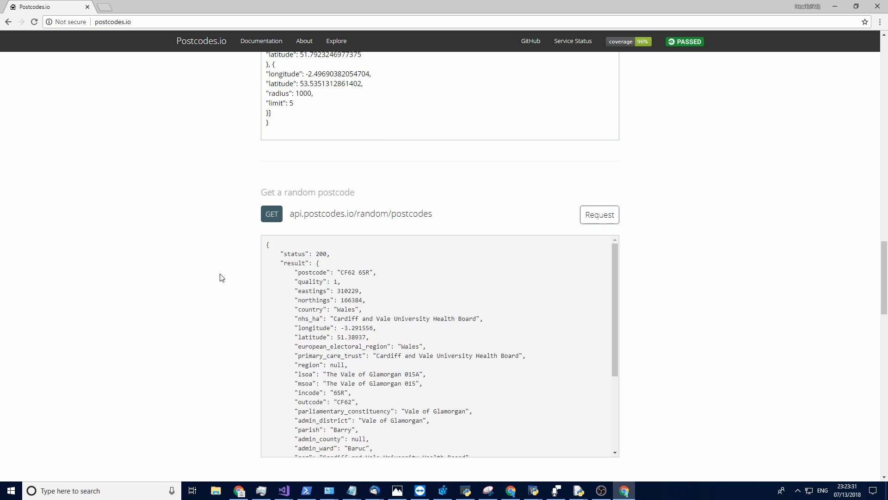
{"action": "scroll", "scroll_direction": "down", "scroll_amount": 3}
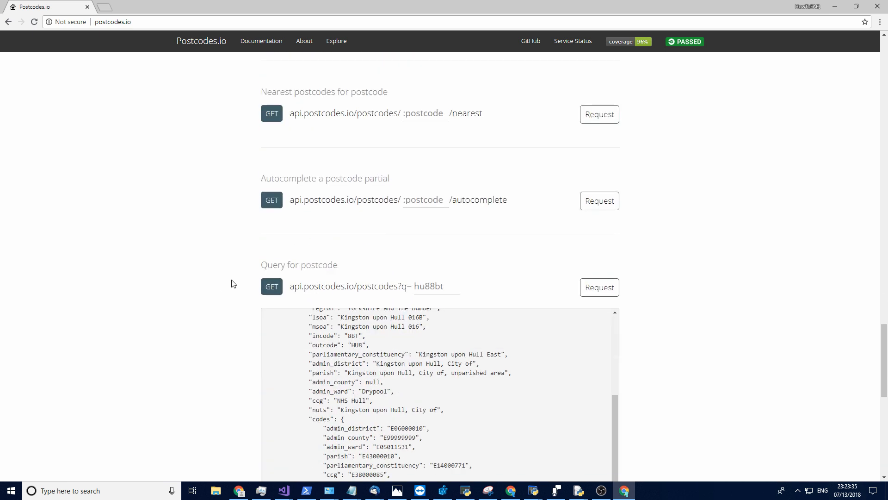
{"action": "scroll", "scroll_direction": "down", "scroll_amount": 3}
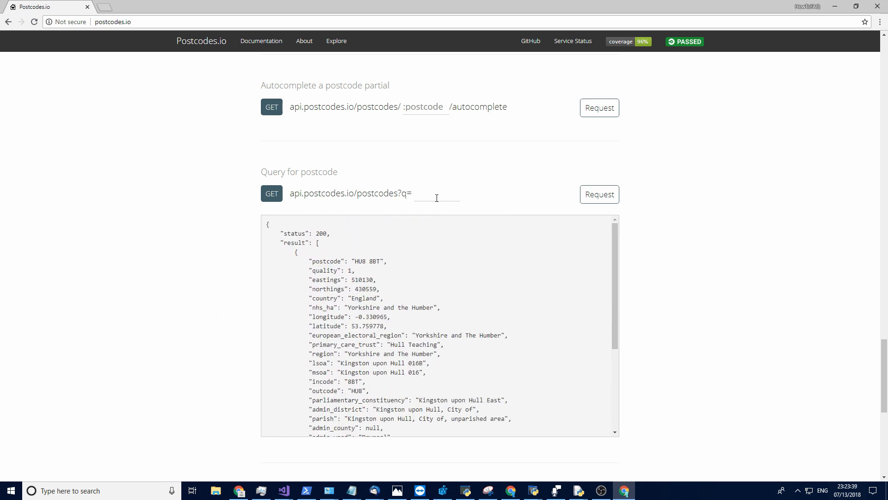
{"action": "left_click", "coordinate": [598, 195]}
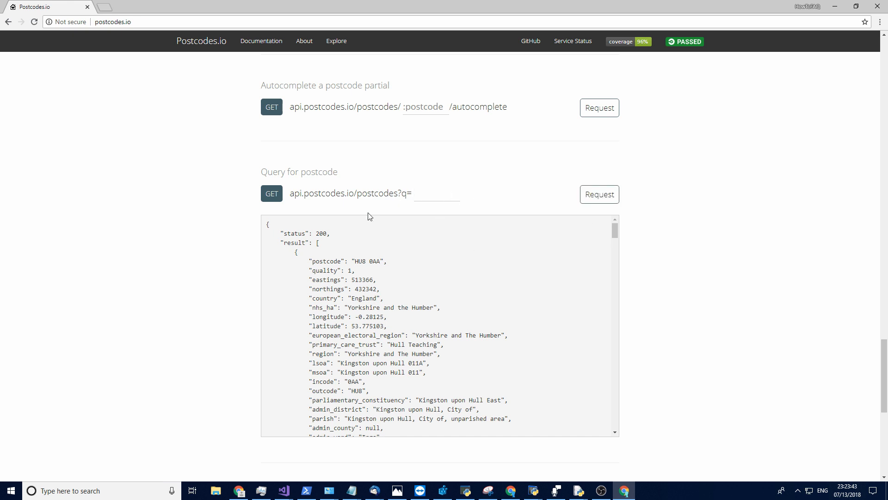
{"action": "scroll", "scroll_direction": "down", "scroll_amount": 3}
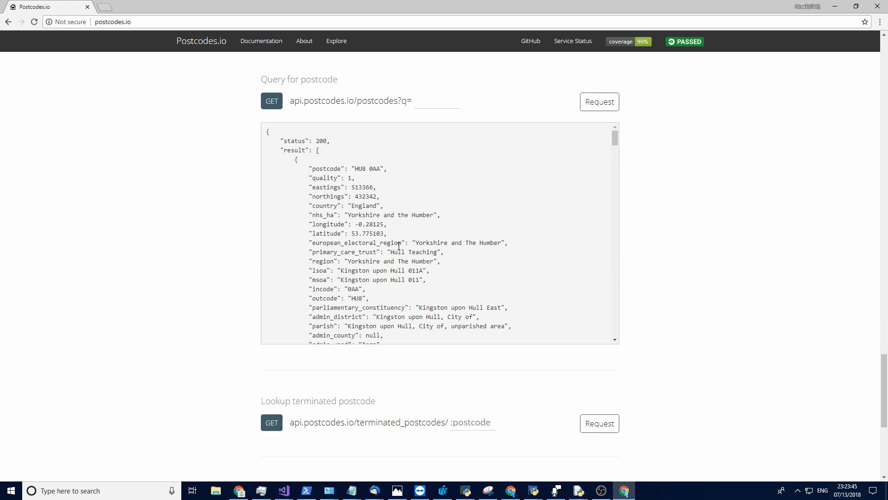
{"action": "scroll", "scroll_direction": "up", "scroll_amount": 3}
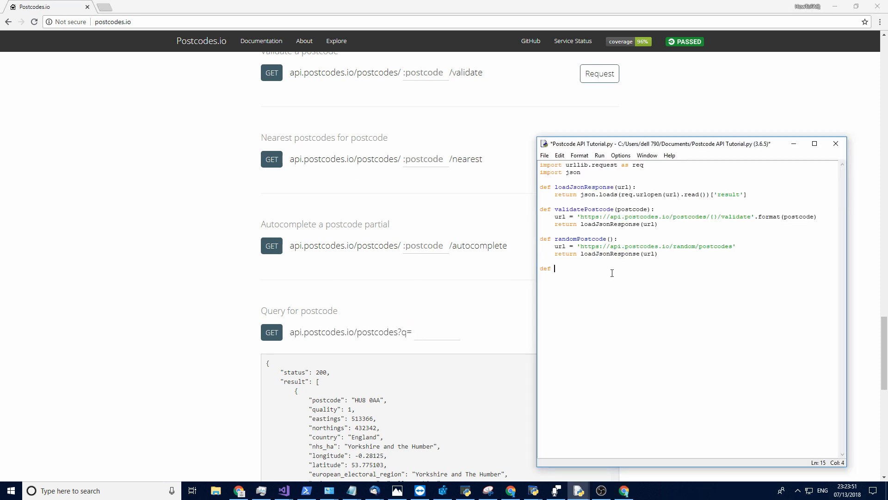
{"action": "type", "text": "queryPostcode("}
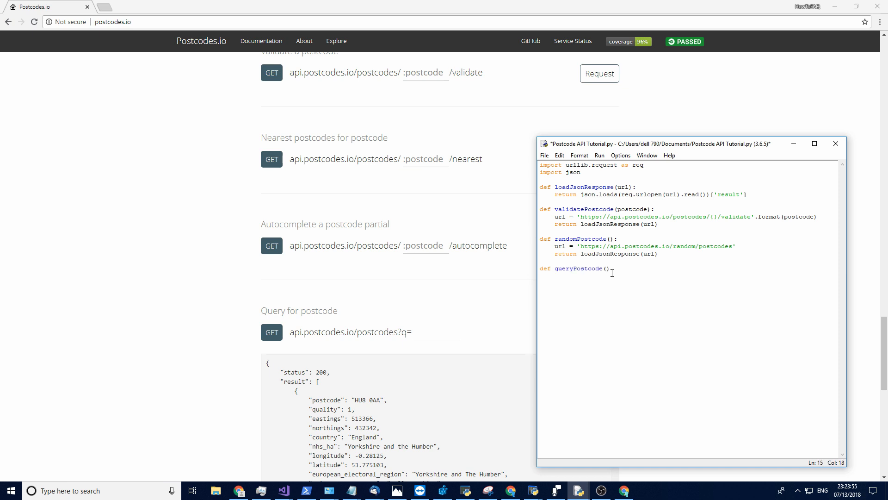
{"action": "type", "text": "postcode"}
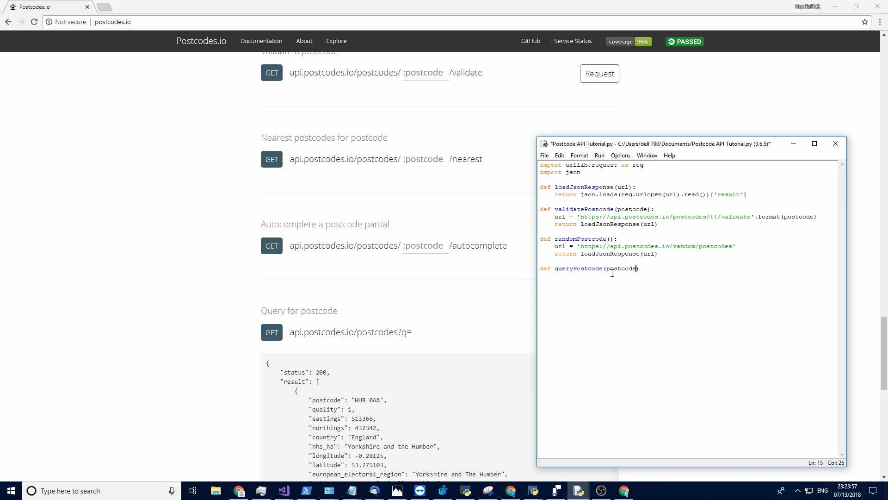
{"action": "type", "text": ":"}
{"action": "type", "text": "url ="}
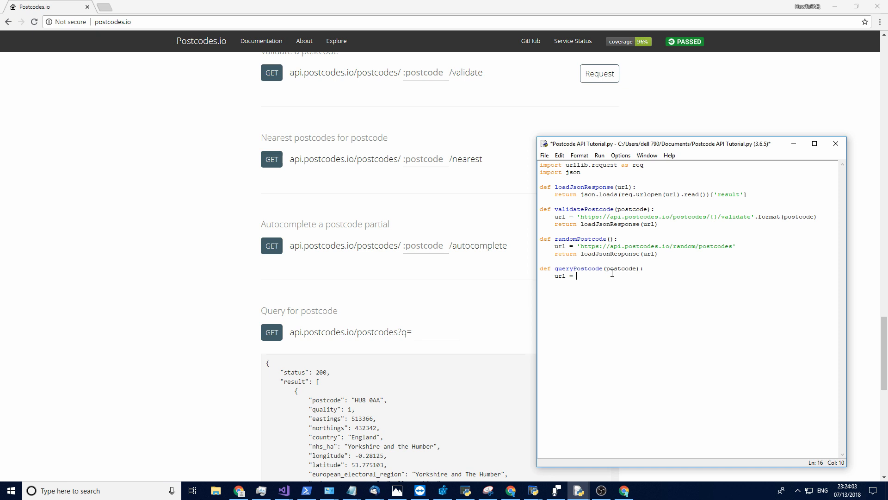
{"action": "type", "text": "'https'"}
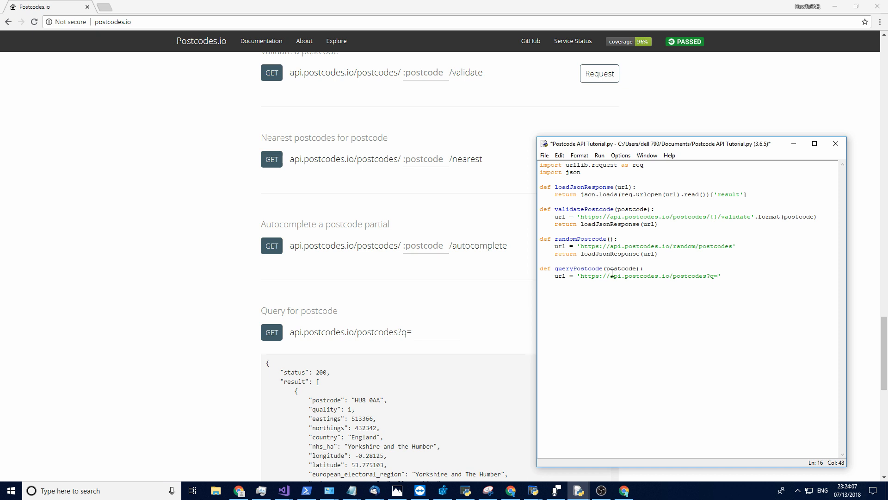
{"action": "type", "text": "{}'"}
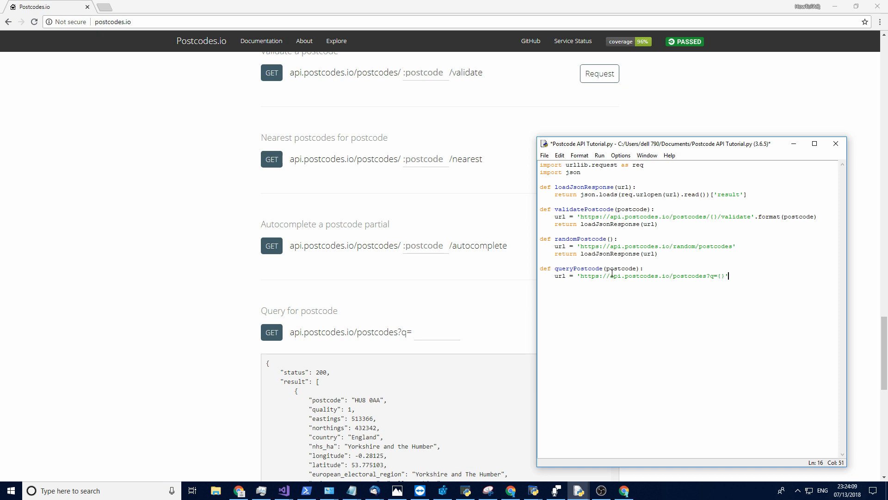
{"action": "type", "text": ".f"}
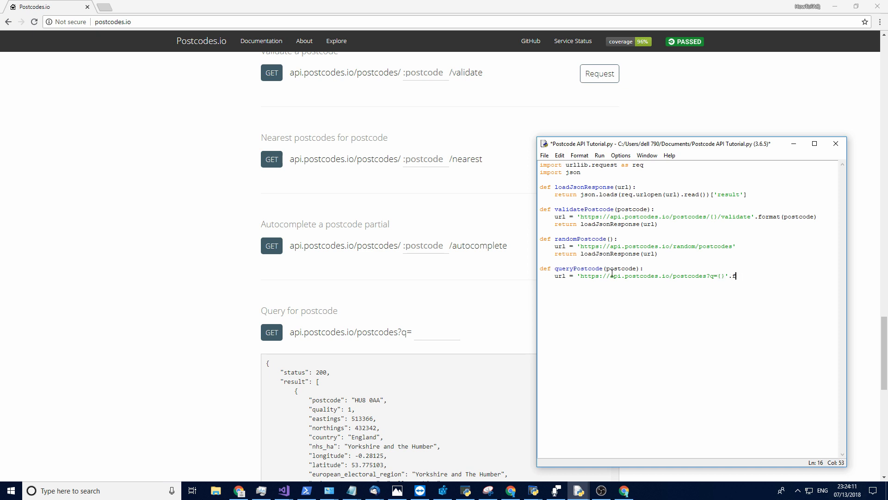
{"action": "type", "text": "format"}
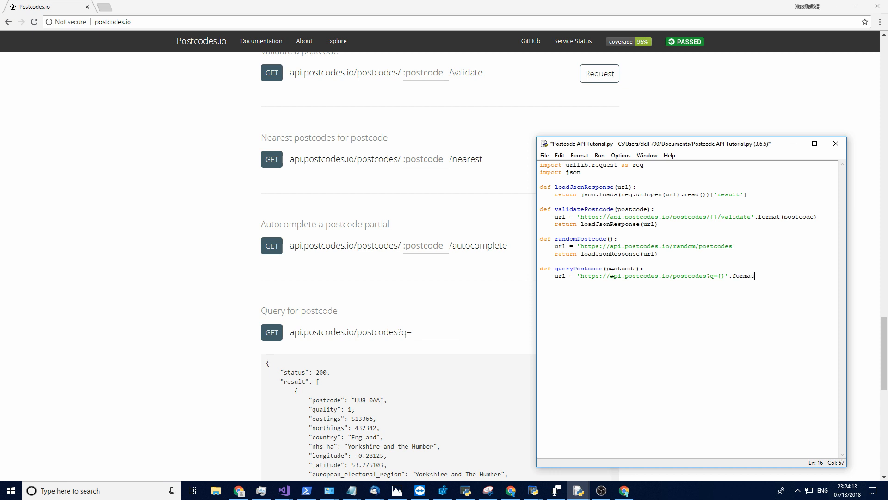
{"action": "type", "text": "()"}
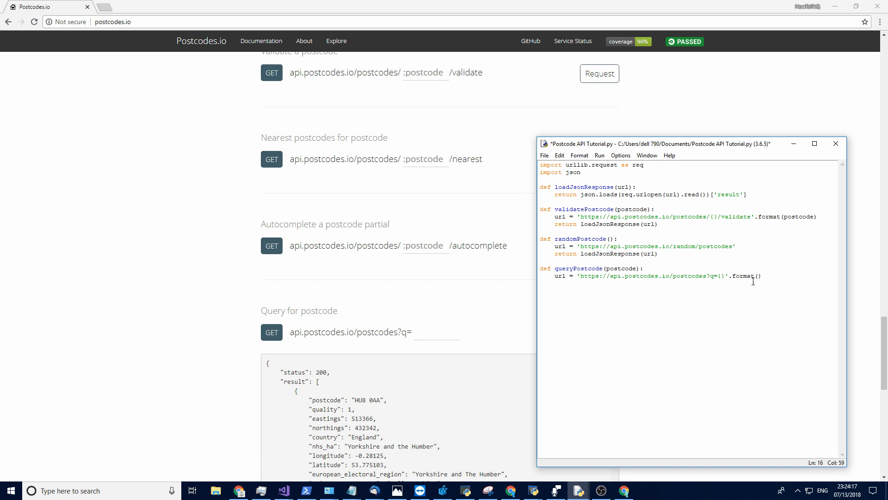
{"action": "type", "text": "postcode"}
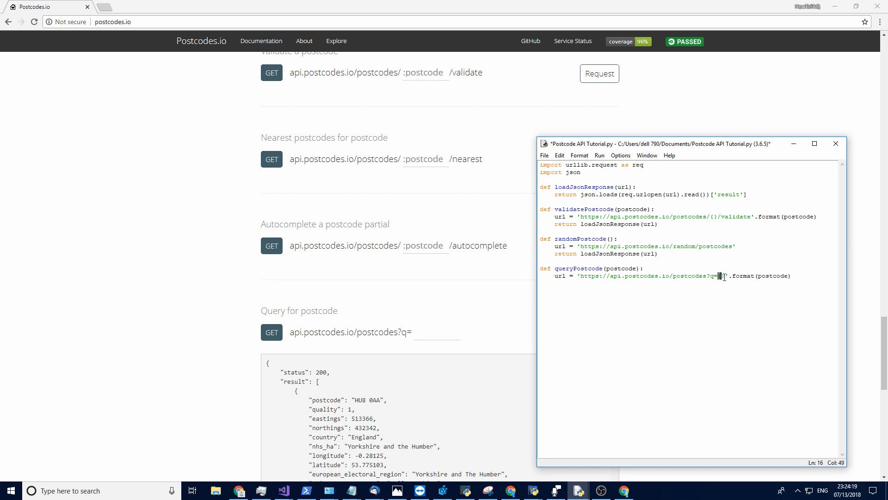
- Return loadJsonResponse(url) from queryPostcode and begin a print line below it
{"action": "key", "text": "enter"}
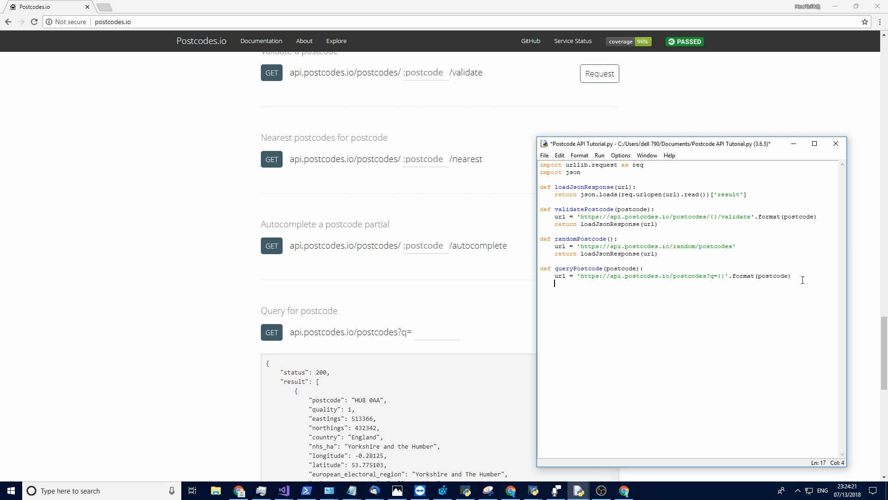
{"action": "type", "text": "return"}
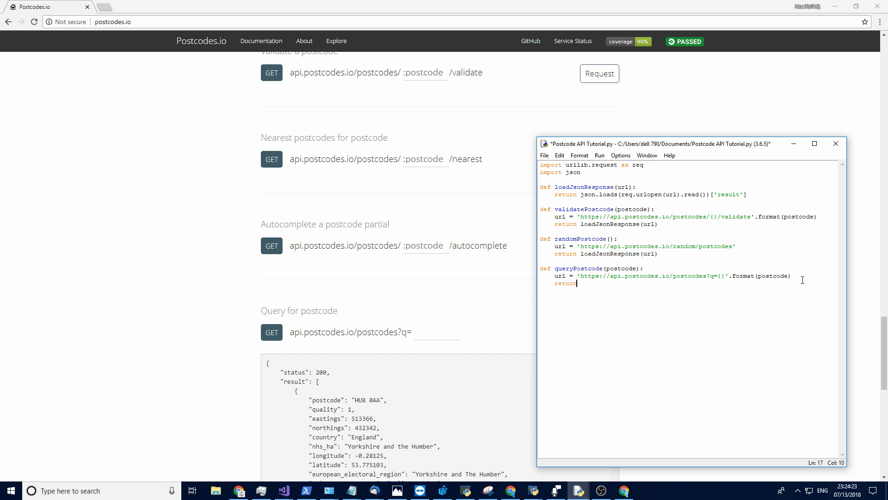
{"action": "type", "text": "loadJ"}
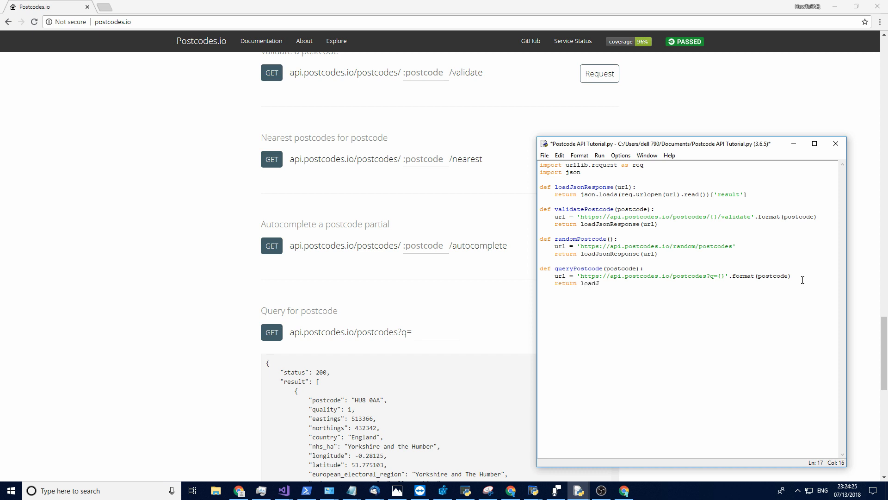
{"action": "type", "text": "sonResponse("}
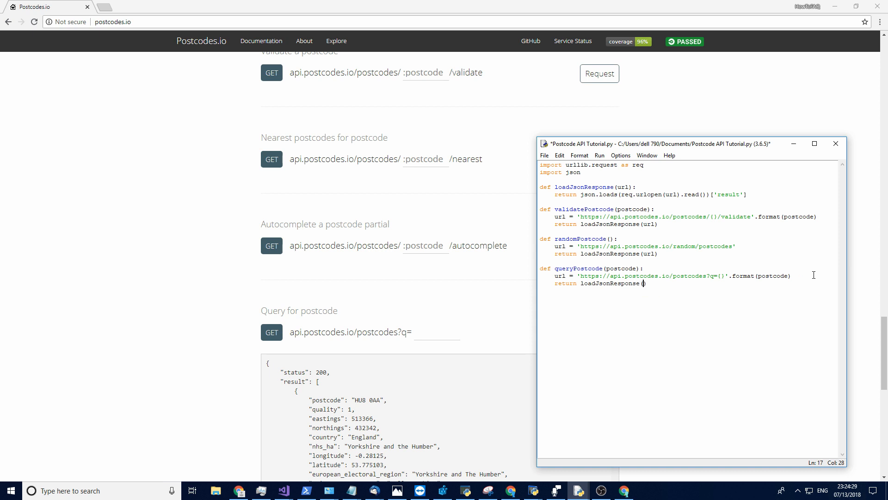
{"action": "type", "text": "url)"}
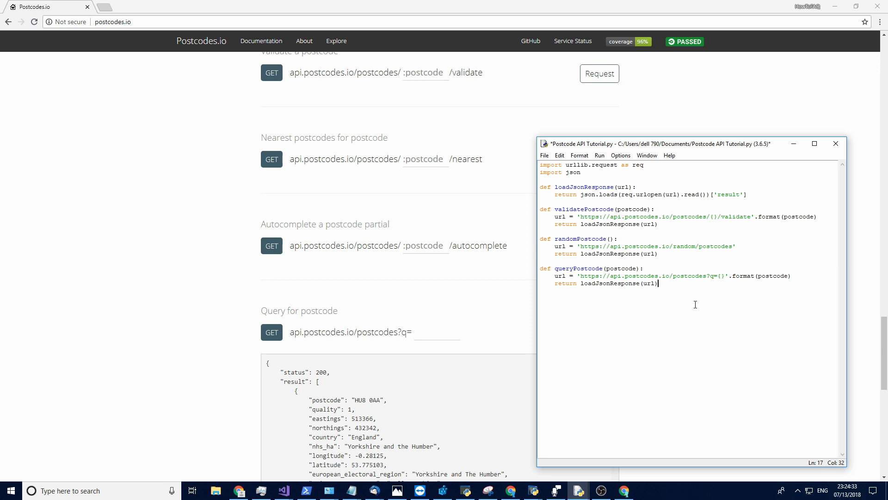
{"action": "type", "text": "print"}
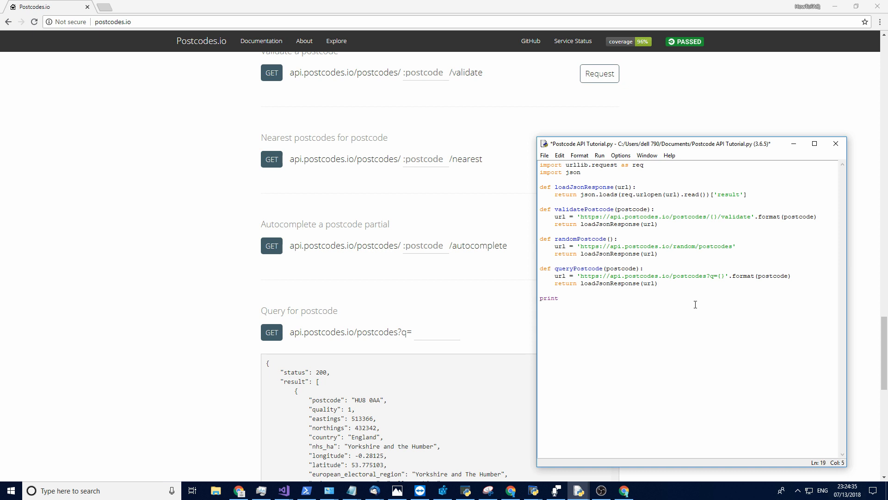
- Complete print(queryPostcode('HU88BT')) and run the script to show the query result
{"action": "type", "text": "()"}
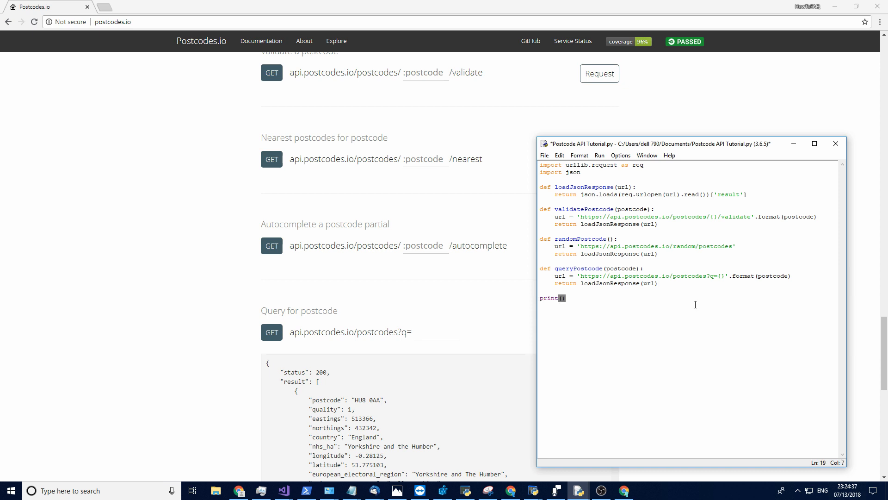
{"action": "type", "text": "queryPostcode"}
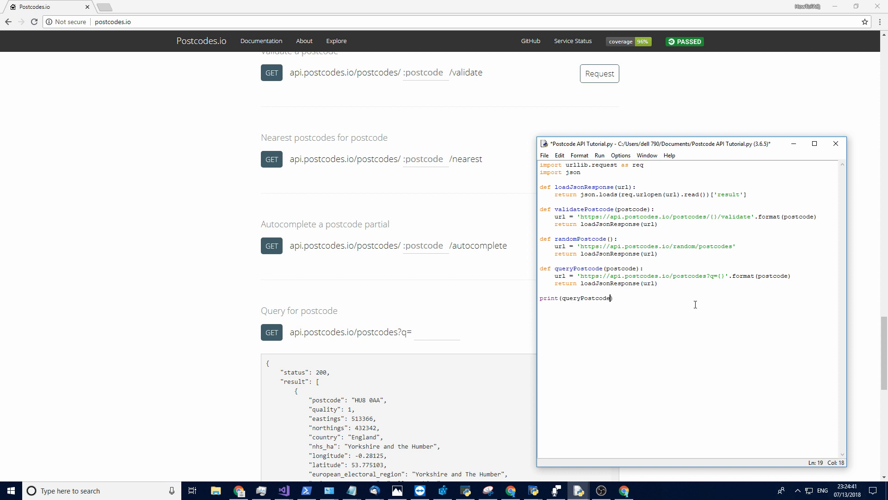
{"action": "type", "text": "()"}
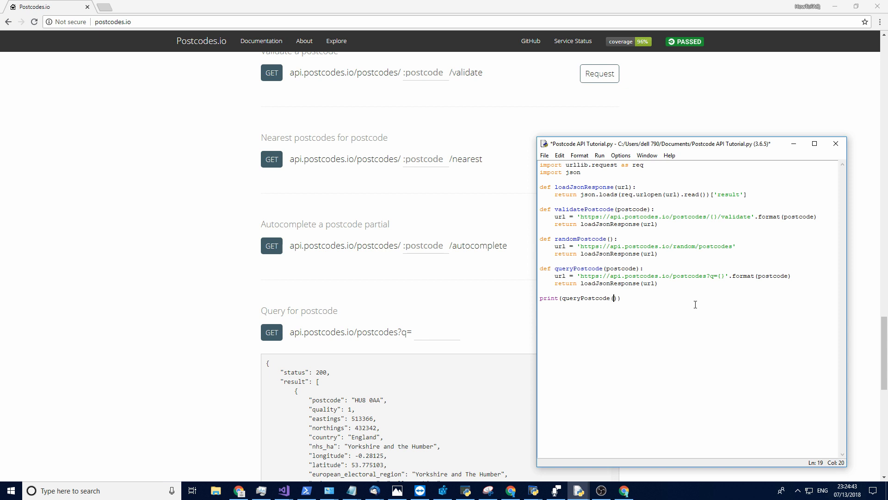
{"action": "type", "text": "'H'"}
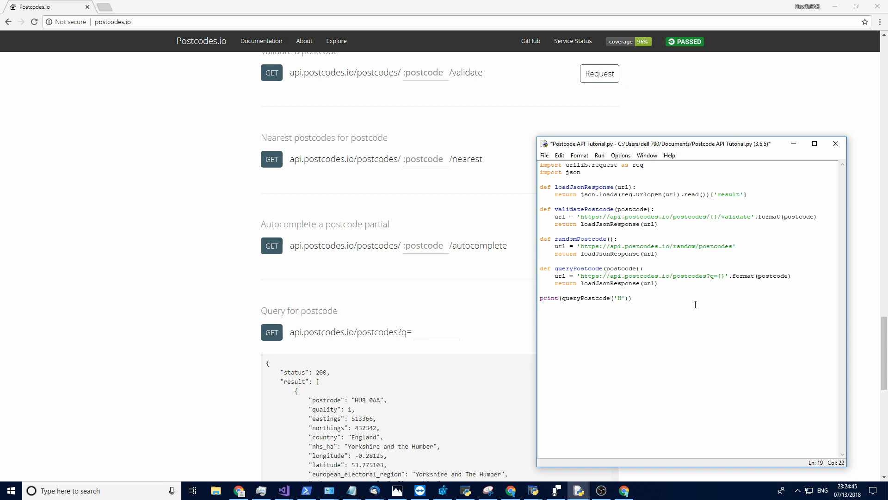
{"action": "type", "text": "U8"}
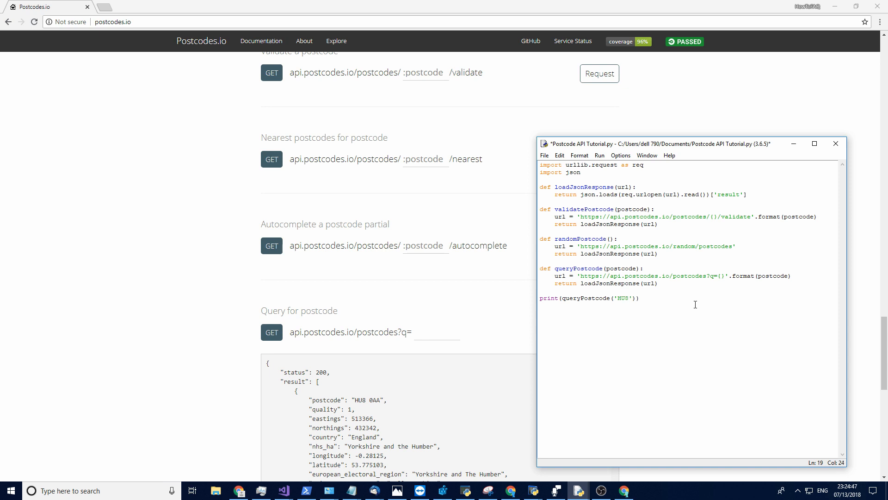
{"action": "type", "text": "8BT"}
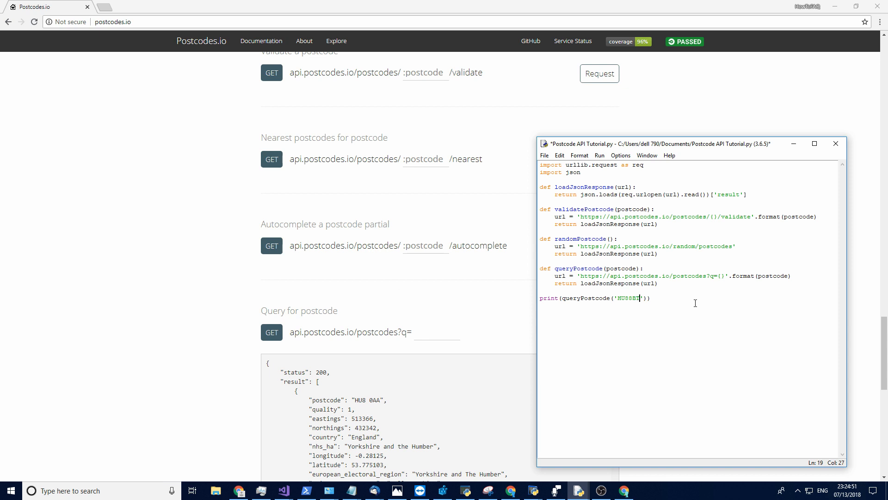
{"action": "key", "text": "F5"}
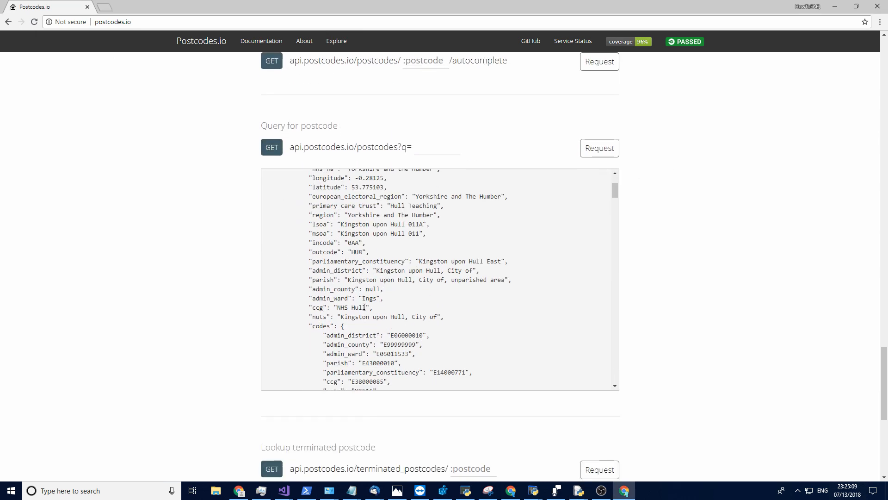
- In a new Chrome tab, start searching for 'json b' to find a JSON beautifier
{"action": "scroll", "scroll_direction": "down", "scroll_amount": 3}
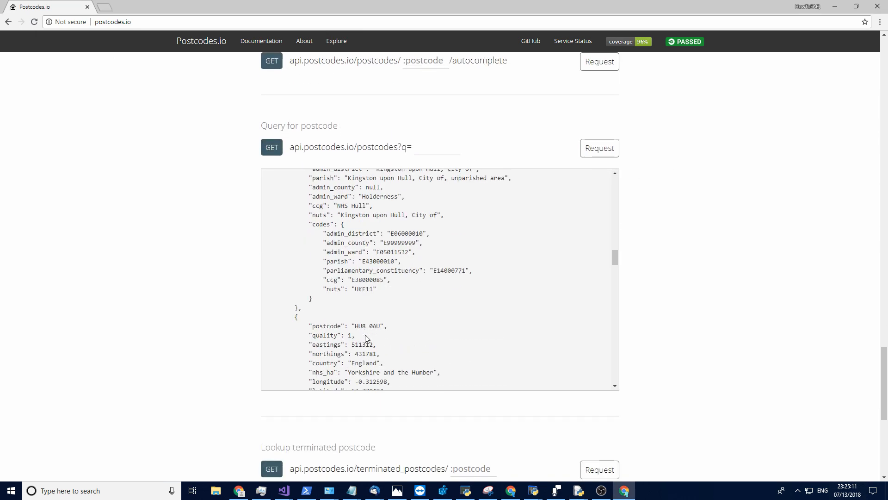
{"action": "type", "text": "json b"}
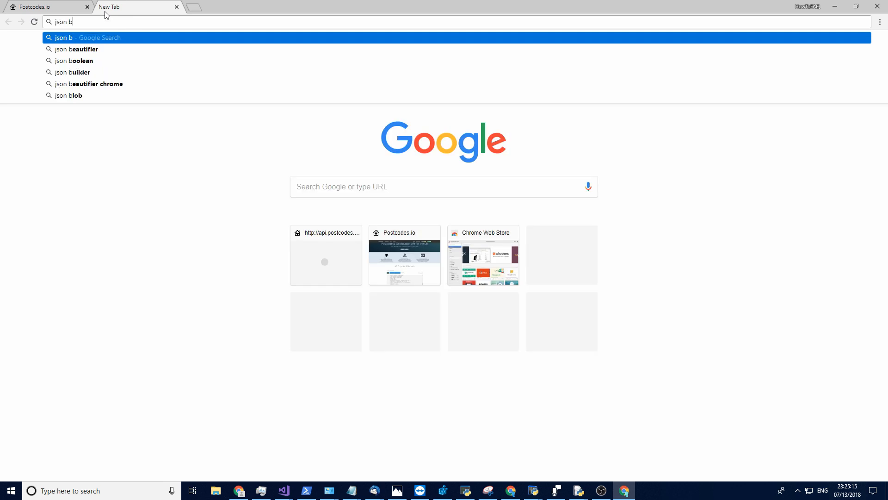
- On jsonformatter.curiousconcept.com, process the pasted HU8 8BT output, flagged invalid for single-quoted strings
{"action": "left_click", "coordinate": [81, 49]}
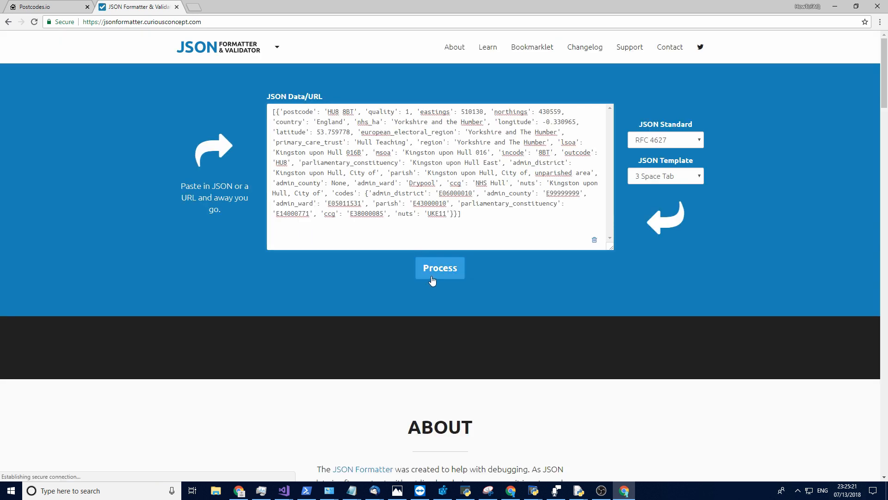
{"action": "left_click", "coordinate": [439, 268]}
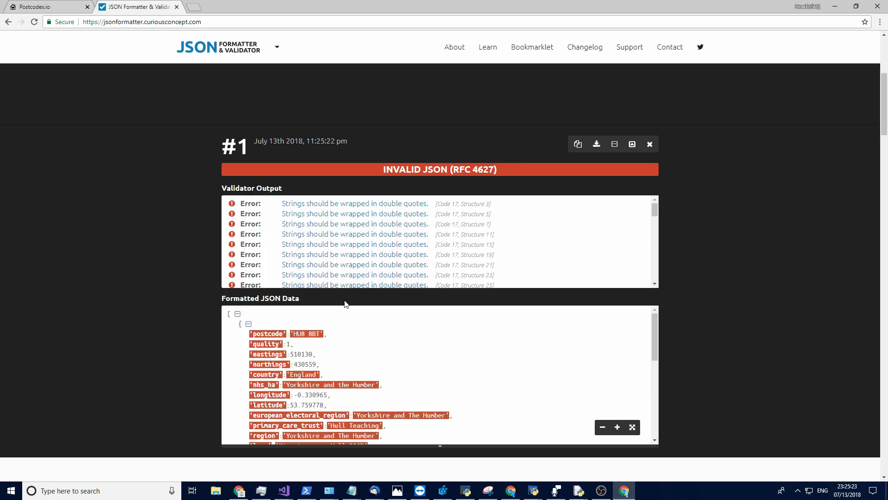
{"action": "scroll", "scroll_direction": "down", "scroll_amount": 3}
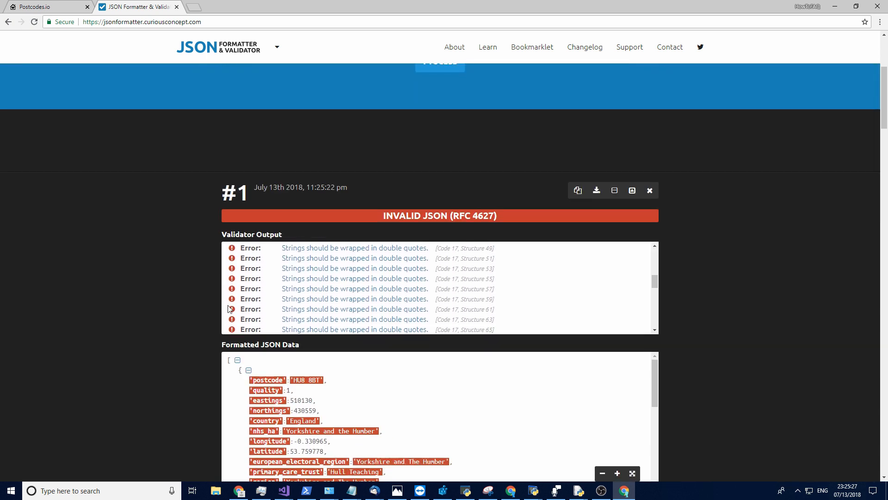
{"action": "scroll", "scroll_direction": "down", "scroll_amount": 3}
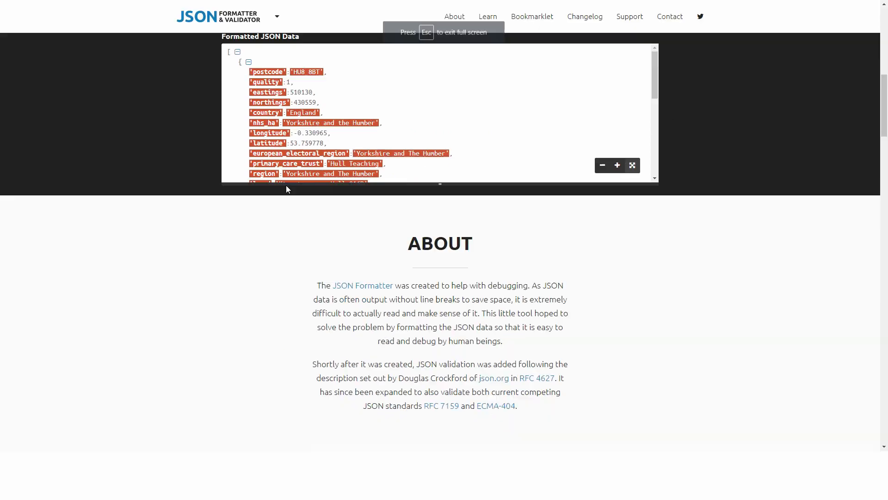
- View the formatted tree full screen and pick out the quality and postcode field names
{"action": "left_click", "coordinate": [632, 165]}
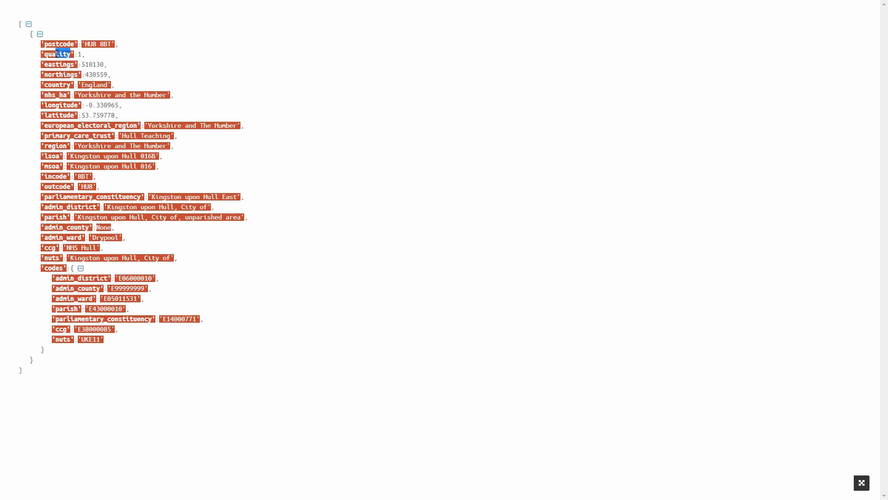
{"action": "double_click", "coordinate": [60, 105]}
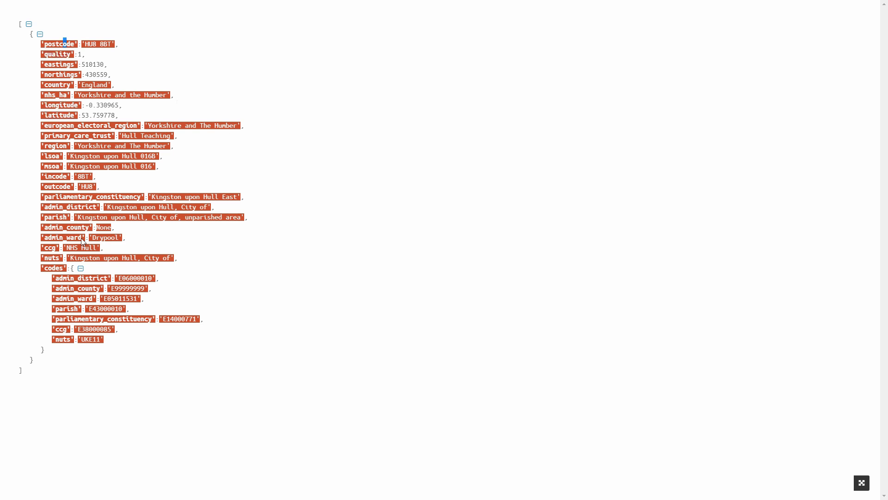
{"action": "double_click", "coordinate": [81, 277]}
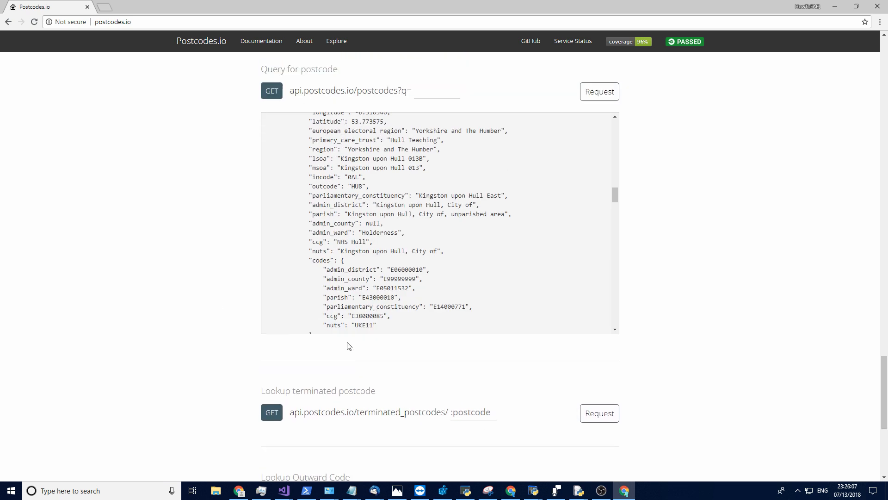
- Scroll through the Postcodes.io endpoint list past Bulk Reverse Geocoding and random postcode
{"action": "scroll", "scroll_direction": "down", "scroll_amount": 3}
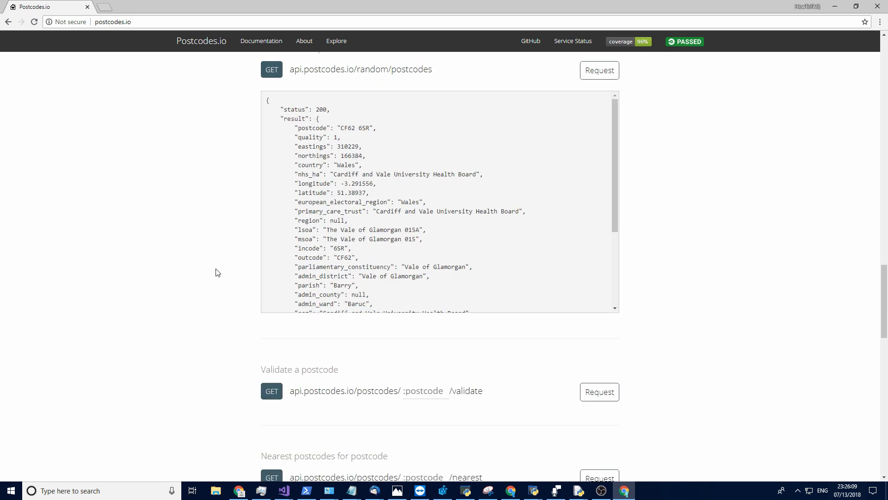
{"action": "scroll", "scroll_direction": "down", "scroll_amount": 3}
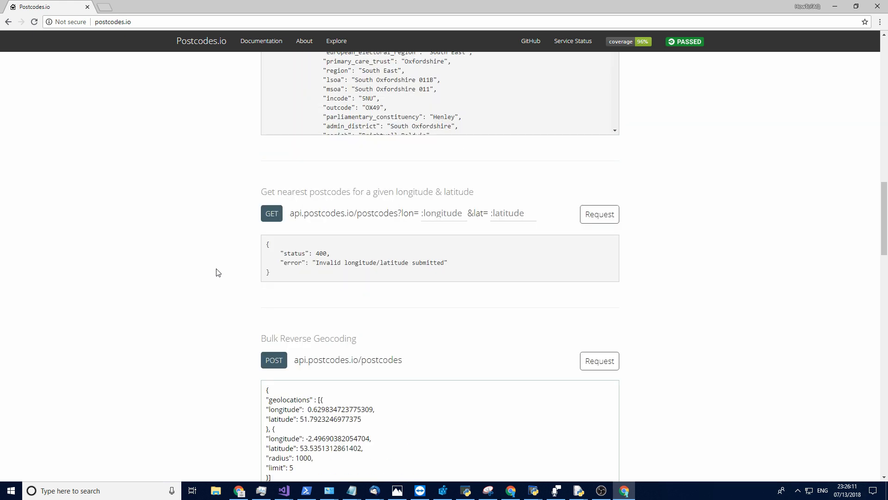
{"action": "scroll", "scroll_direction": "down", "scroll_amount": 3}
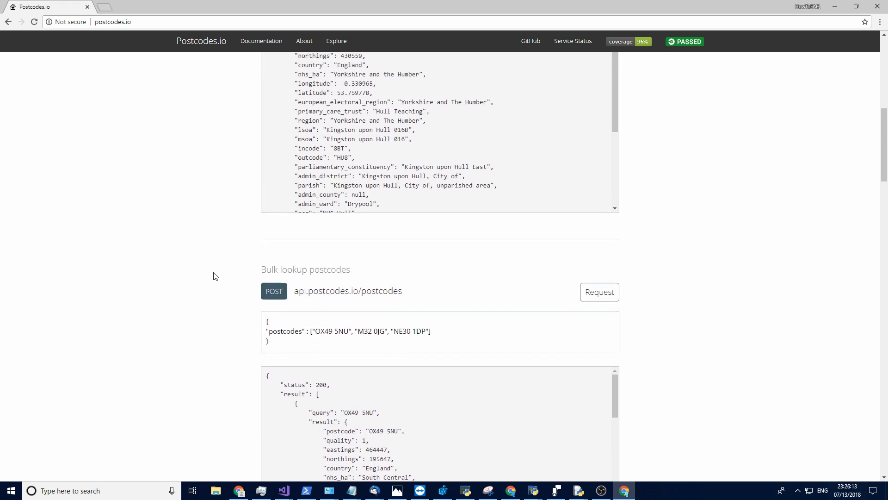
{"action": "scroll", "scroll_direction": "down", "scroll_amount": 3}
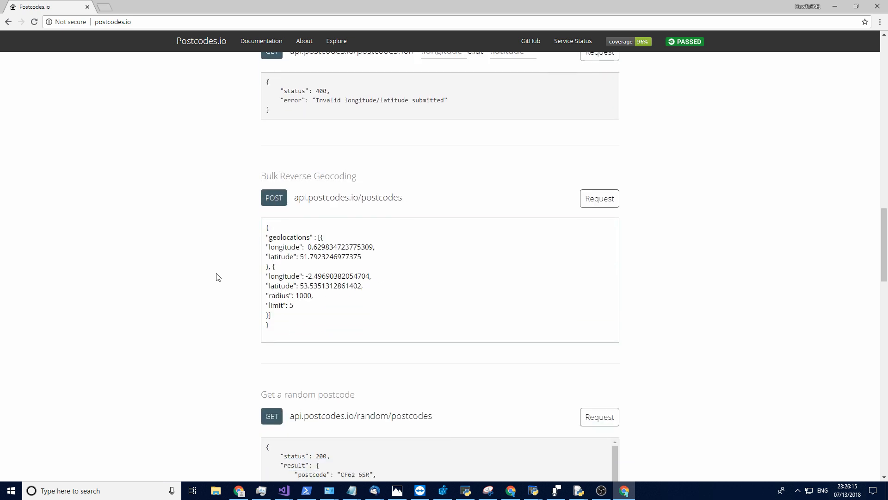
{"action": "scroll", "scroll_direction": "down", "scroll_amount": 3}
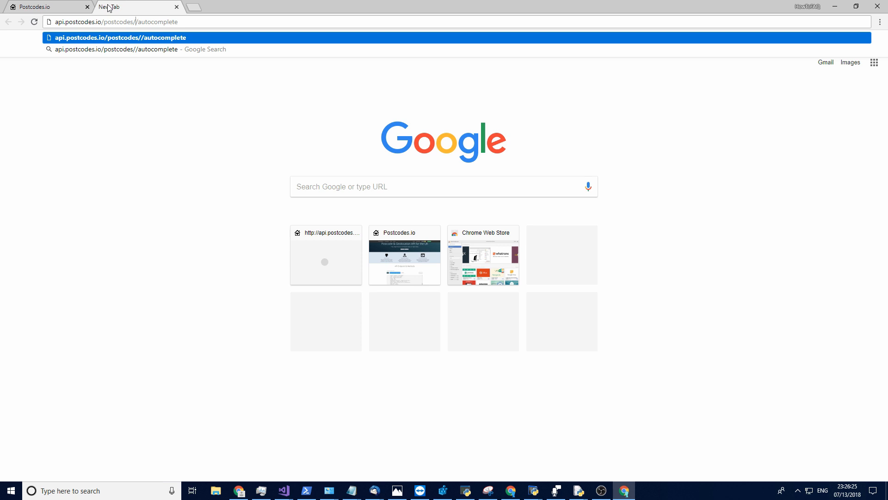
- Load api.postcodes.io/postcodes/hu/autocomplete in a new tab
{"action": "type", "text": "hu"}
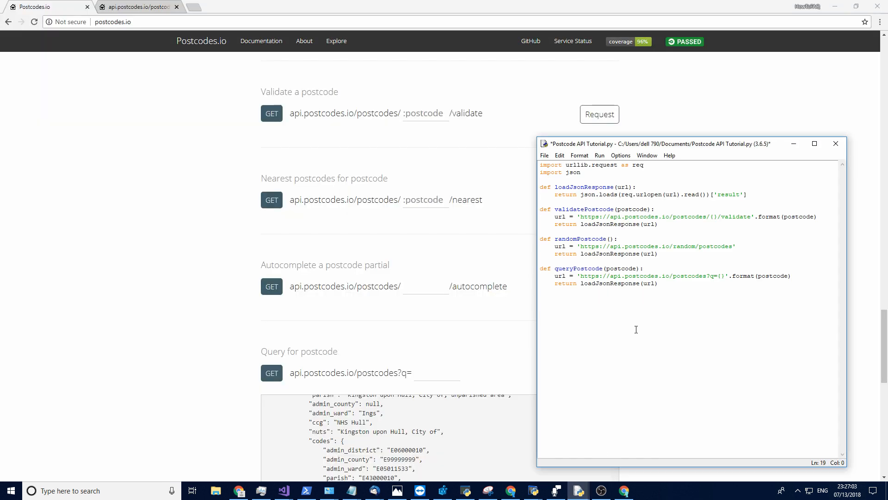
{"action": "type", "text": "def Aut"}
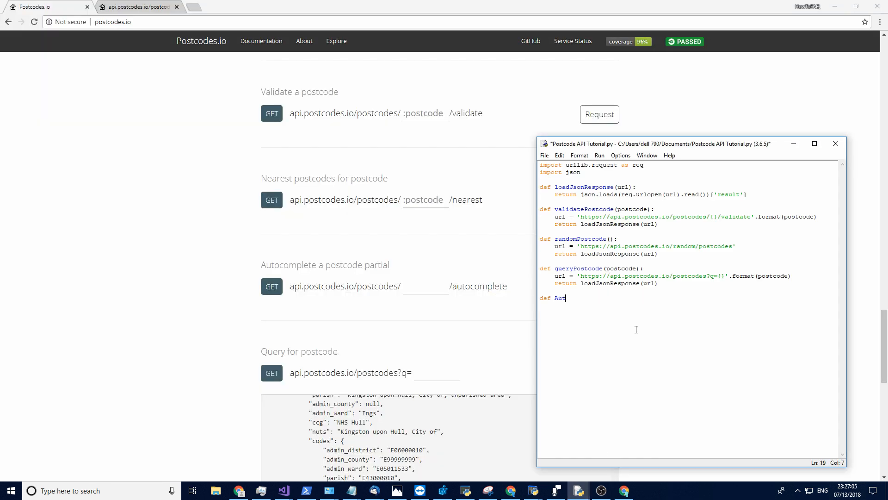
{"action": "type", "text": "get"}
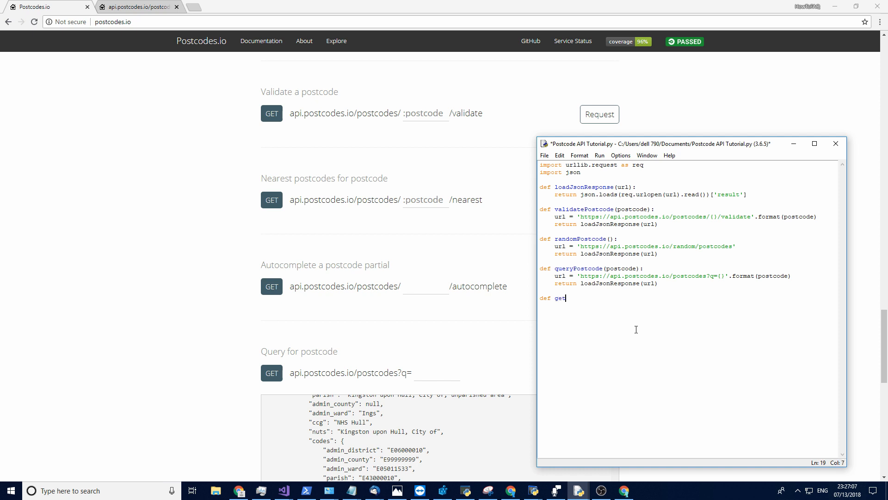
{"action": "type", "text": "Auto"}
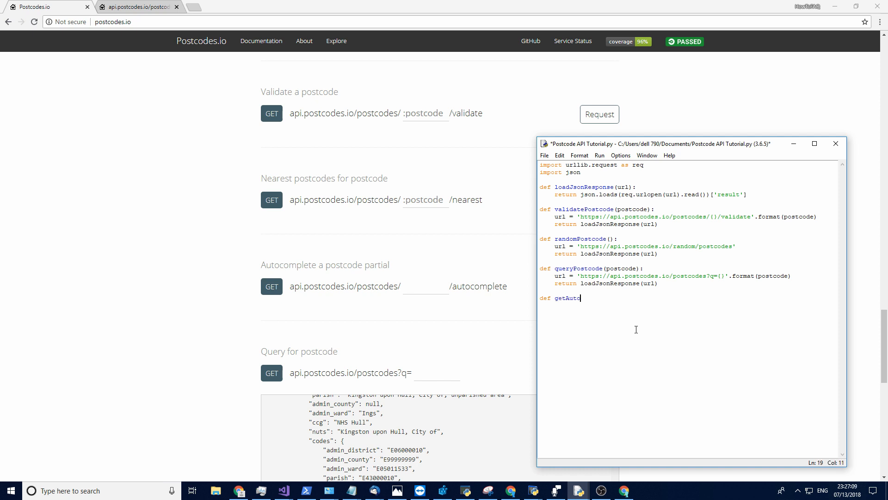
{"action": "type", "text": "Compe"}
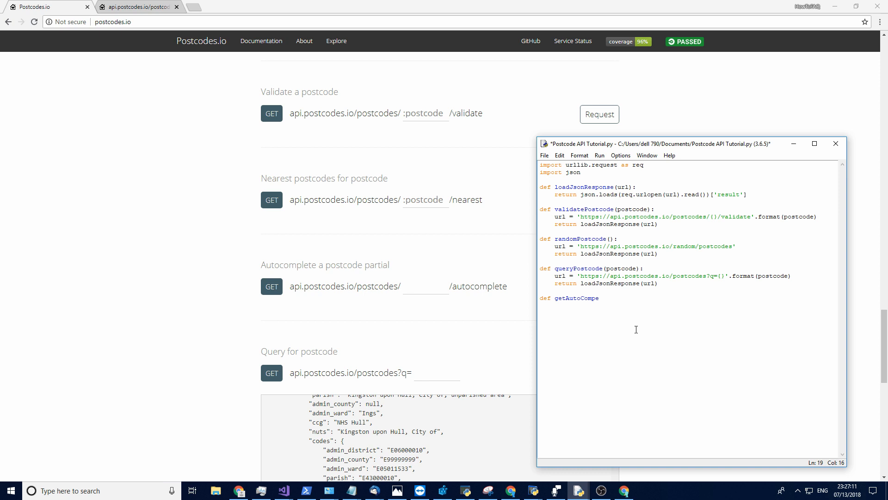
{"action": "type", "text": "lete"}
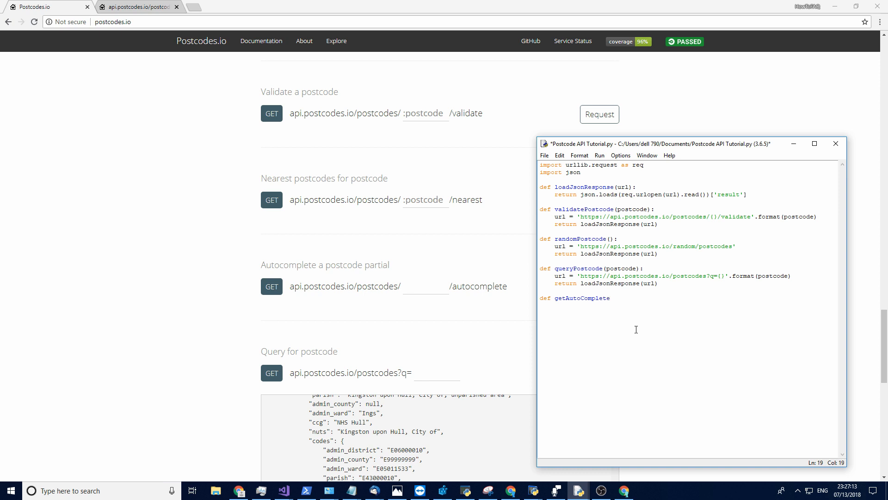
{"action": "type", "text": "Postcode(postcode):"}
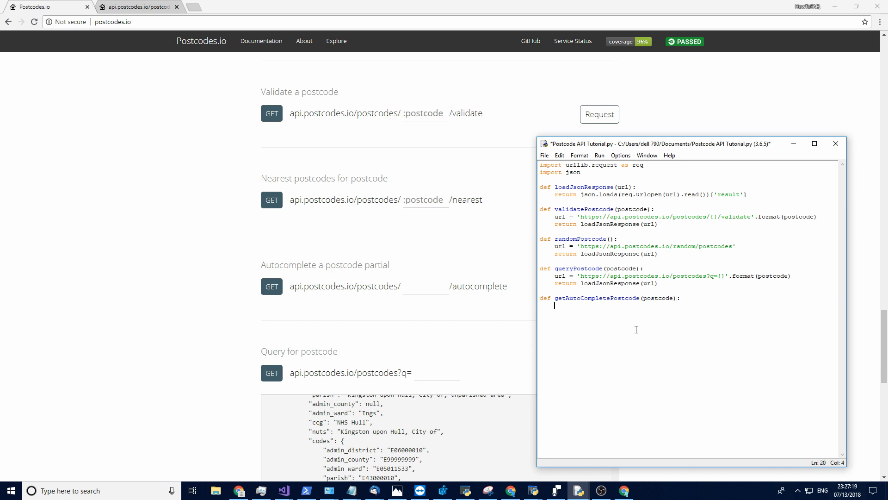
{"action": "type", "text": "url"}
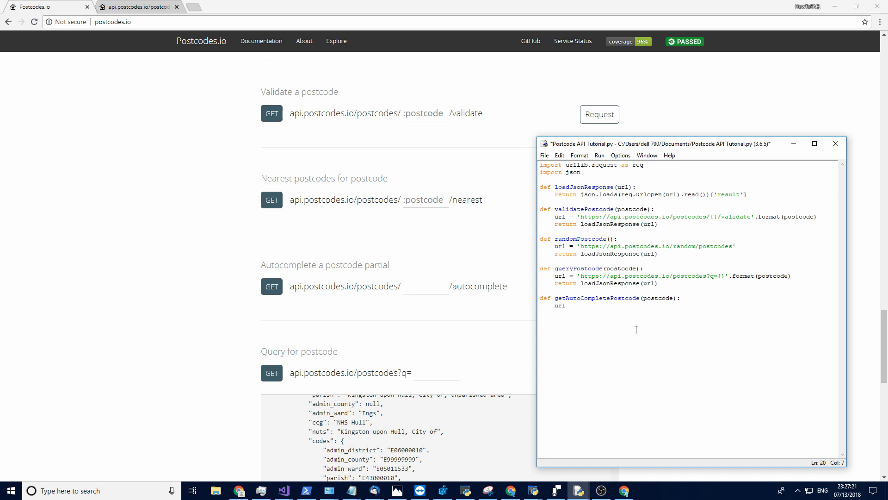
{"action": "type", "text": "= ''"}
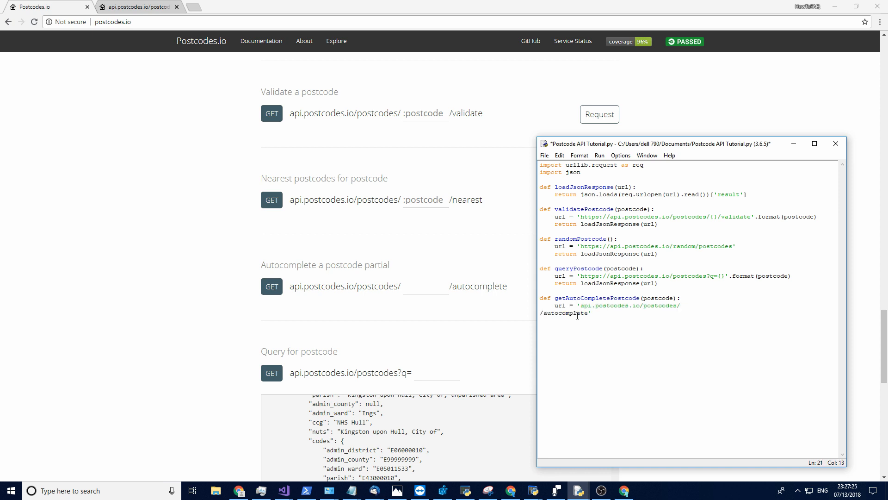
{"action": "key", "text": "Backspace"}
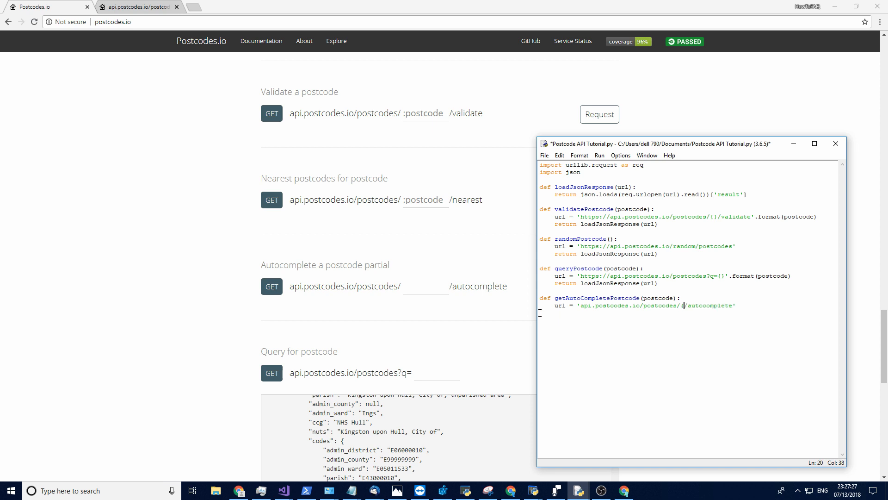
{"action": "type", "text": "{}"}
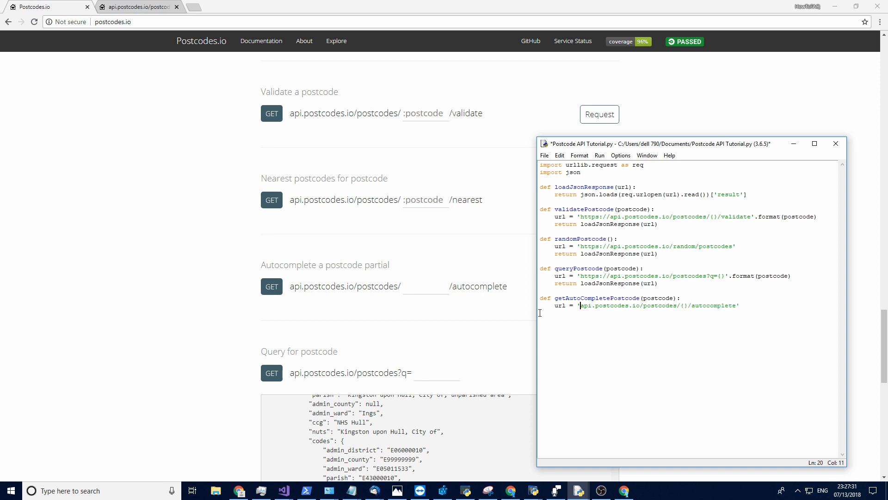
{"action": "type", "text": "https://"}
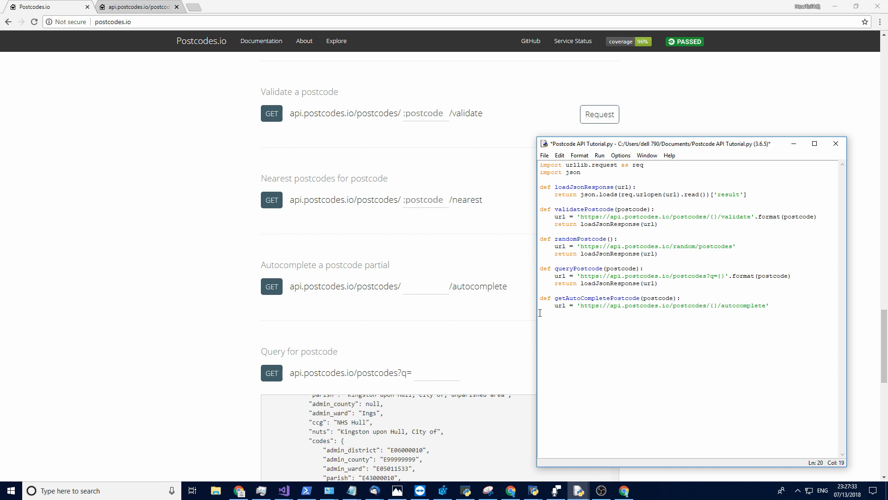
{"action": "type", "text": ".format("}
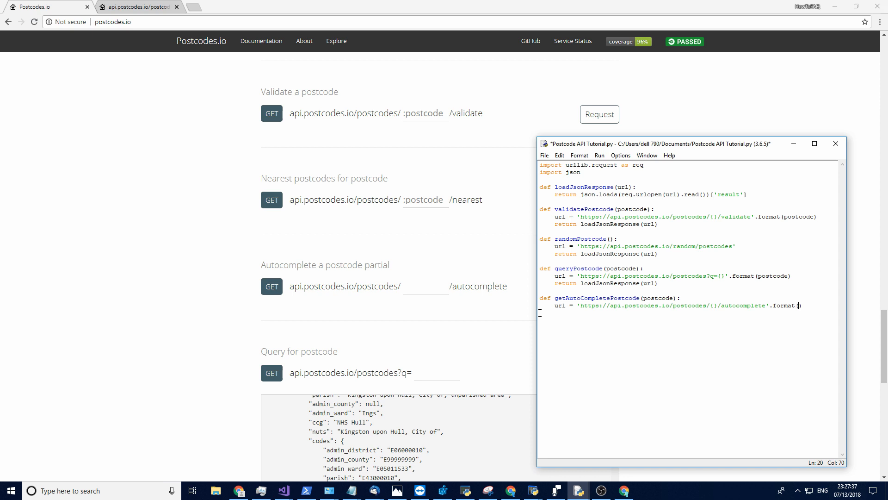
{"action": "type", "text": "postcode"}
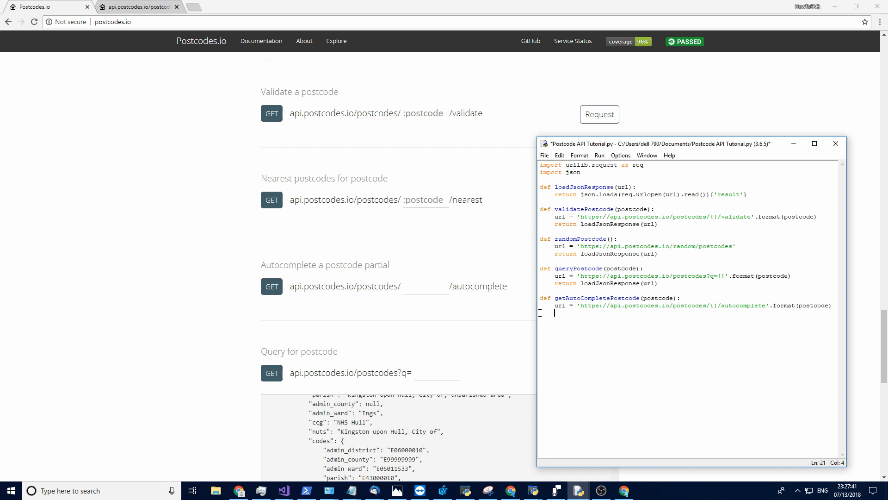
- Return loadJsonResponse(url) and begin a test call below the function
{"action": "type", "text": "return"}
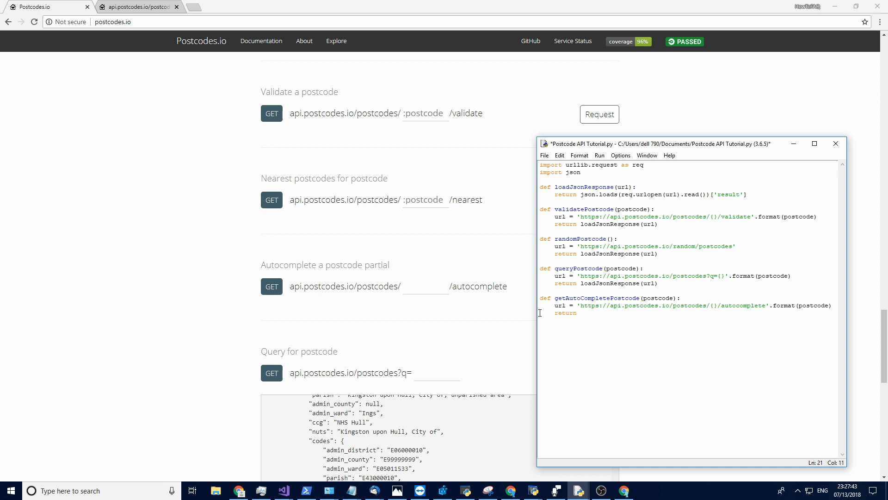
{"action": "type", "text": "loadJsonRe"}
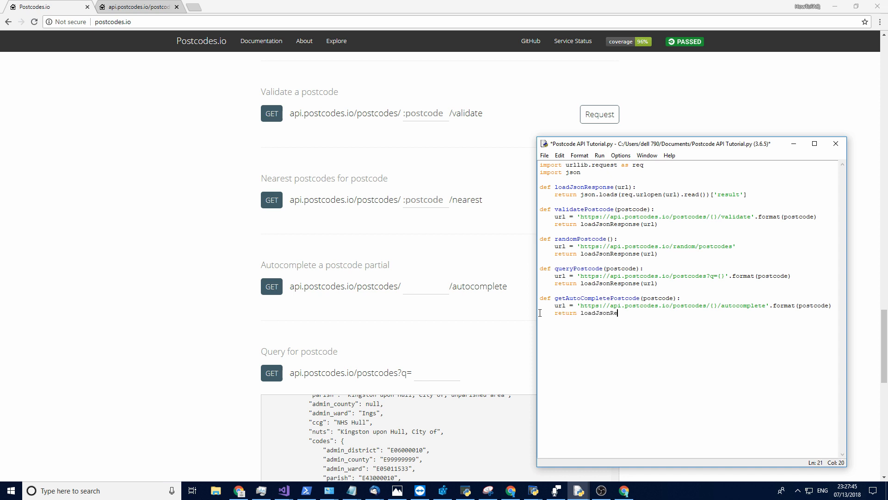
{"action": "type", "text": "sponse"}
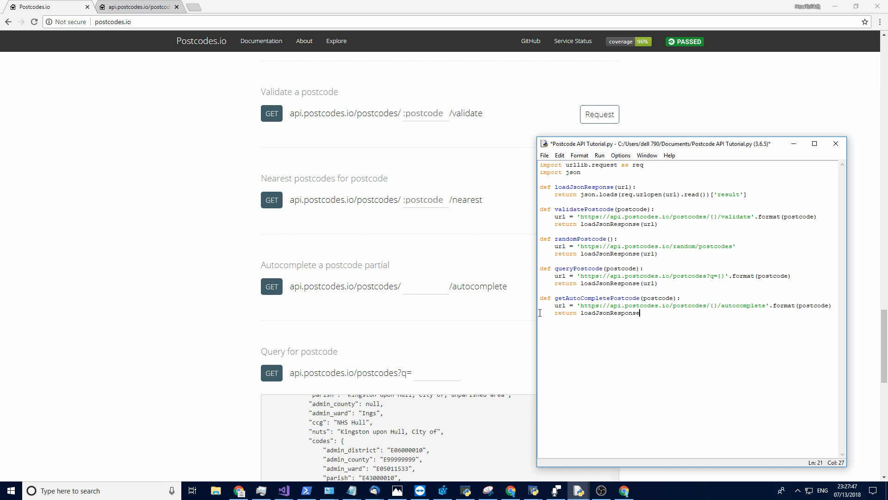
{"action": "type", "text": "(url)"}
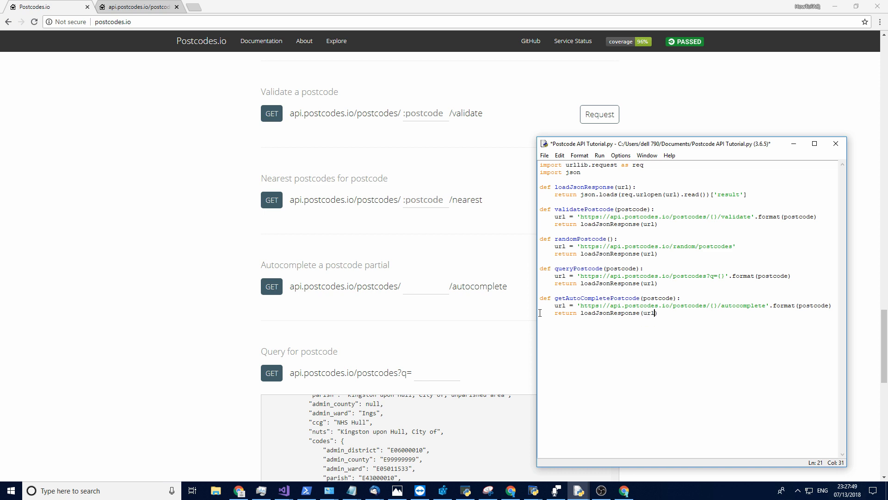
{"action": "type", "text": "gt"}
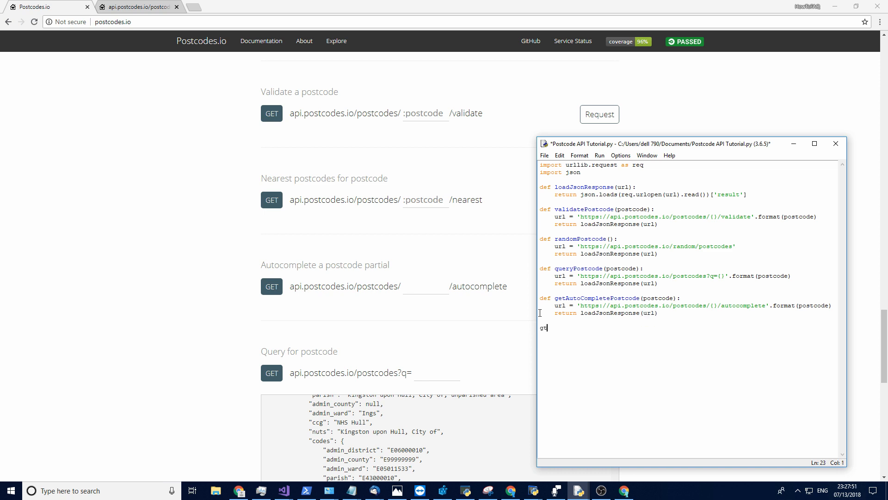
- Write the test line print(getAutoCompletePostcode('HU88B')) below the functions
{"action": "type", "text": "etAut"}
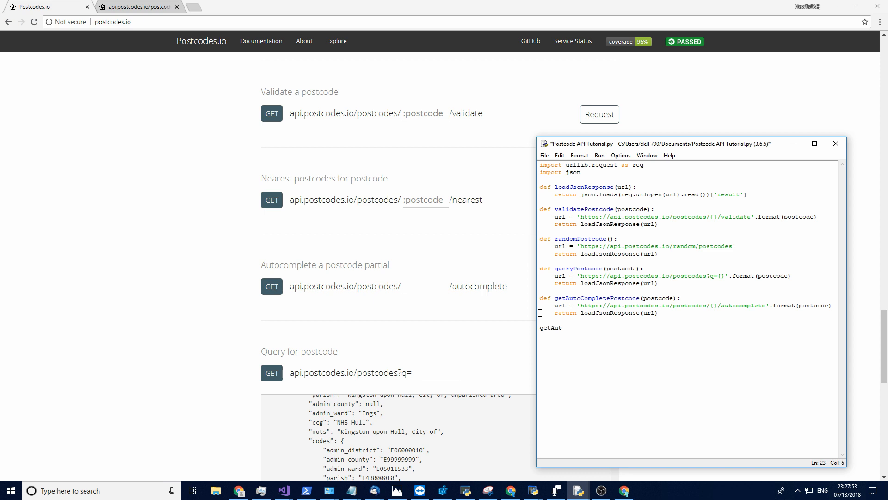
{"action": "type", "text": "oComplete"}
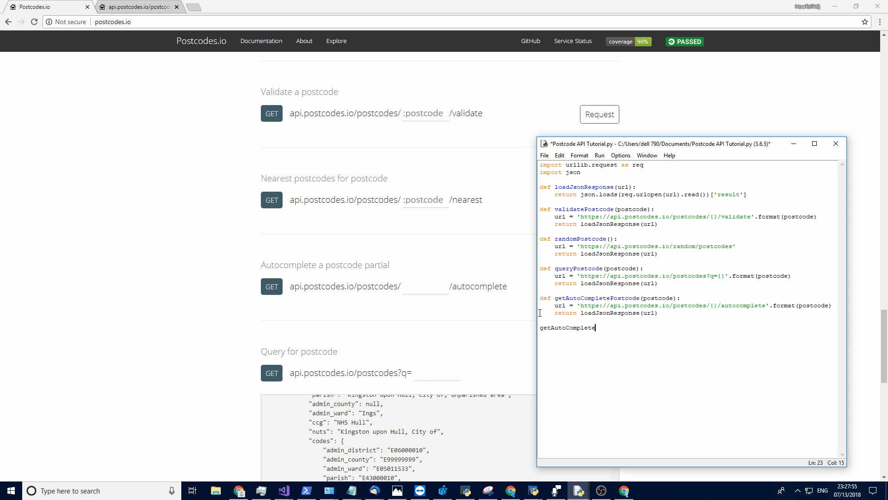
{"action": "type", "text": "Postcode"}
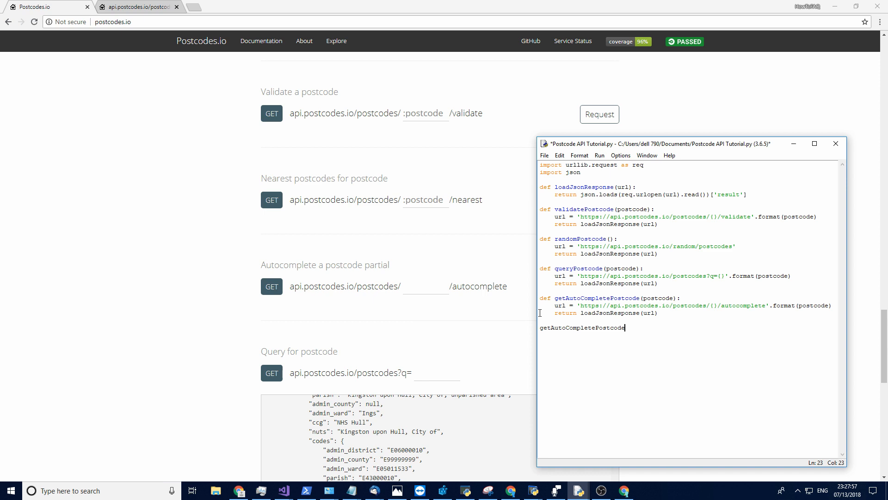
{"action": "type", "text": "("}
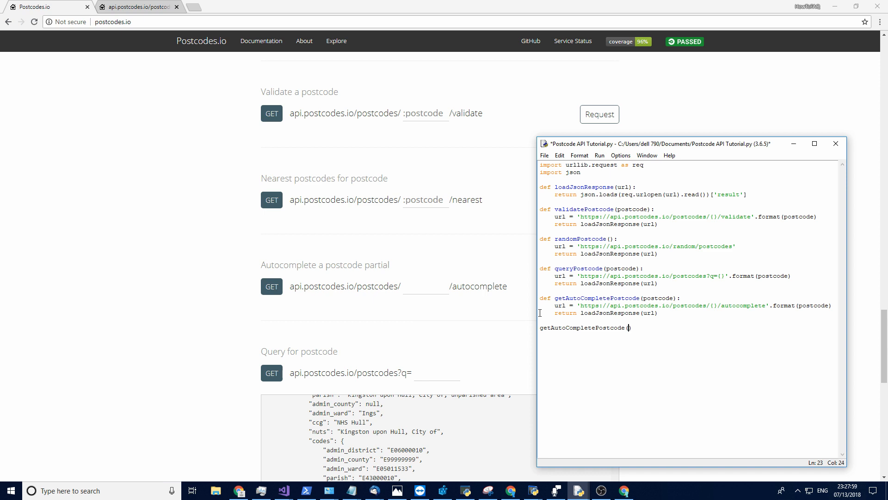
{"action": "type", "text": "'H')"}
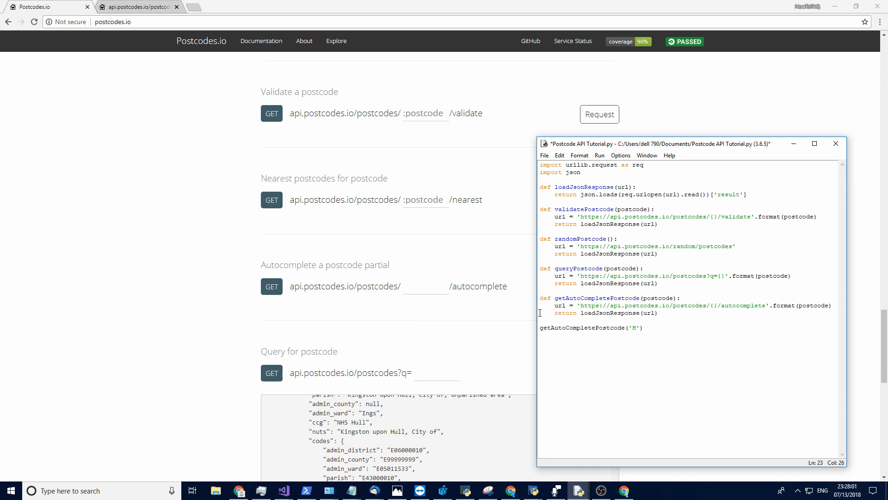
{"action": "type", "text": "U"}
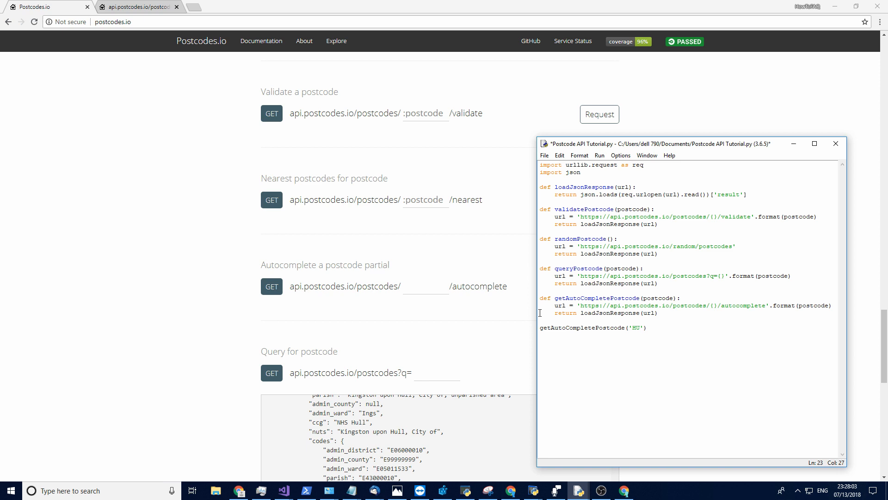
{"action": "type", "text": "U"}
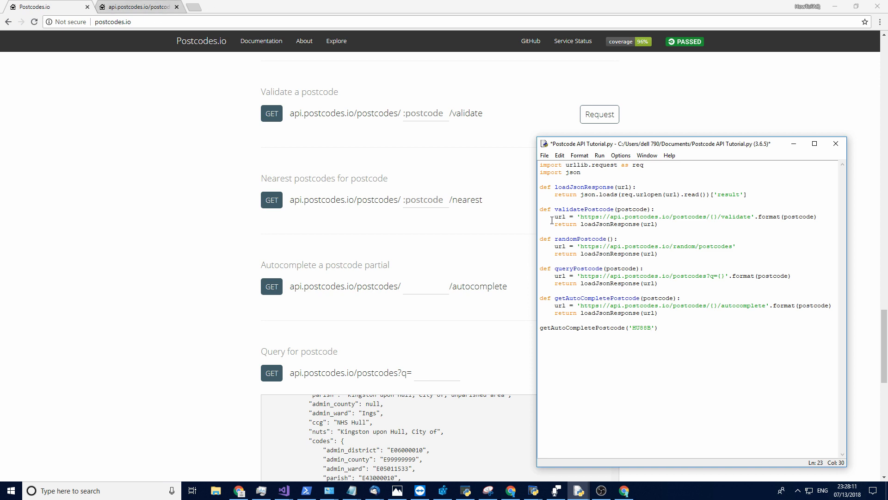
{"action": "type", "text": "p"}
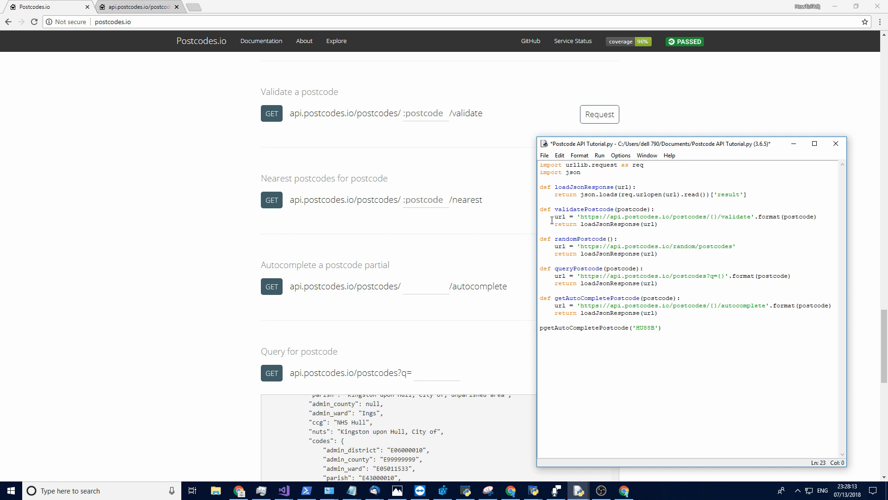
{"action": "type", "text": "rint("}
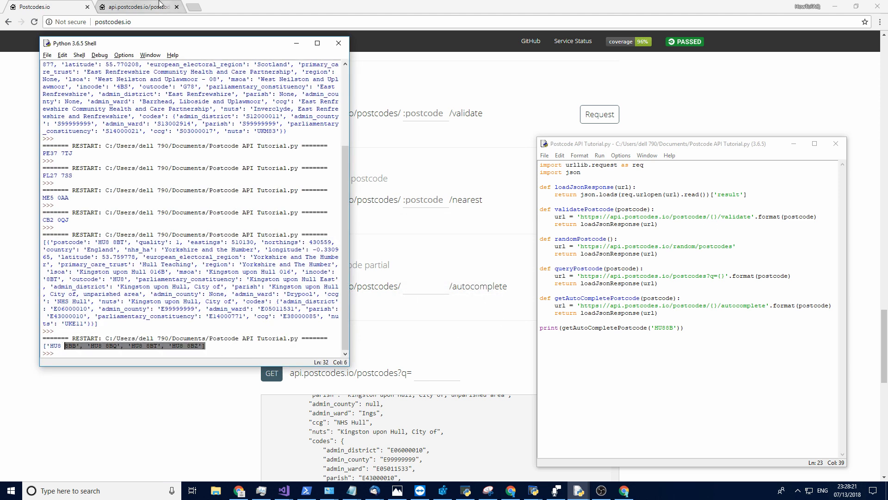
- Check the raw hu88b autocomplete response in Chrome, then select the script text to remove the test print
{"action": "left_click", "coordinate": [136, 6]}
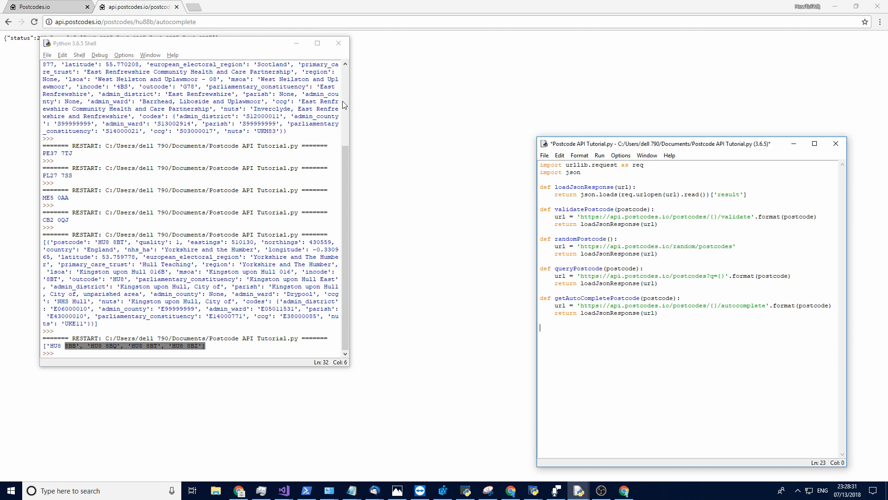
{"action": "key", "text": "ctrl+a"}
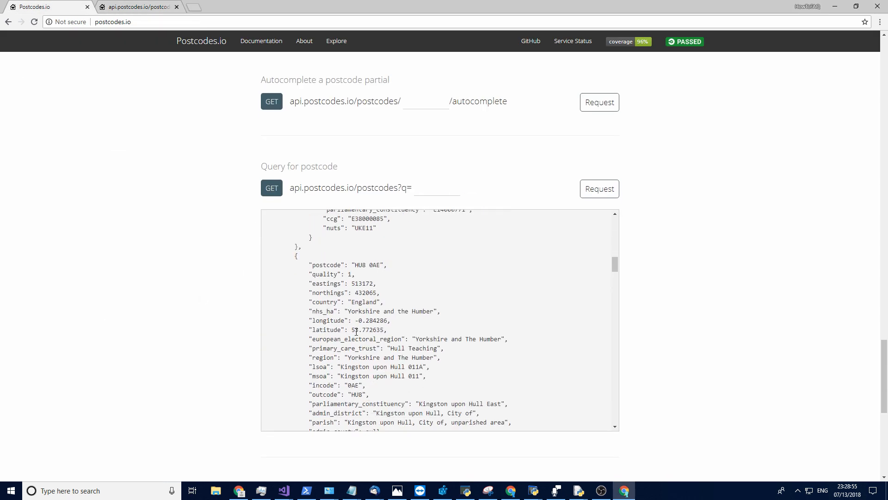
- Follow the Royal Mail Postcode Address File result from the 'royal paf' search
{"action": "scroll", "scroll_direction": "down", "scroll_amount": 3}
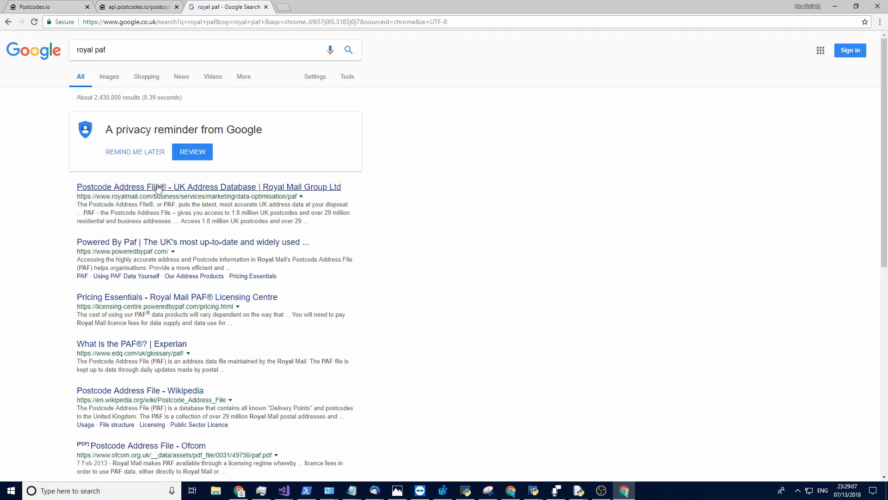
{"action": "left_click", "coordinate": [208, 187]}
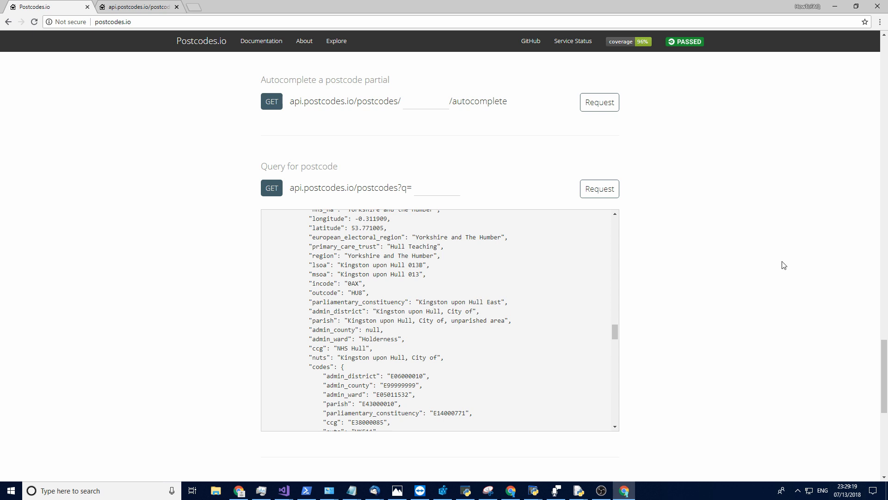
{"action": "mouse_move", "coordinate": [480, 268]}
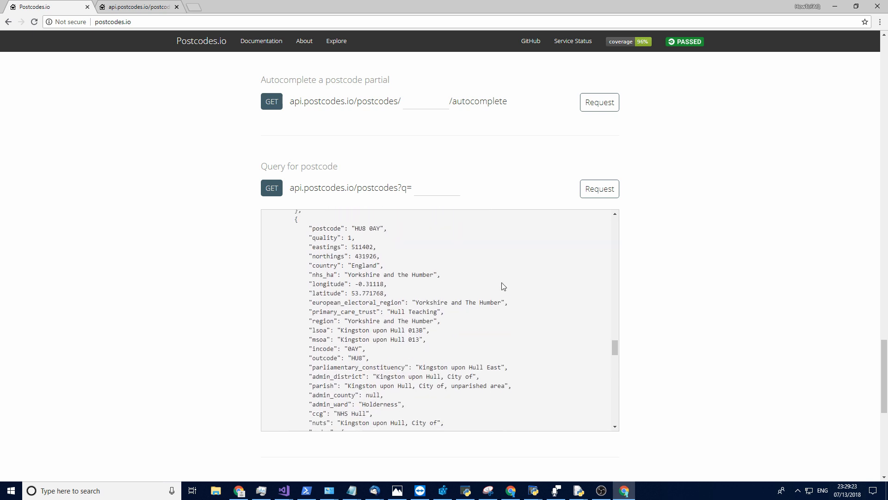
{"action": "scroll", "scroll_direction": "down", "scroll_amount": 3}
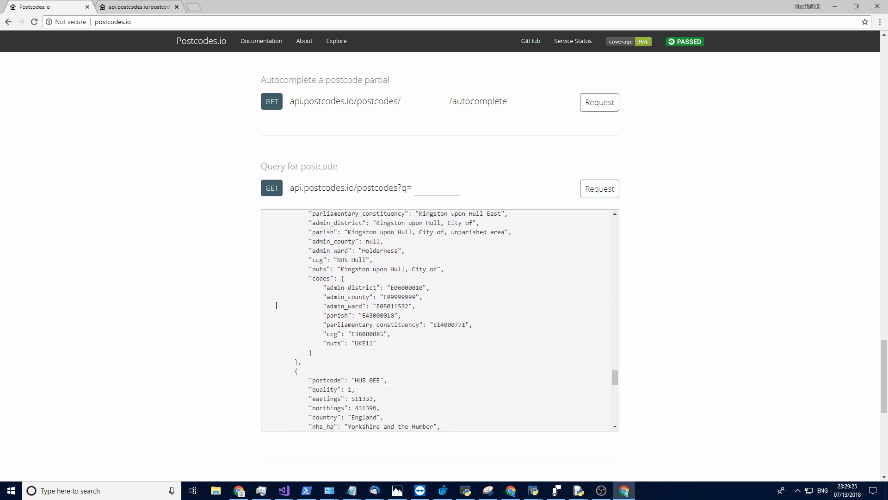
{"action": "scroll", "scroll_direction": "down", "scroll_amount": 3}
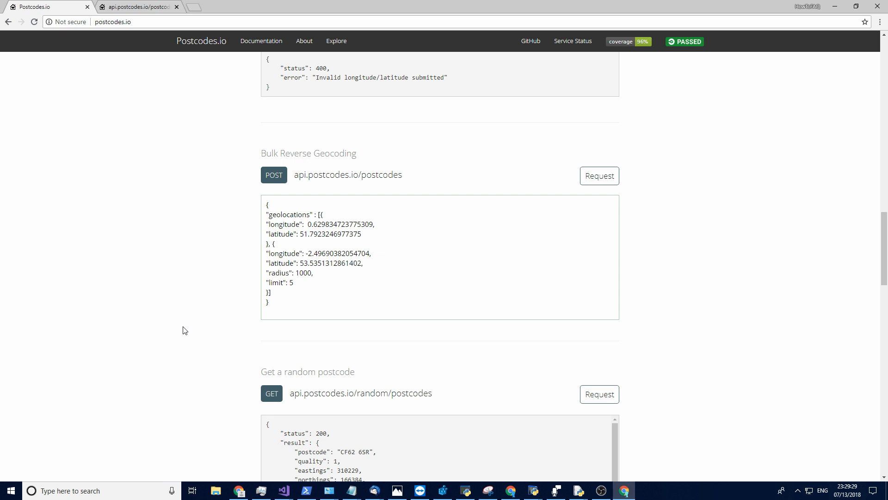